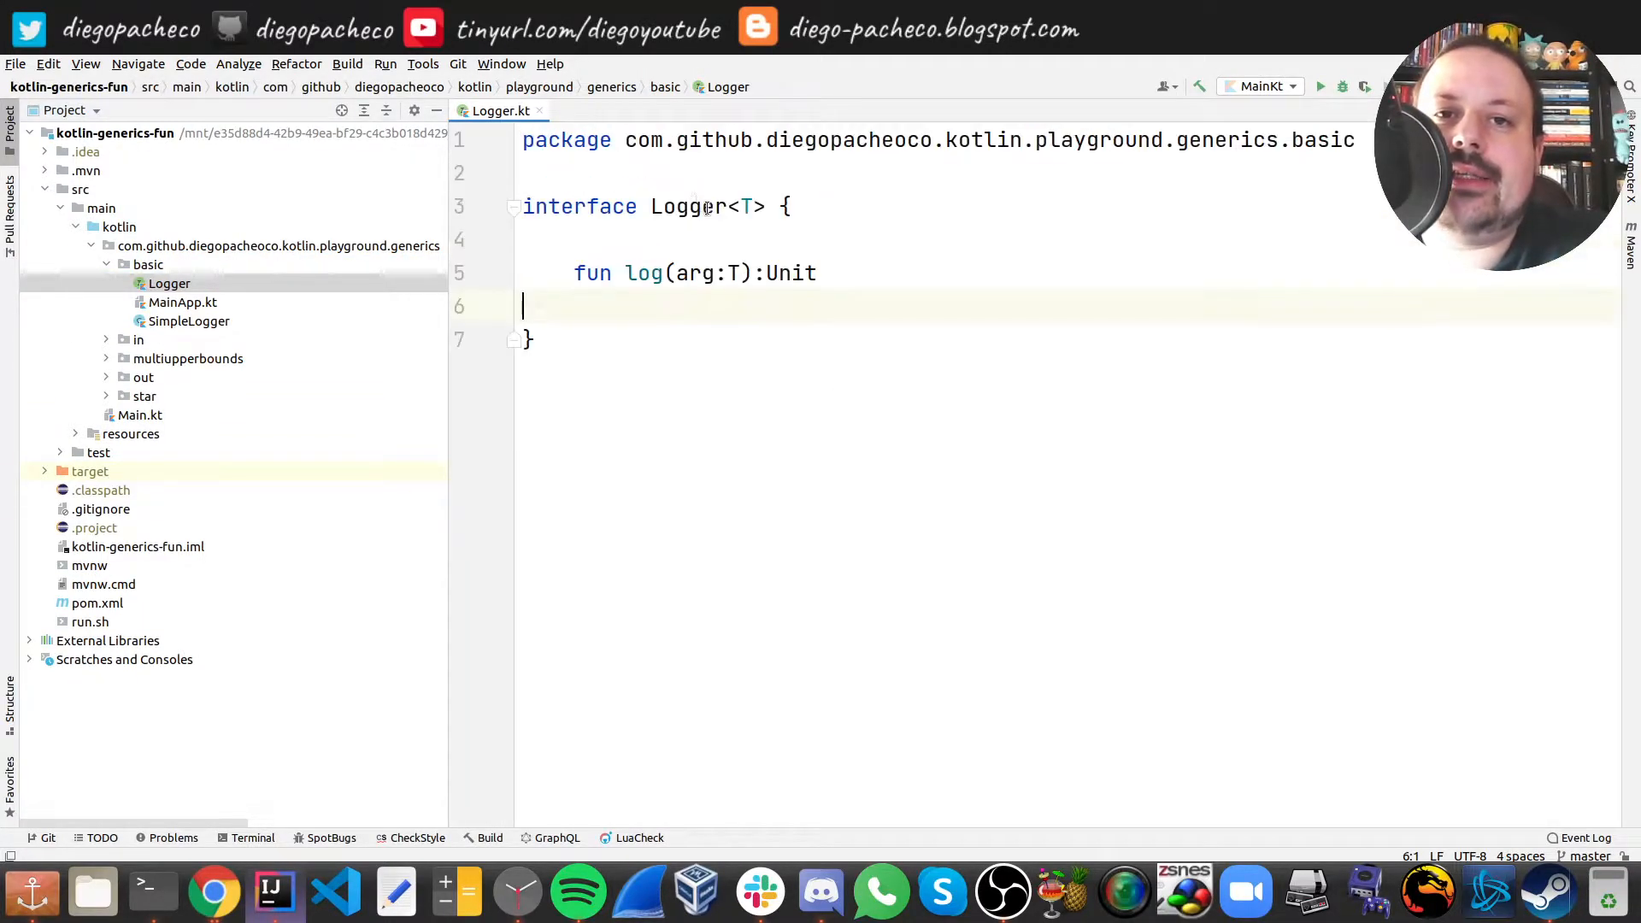
- Inspect log(arg: T)'s Unit return type and T parameter in Logger.kt, then bring up SimpleLogger
click(778, 219)
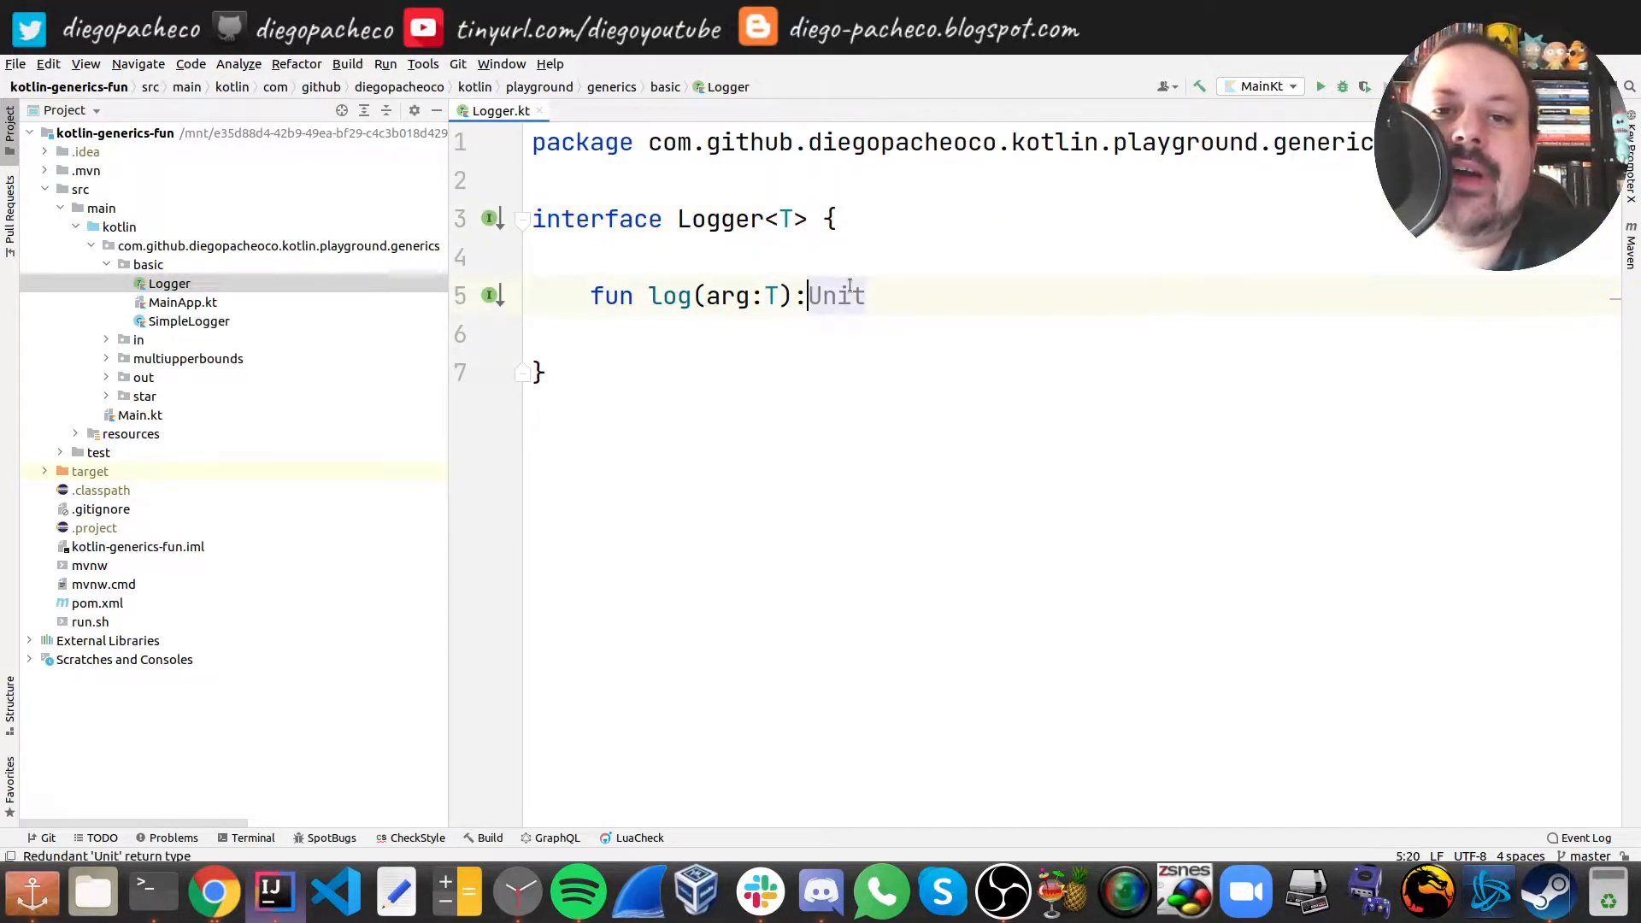
double_click(834, 296)
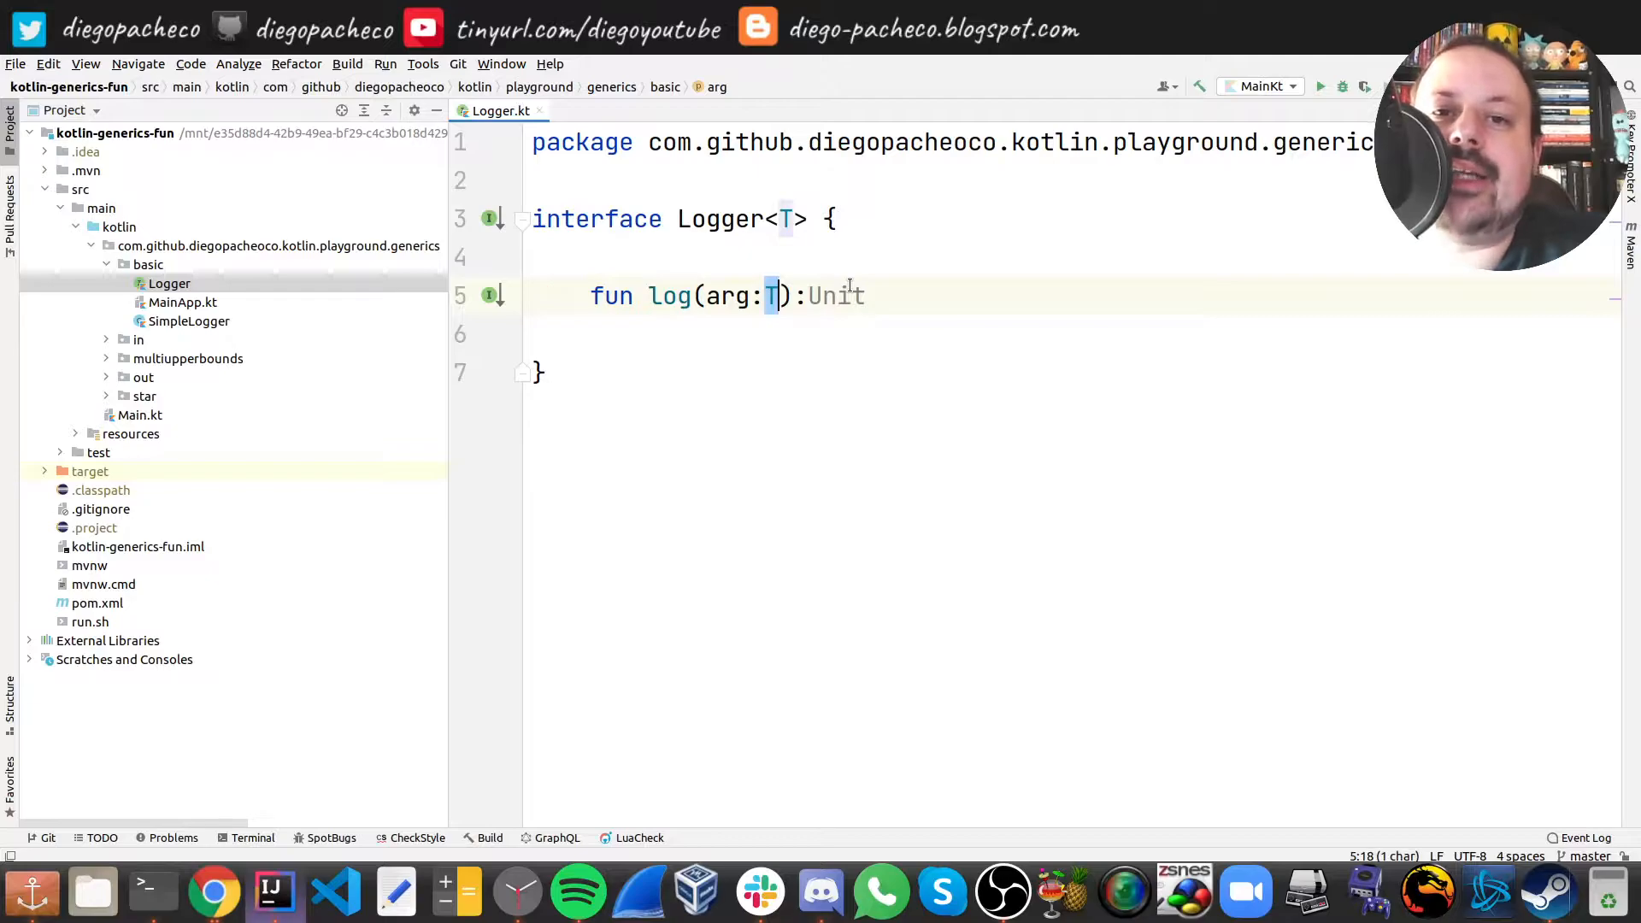
click(534, 258)
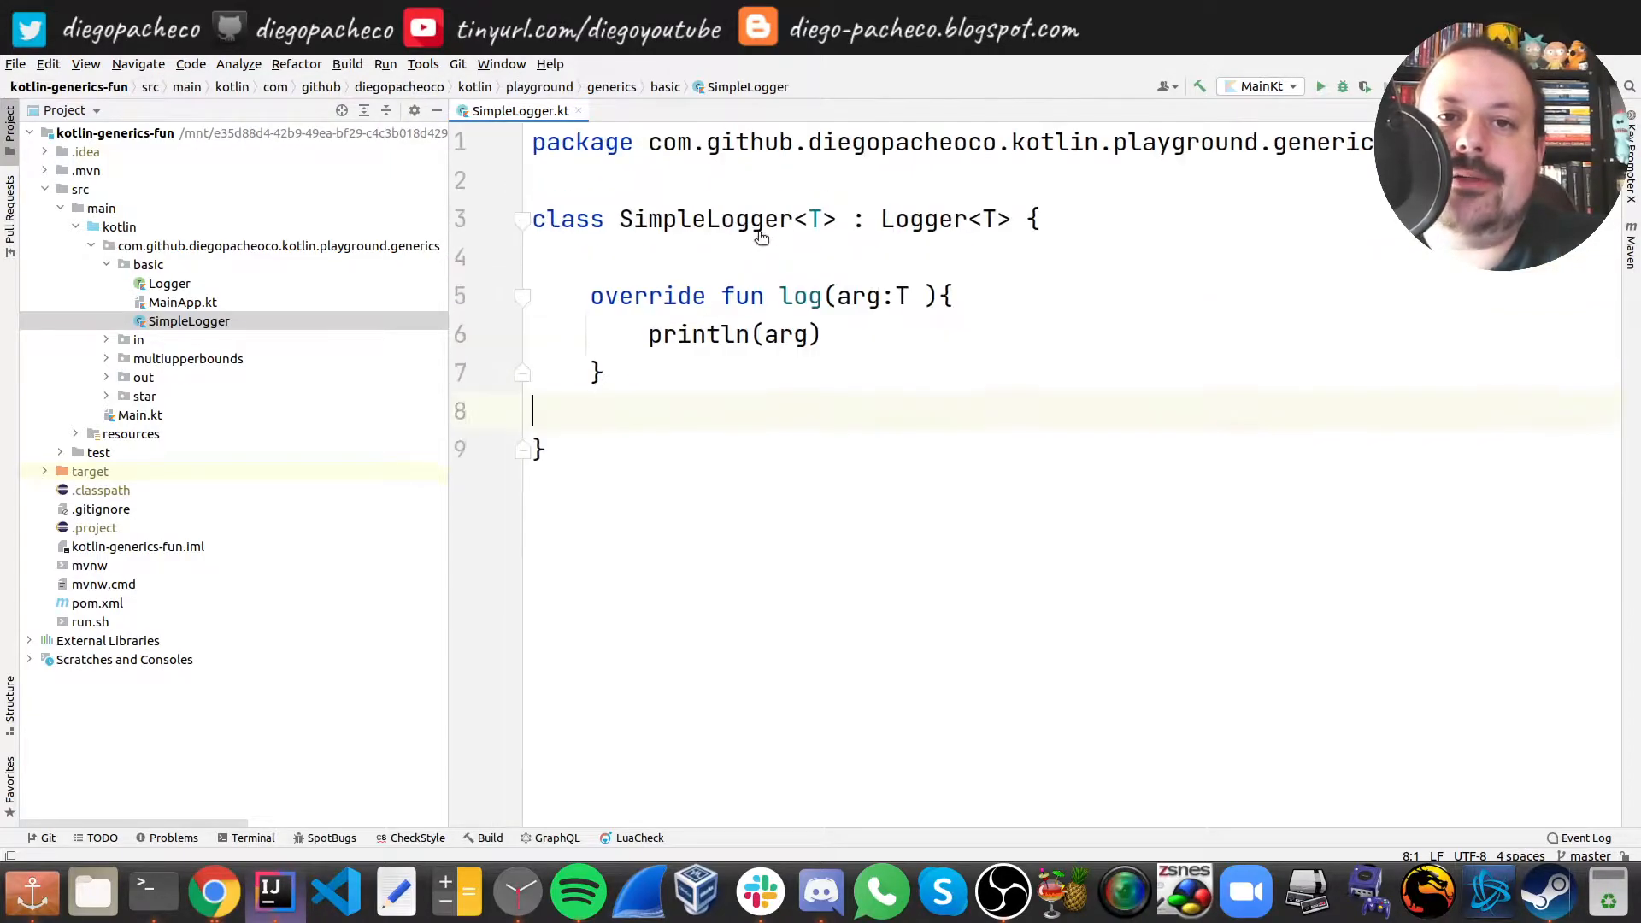
- Walk through SimpleLogger's Logger<T> header and overridden log body, then switch to MainApp.kt
click(887, 226)
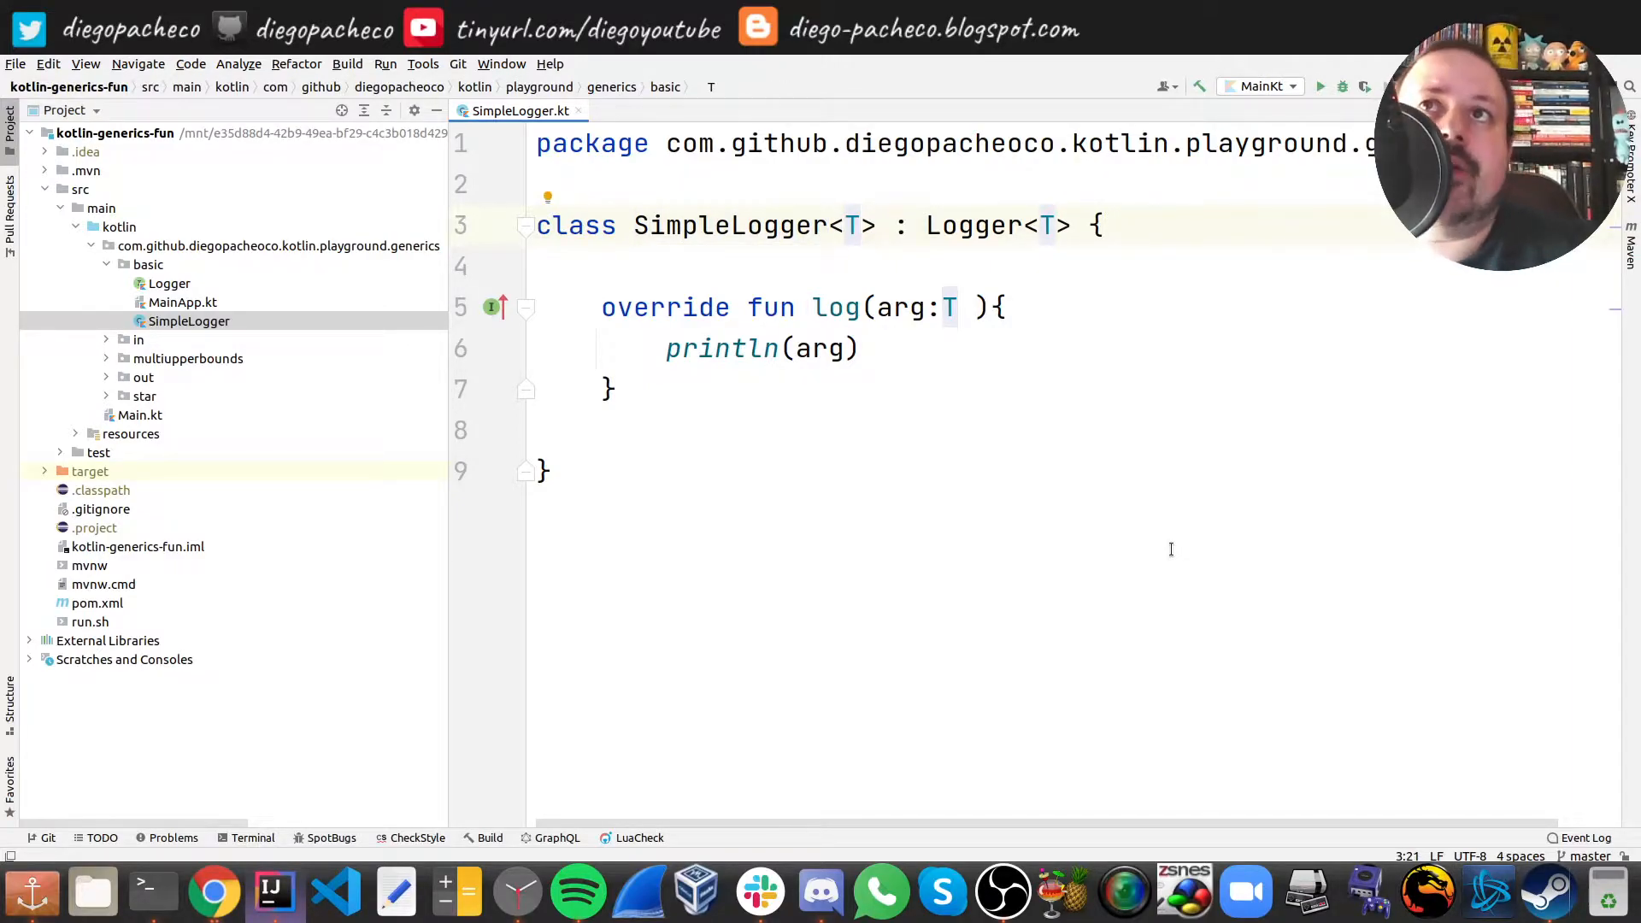
click(996, 306)
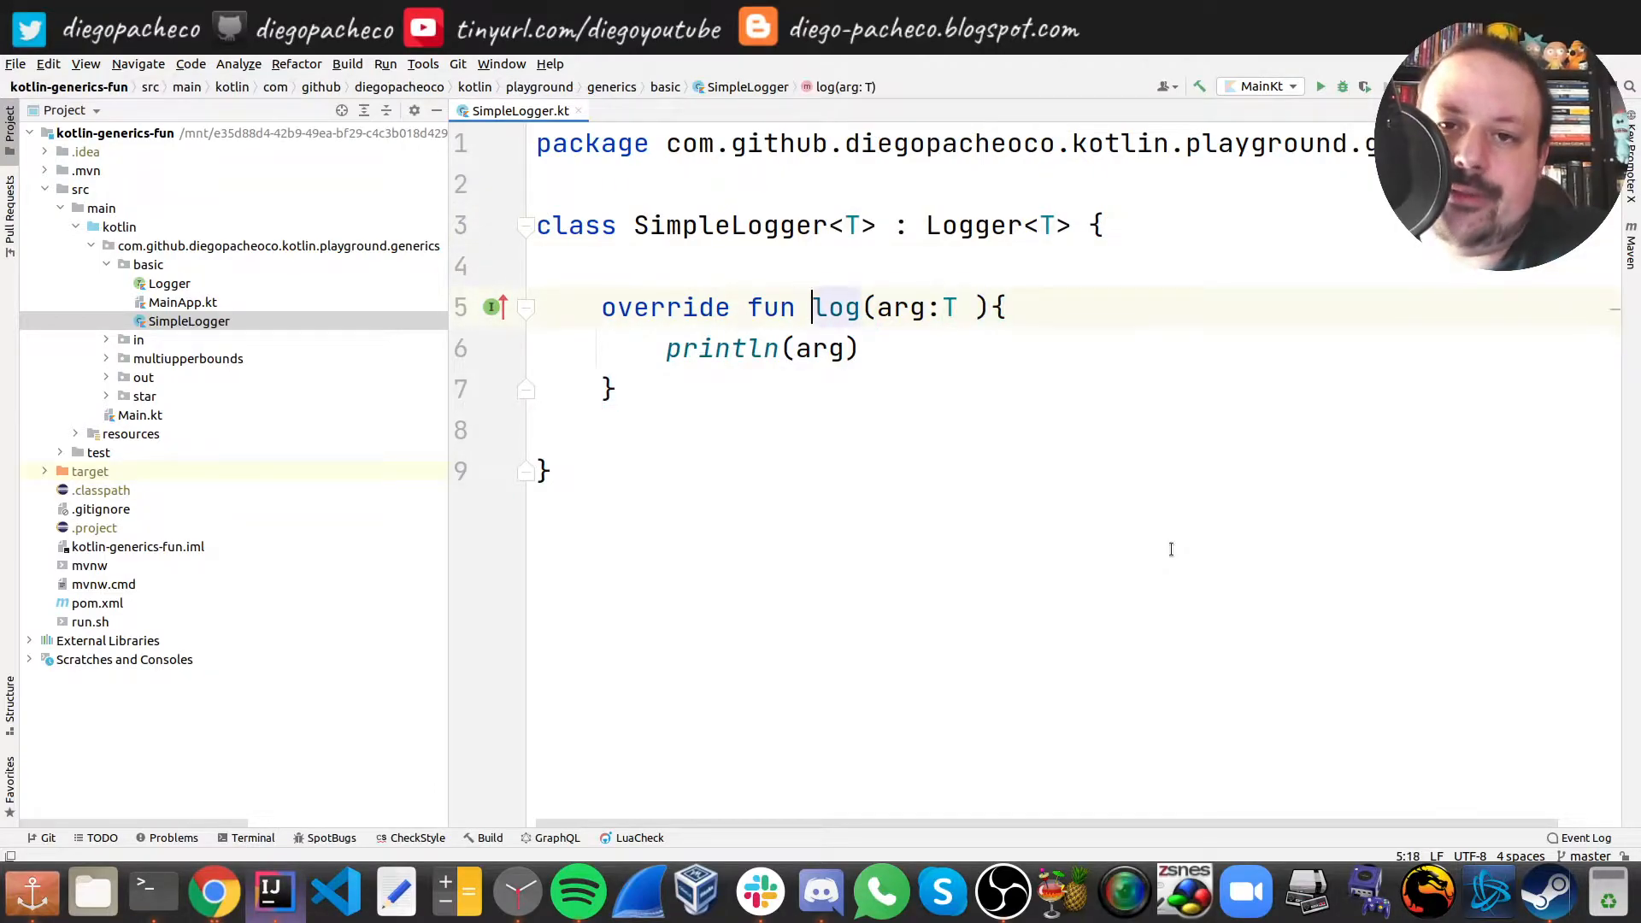
click(862, 347)
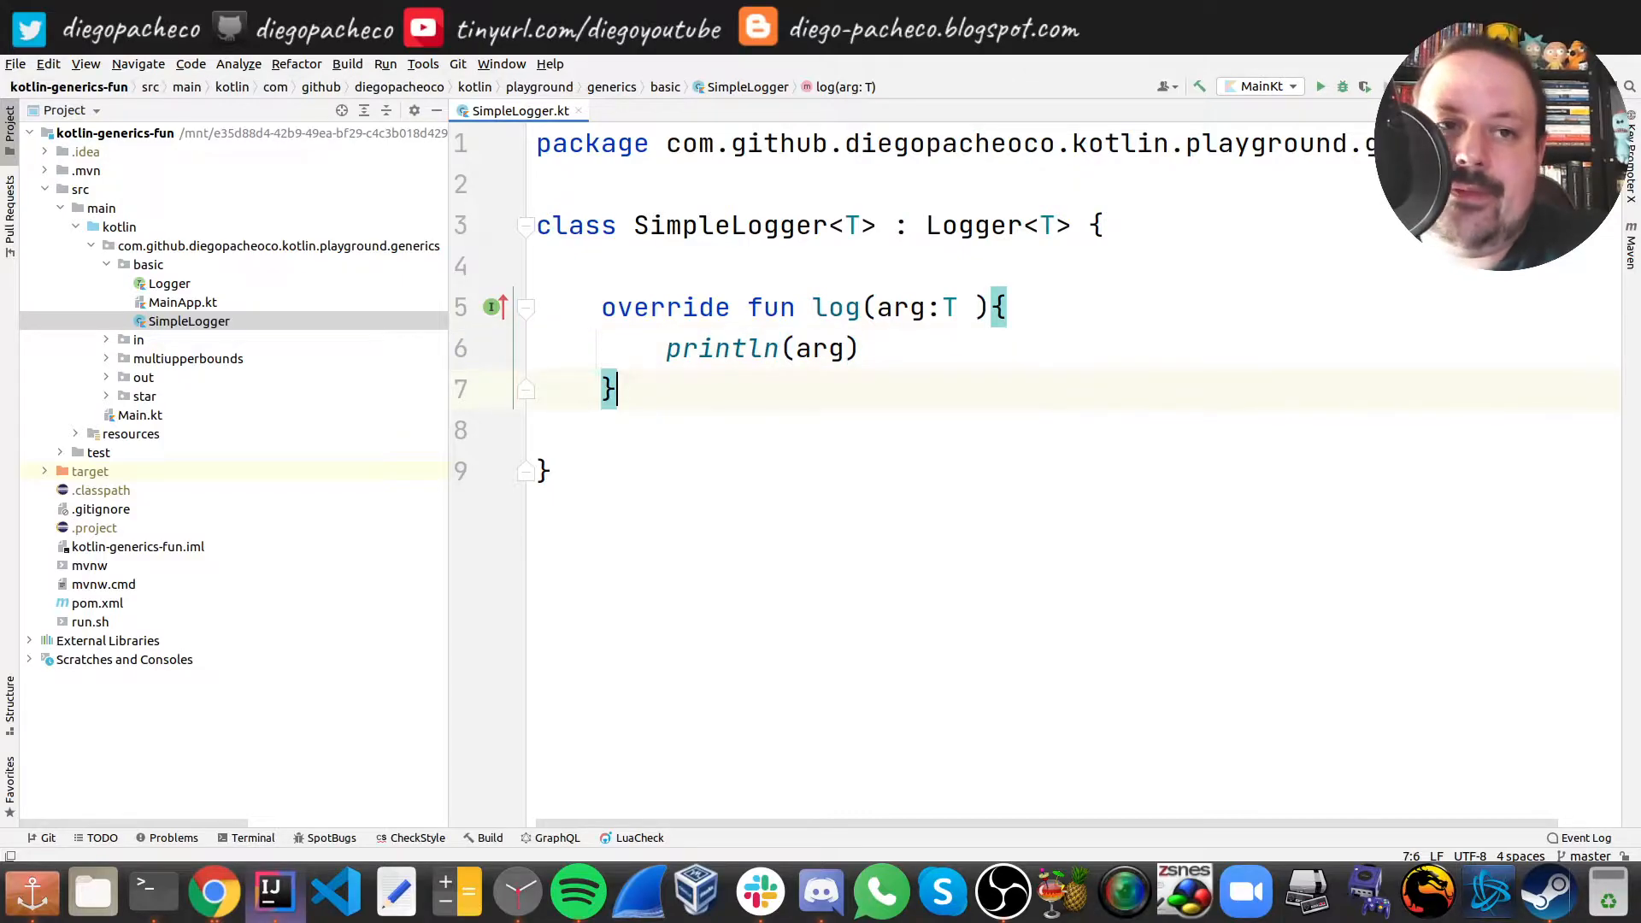
click(183, 302)
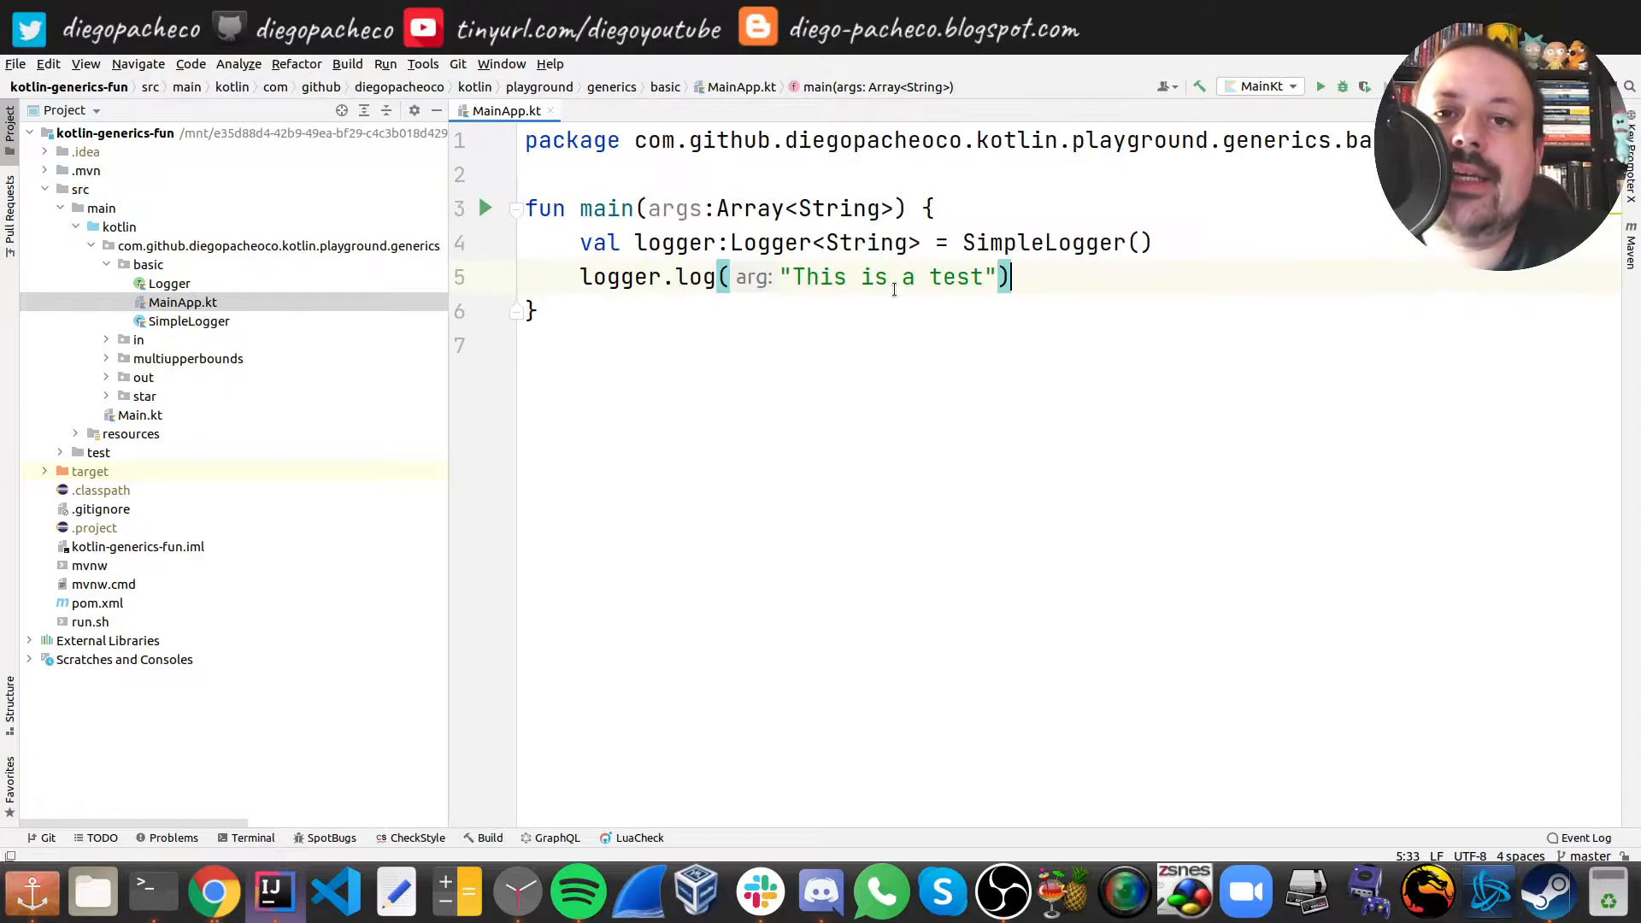
- Review the Logger<String> declaration in main, then close MainApp.kt leaving no editor open
double_click(687, 253)
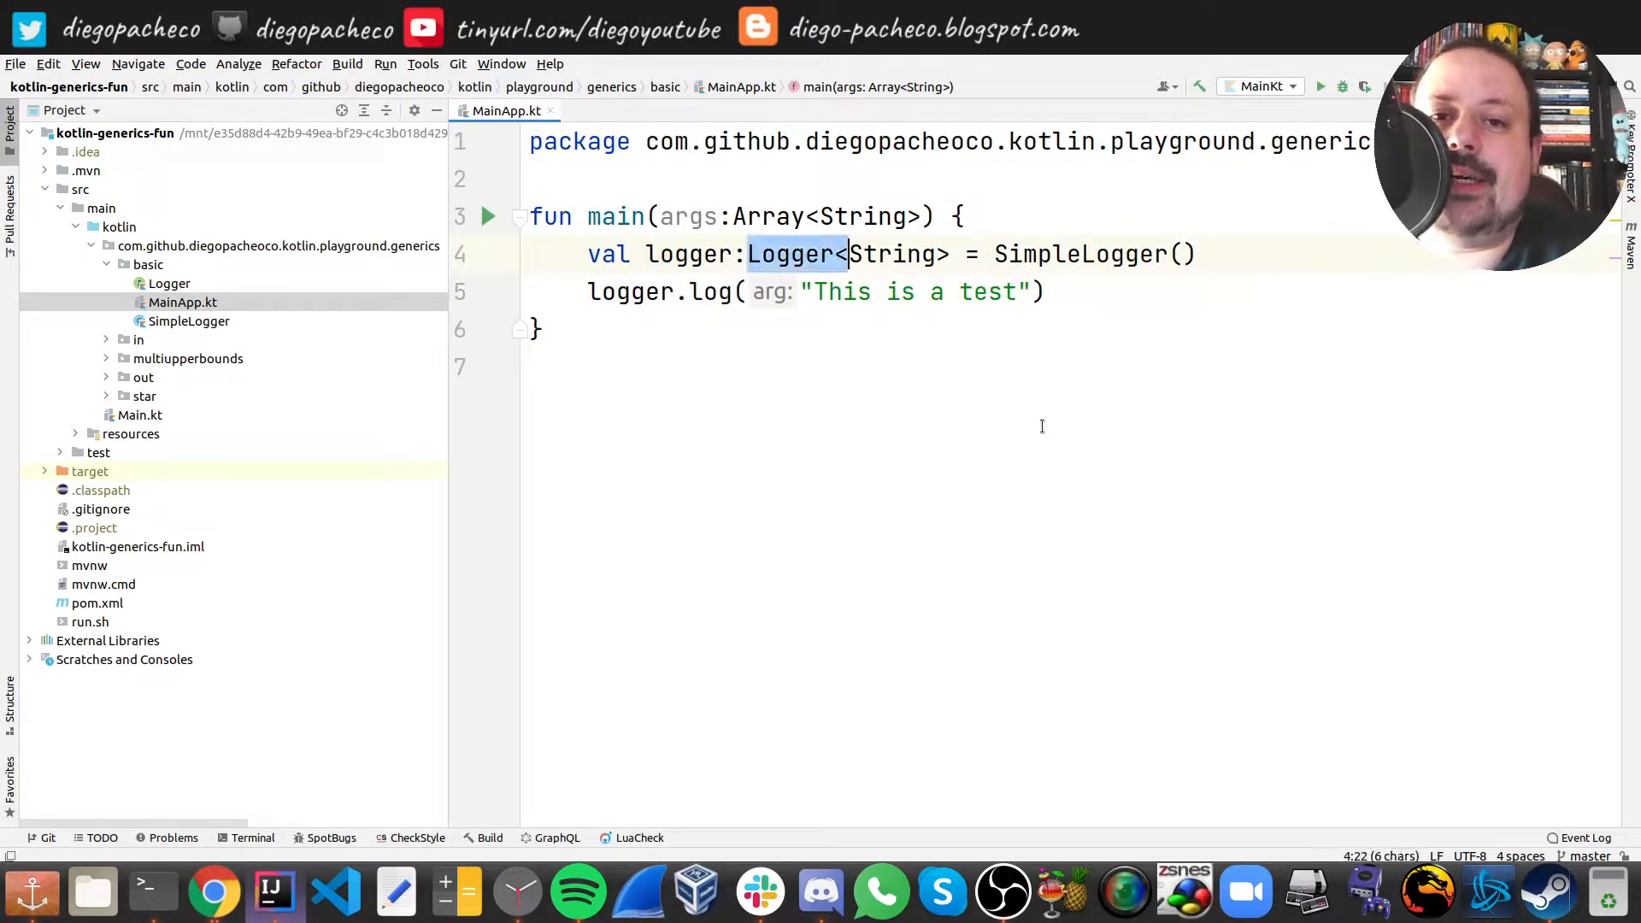
click(889, 253)
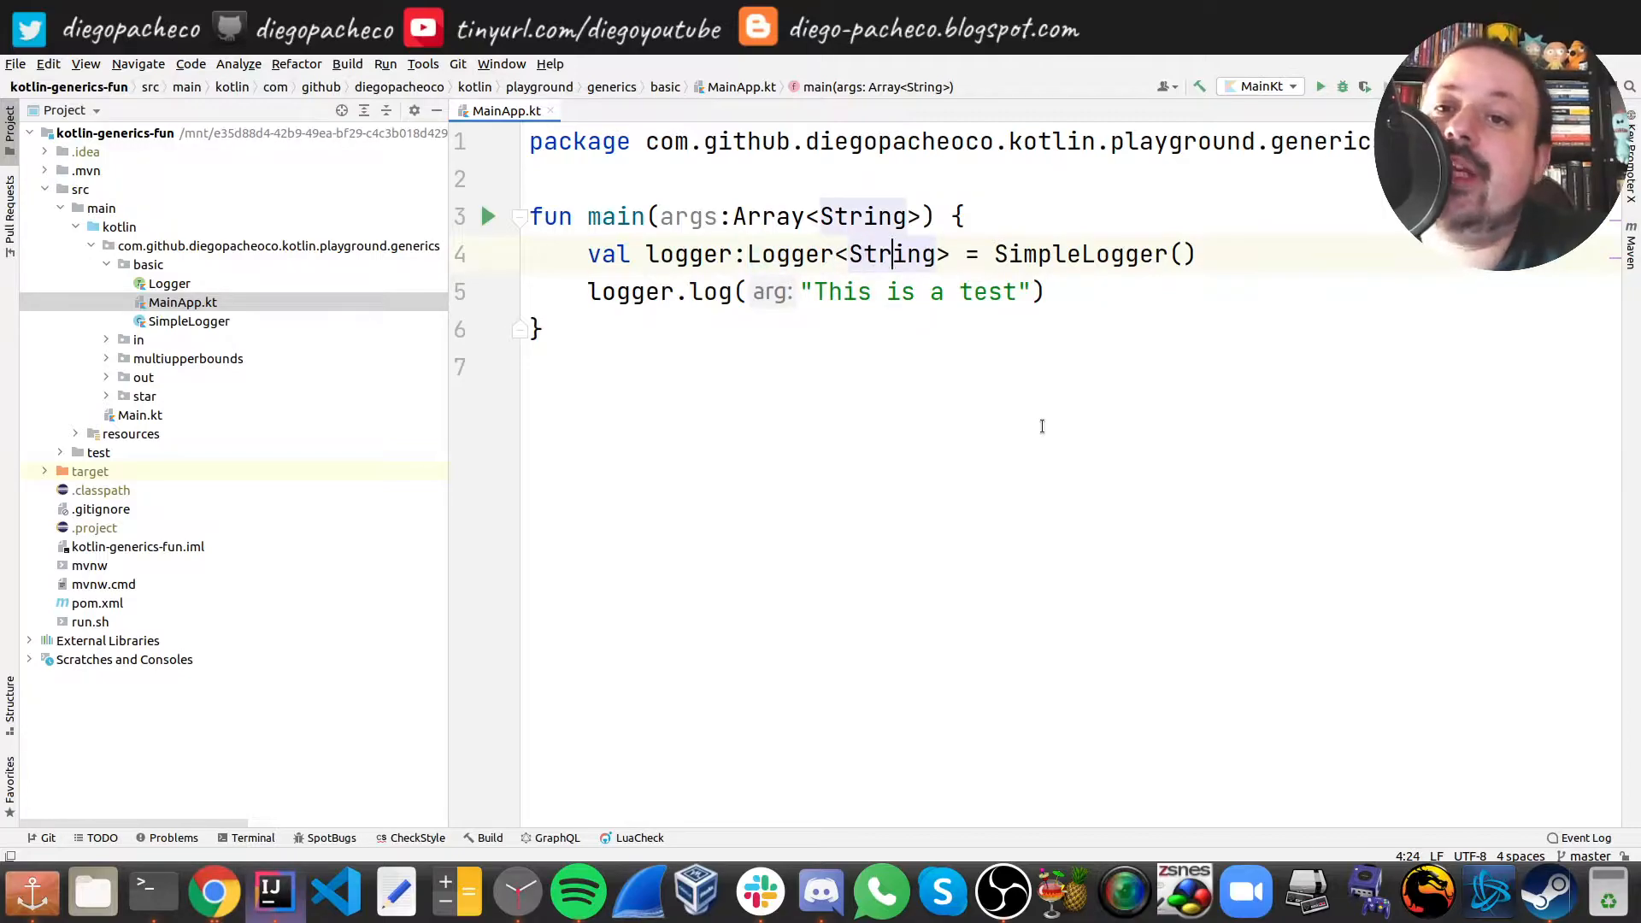
double_click(1092, 253)
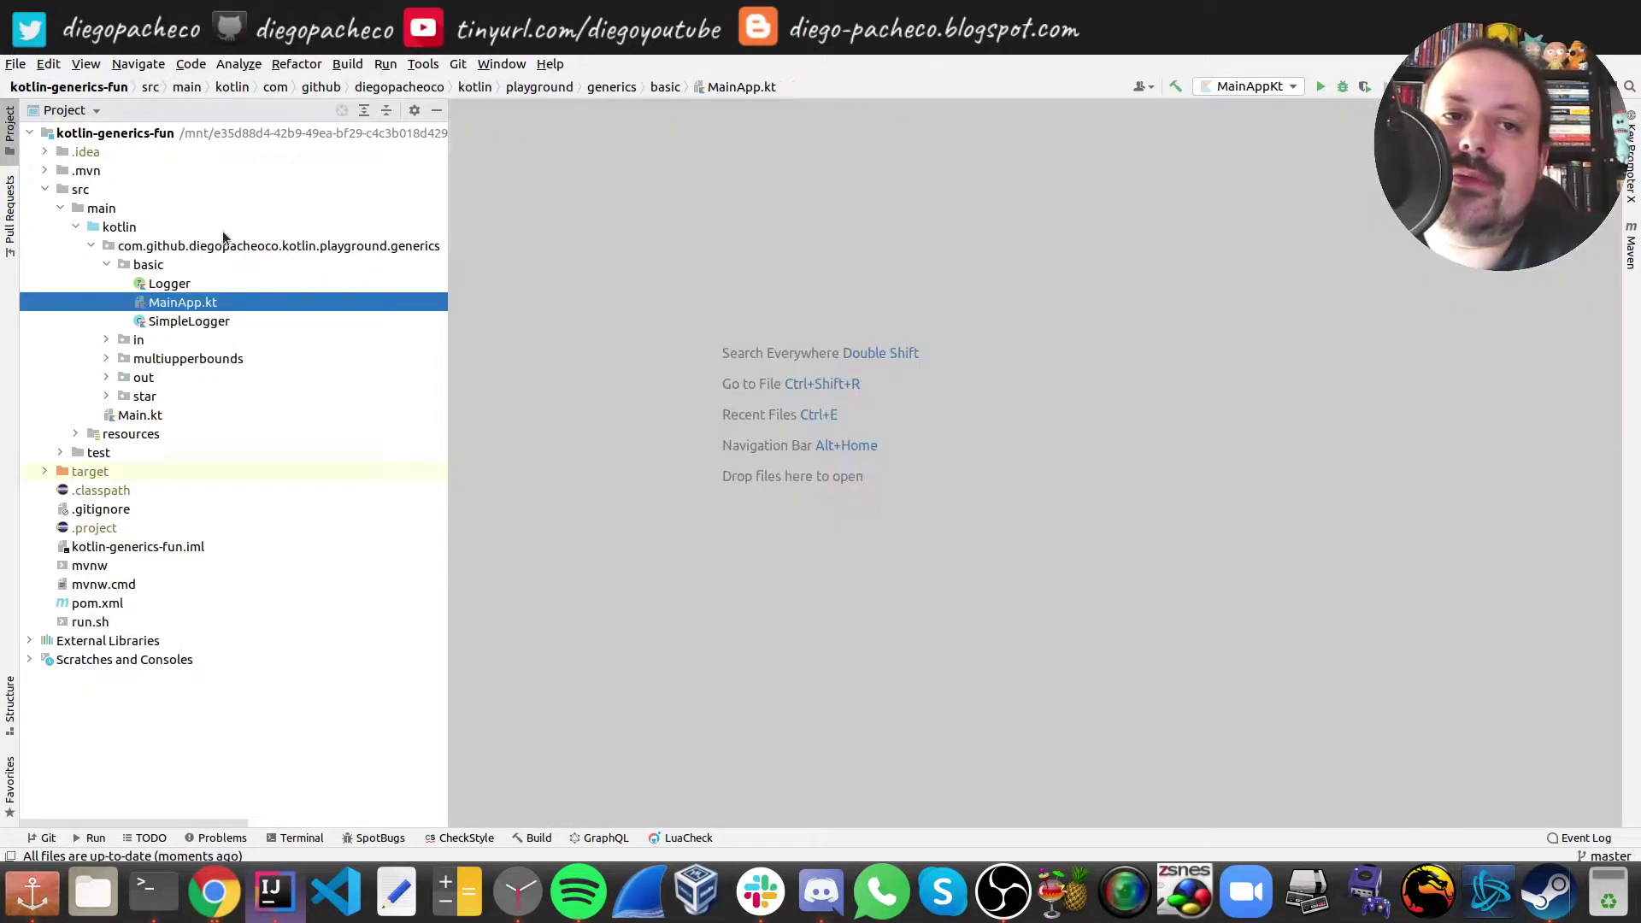
- Collapse basic, bring up star/Main.kt and examine printArray's Array<*> parameter and forEach loop
click(147, 263)
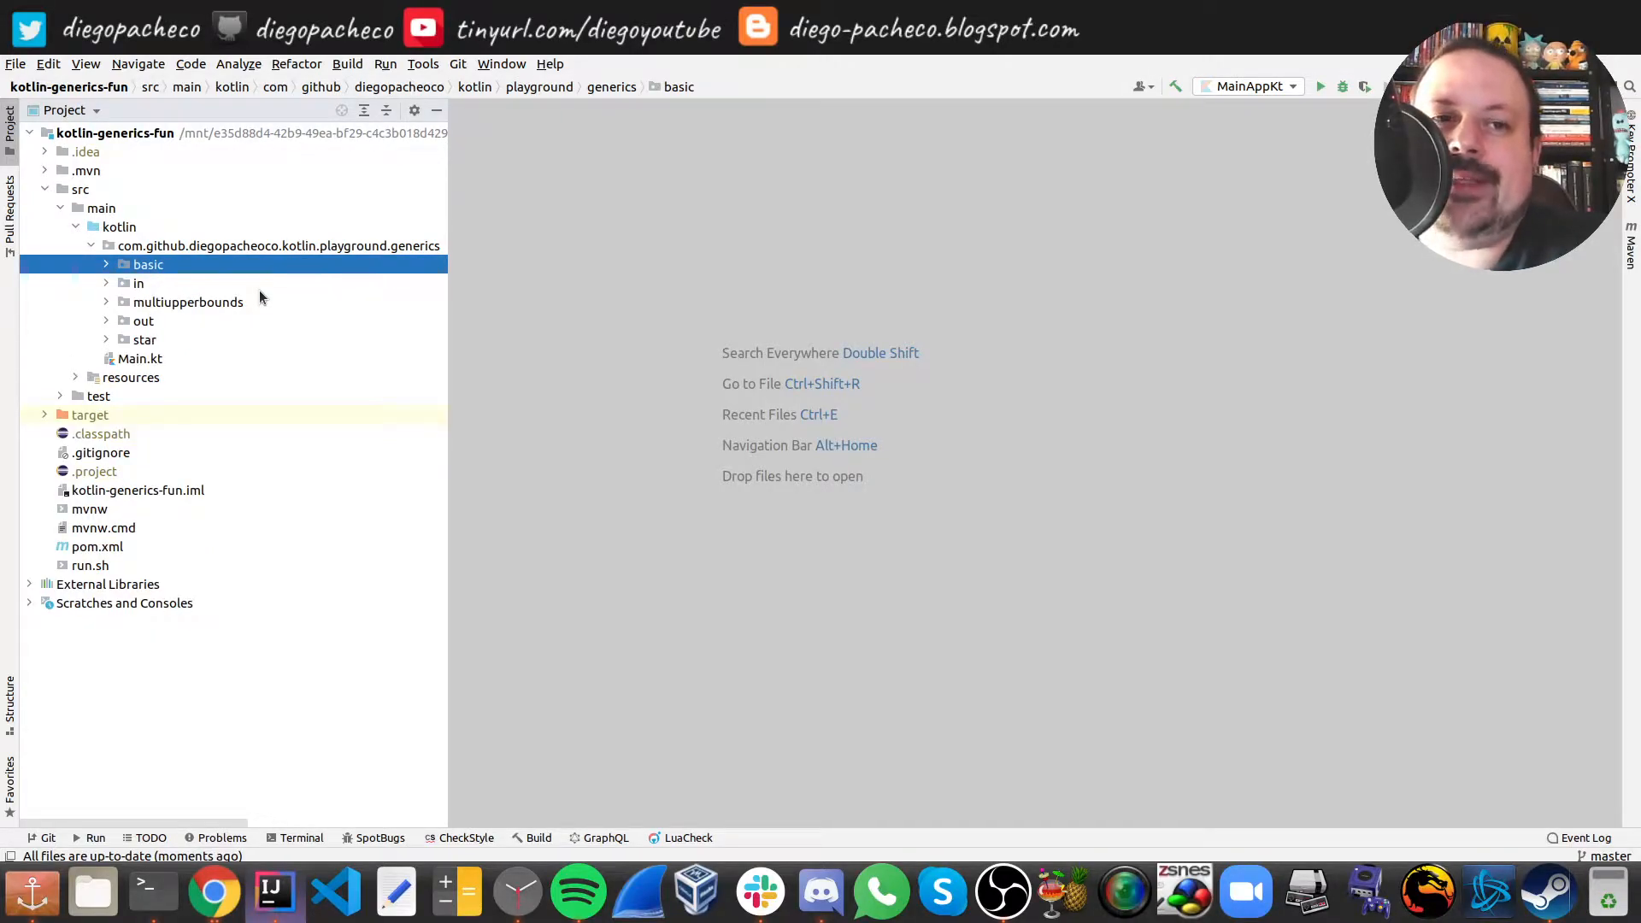
click(144, 338)
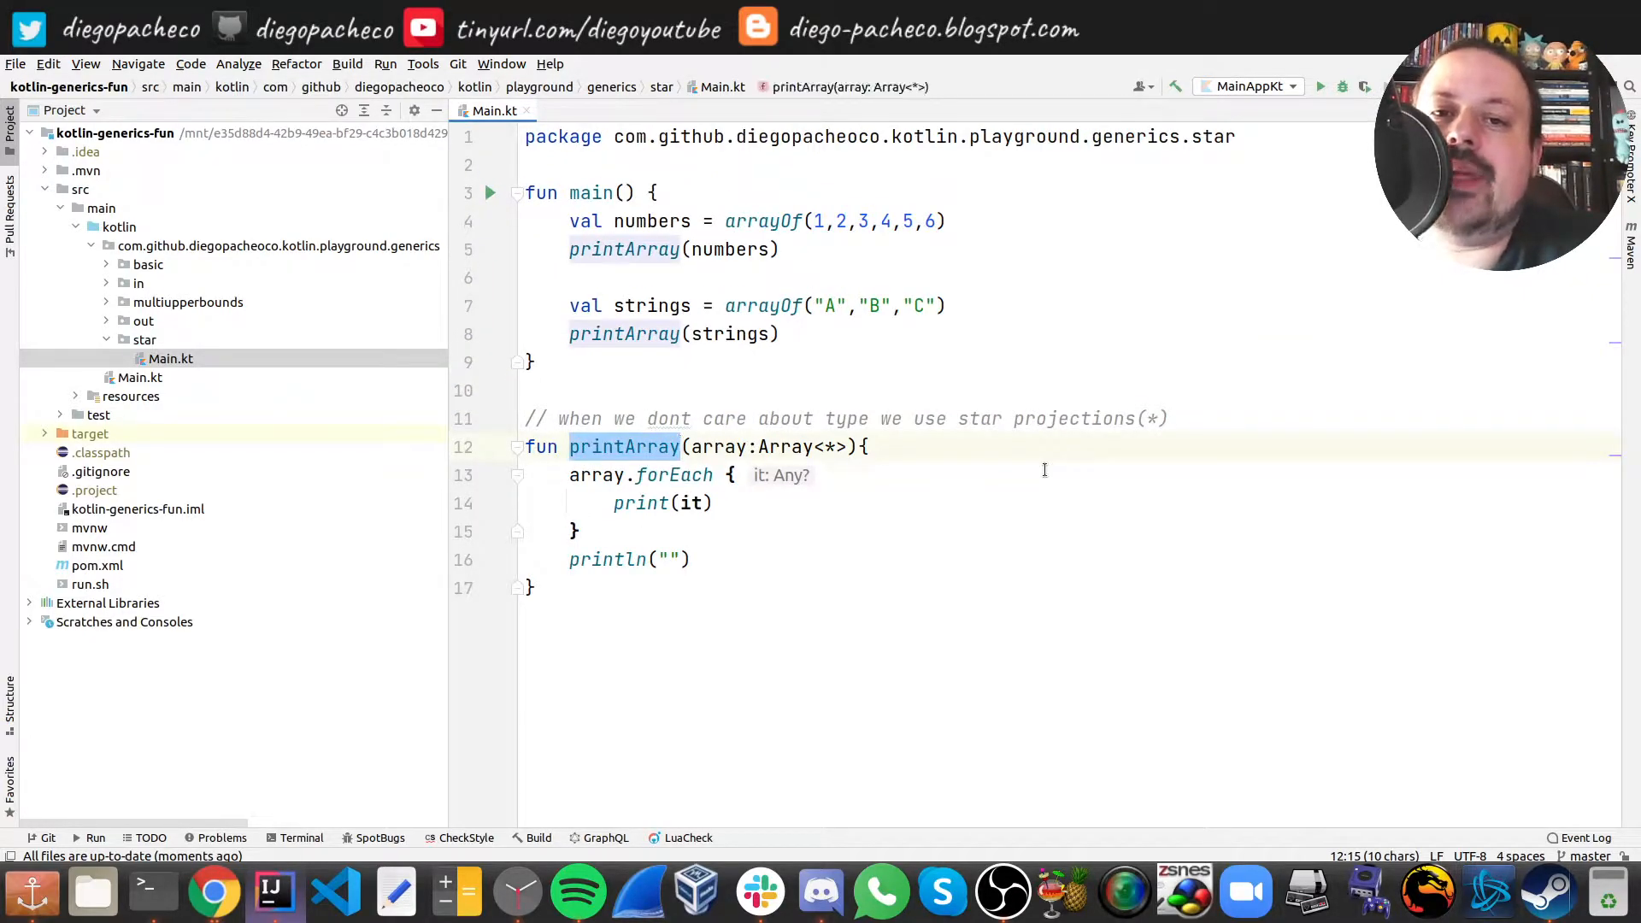
click(744, 446)
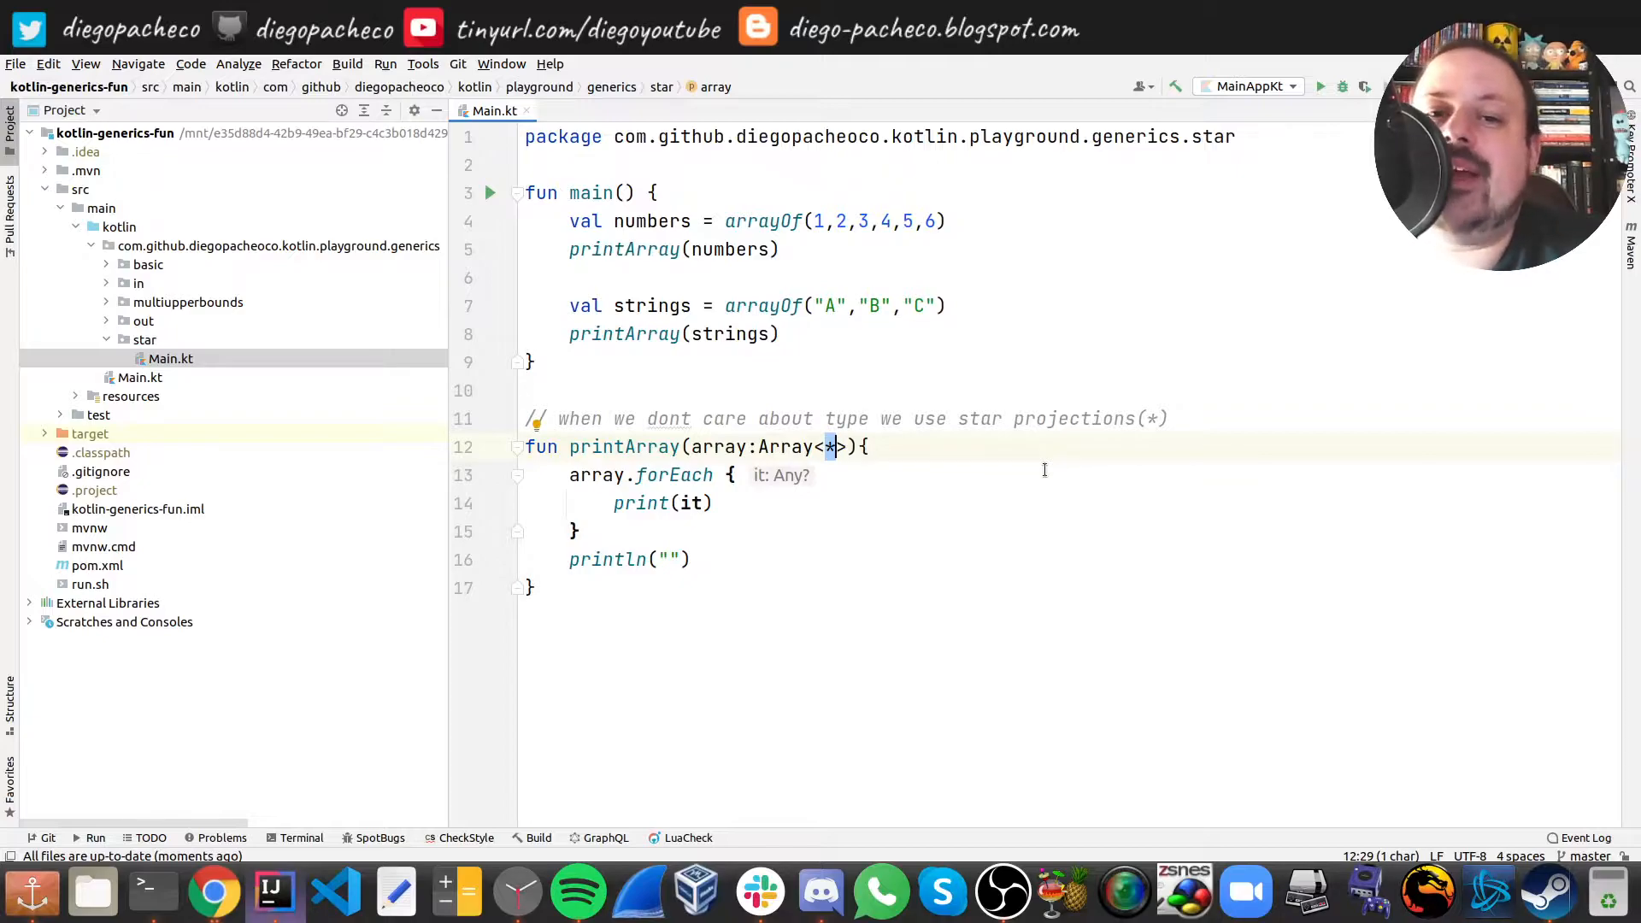
click(627, 473)
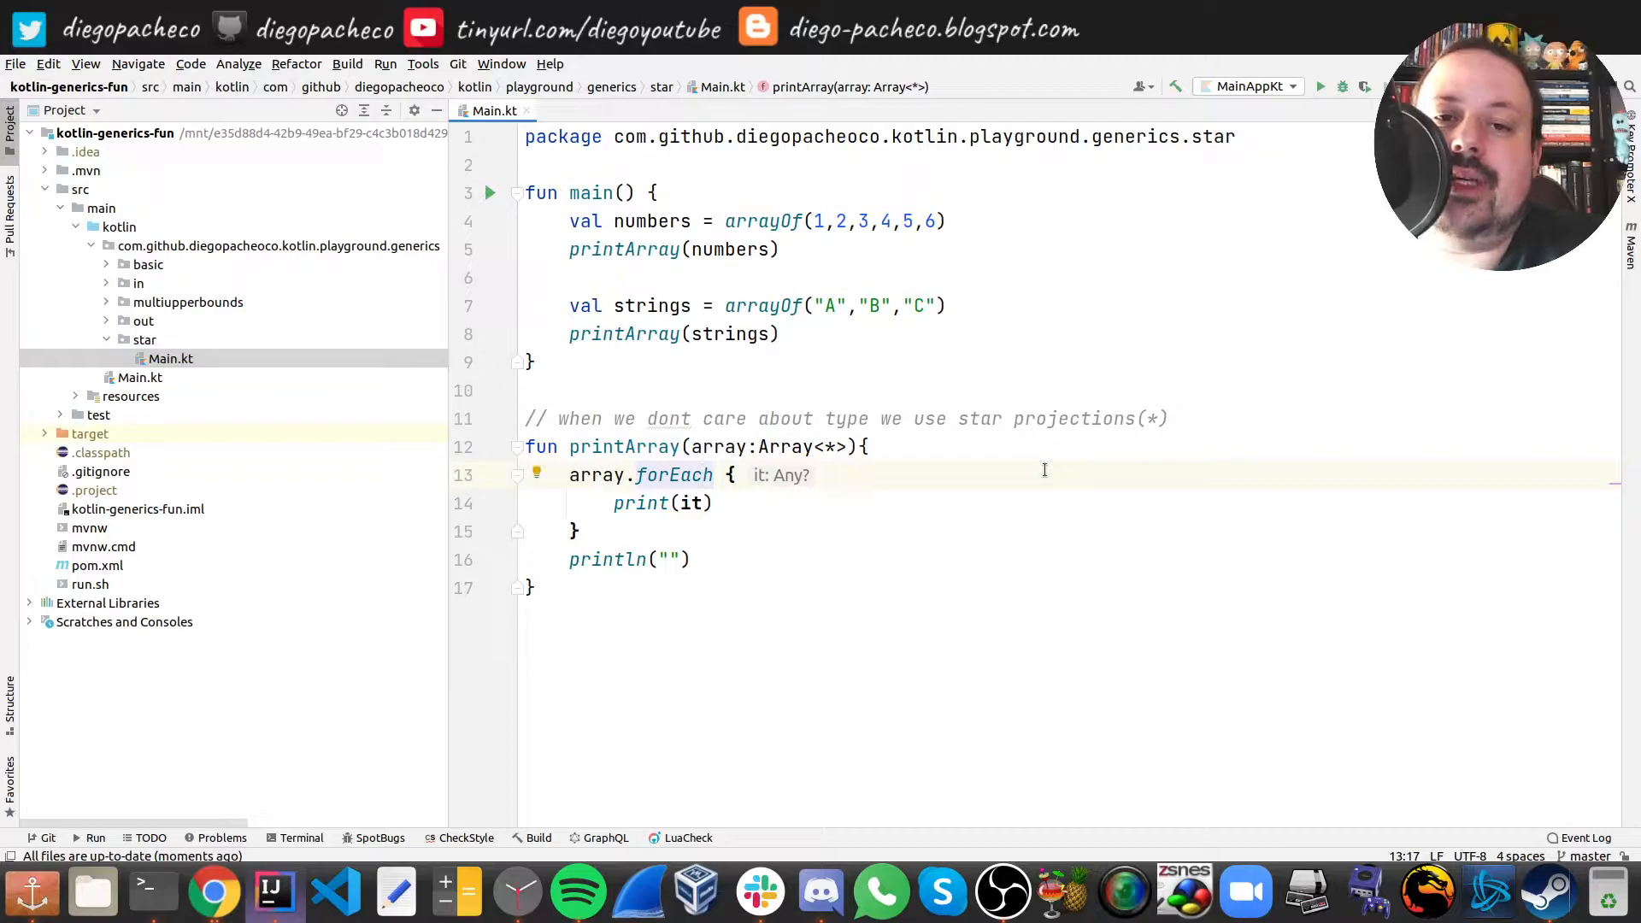
double_click(691, 503)
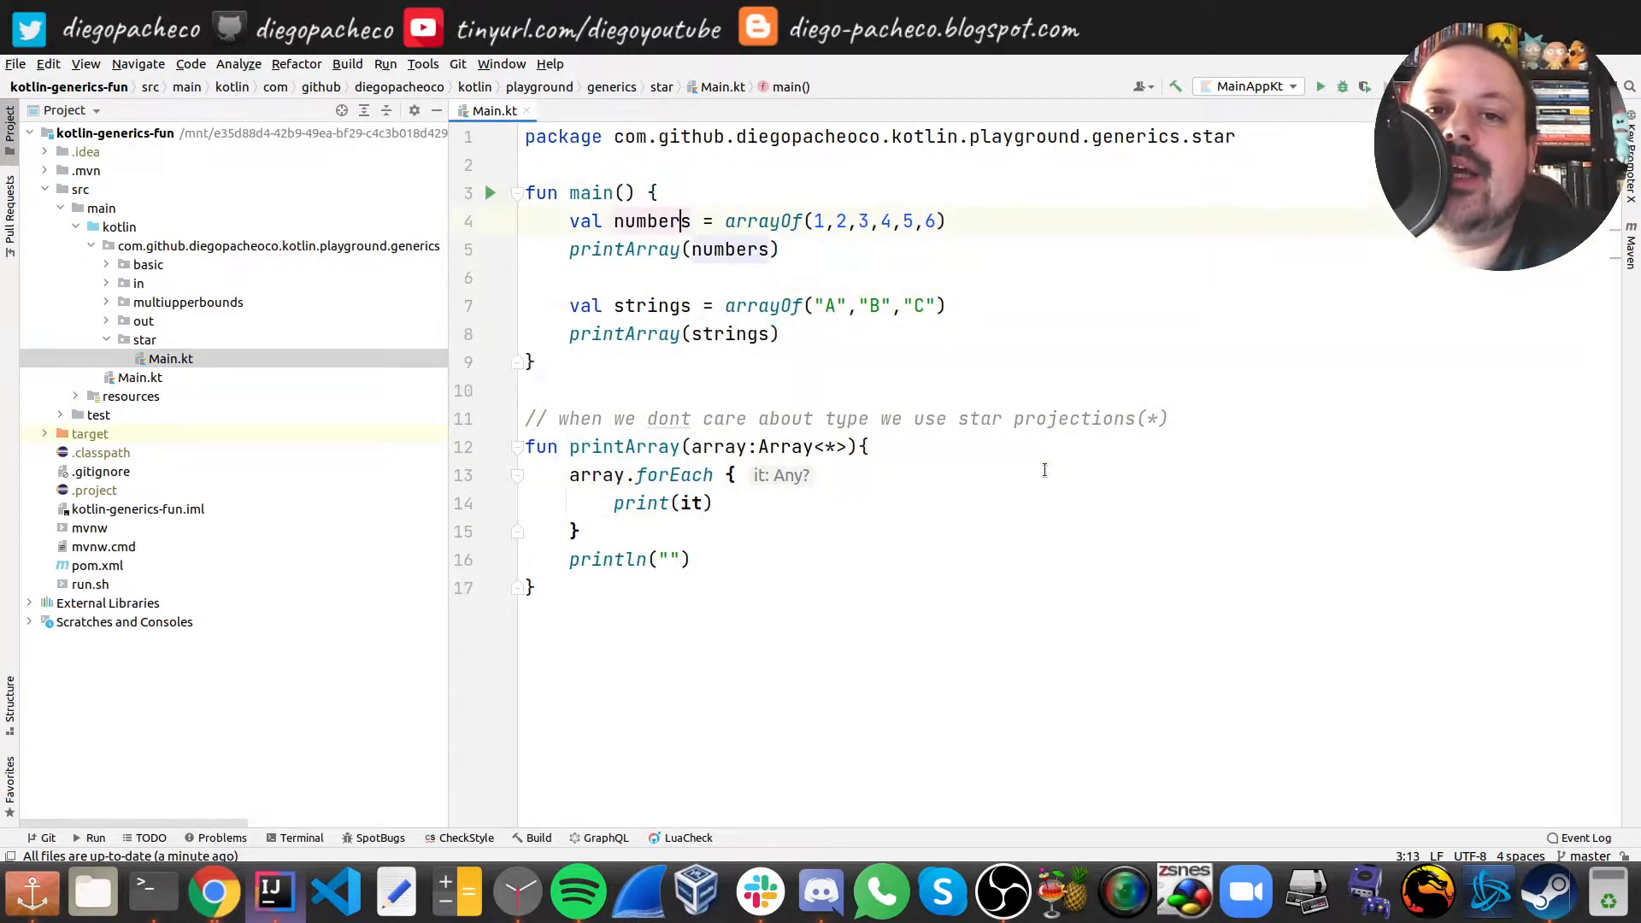
- Look over the numbers and strings arrayOf declarations, run the example, then close star/Main.kt
click(880, 221)
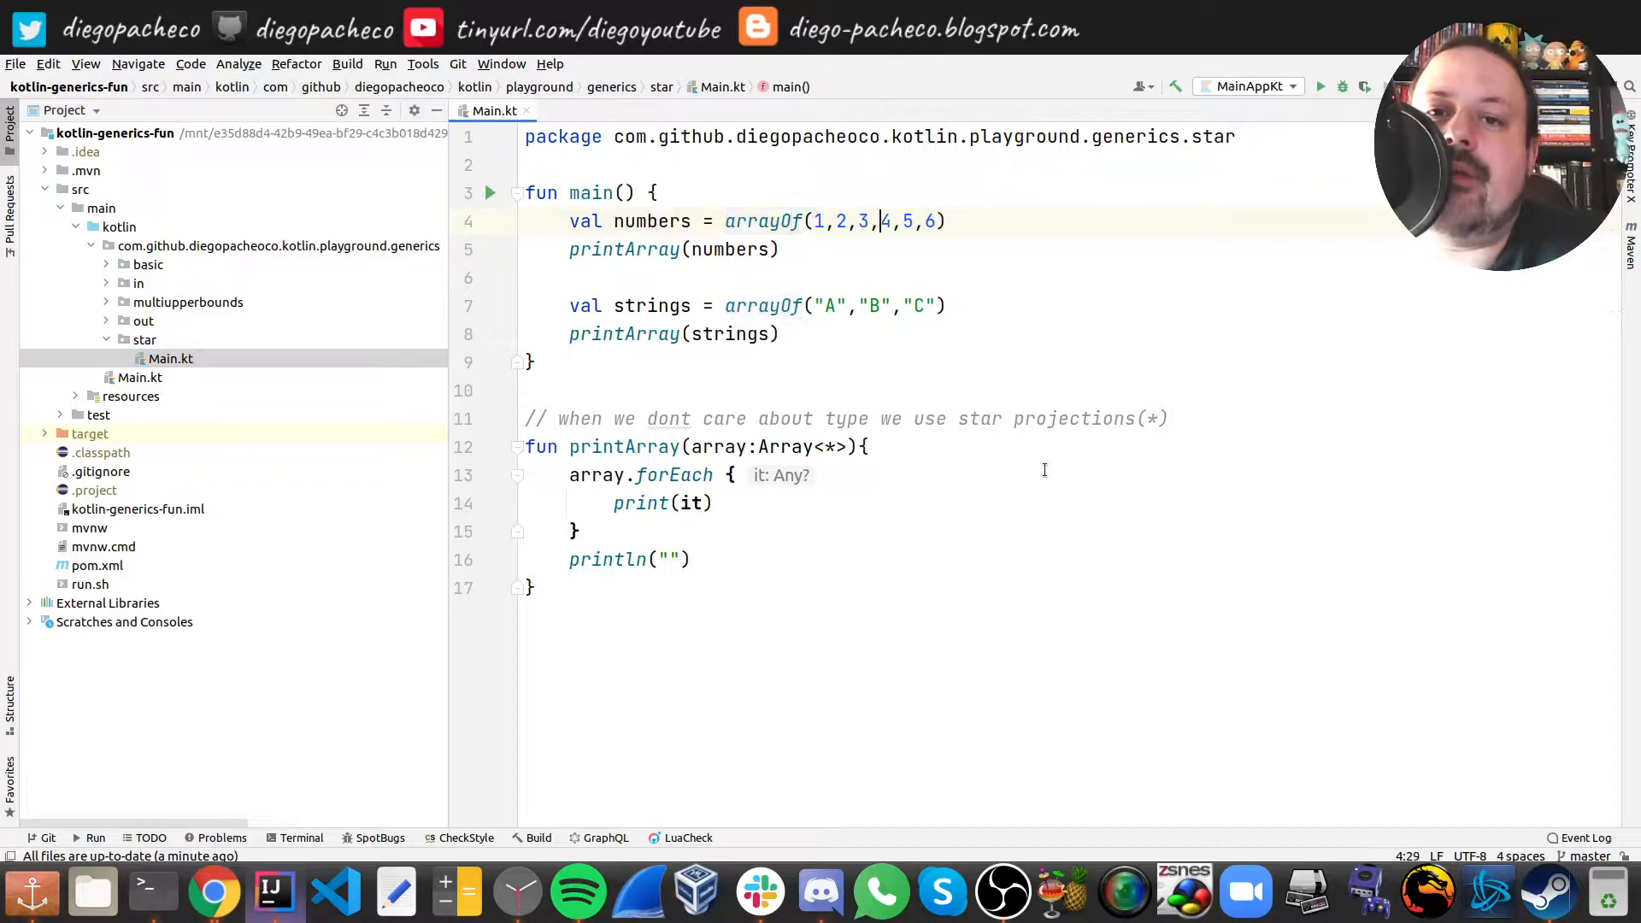
click(783, 304)
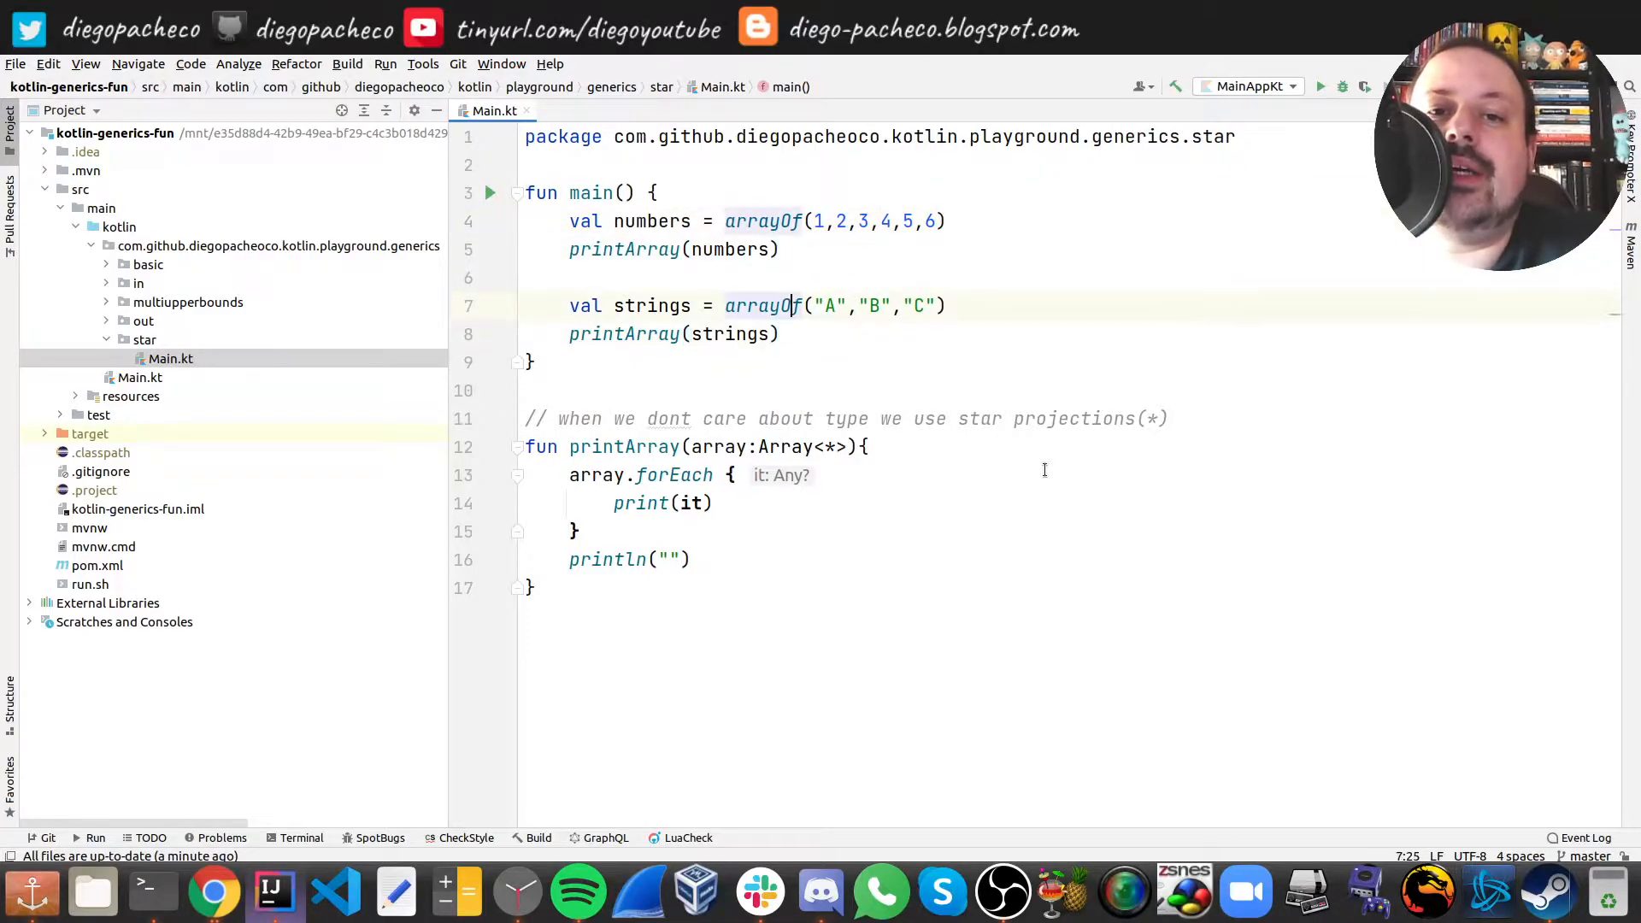
click(525, 277)
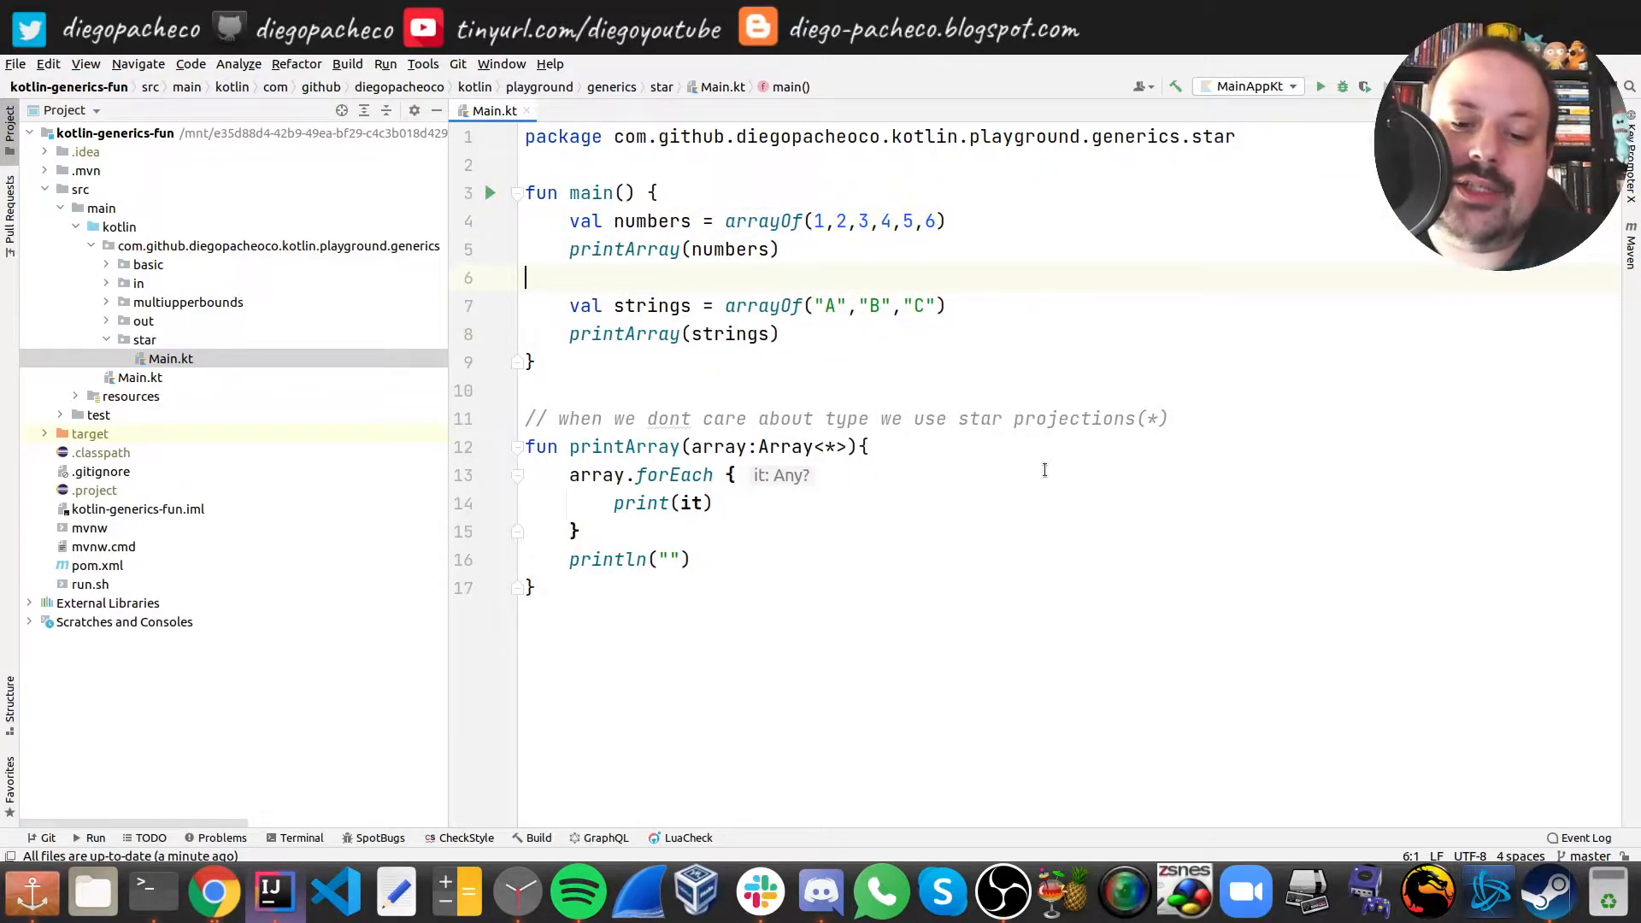
click(1319, 86)
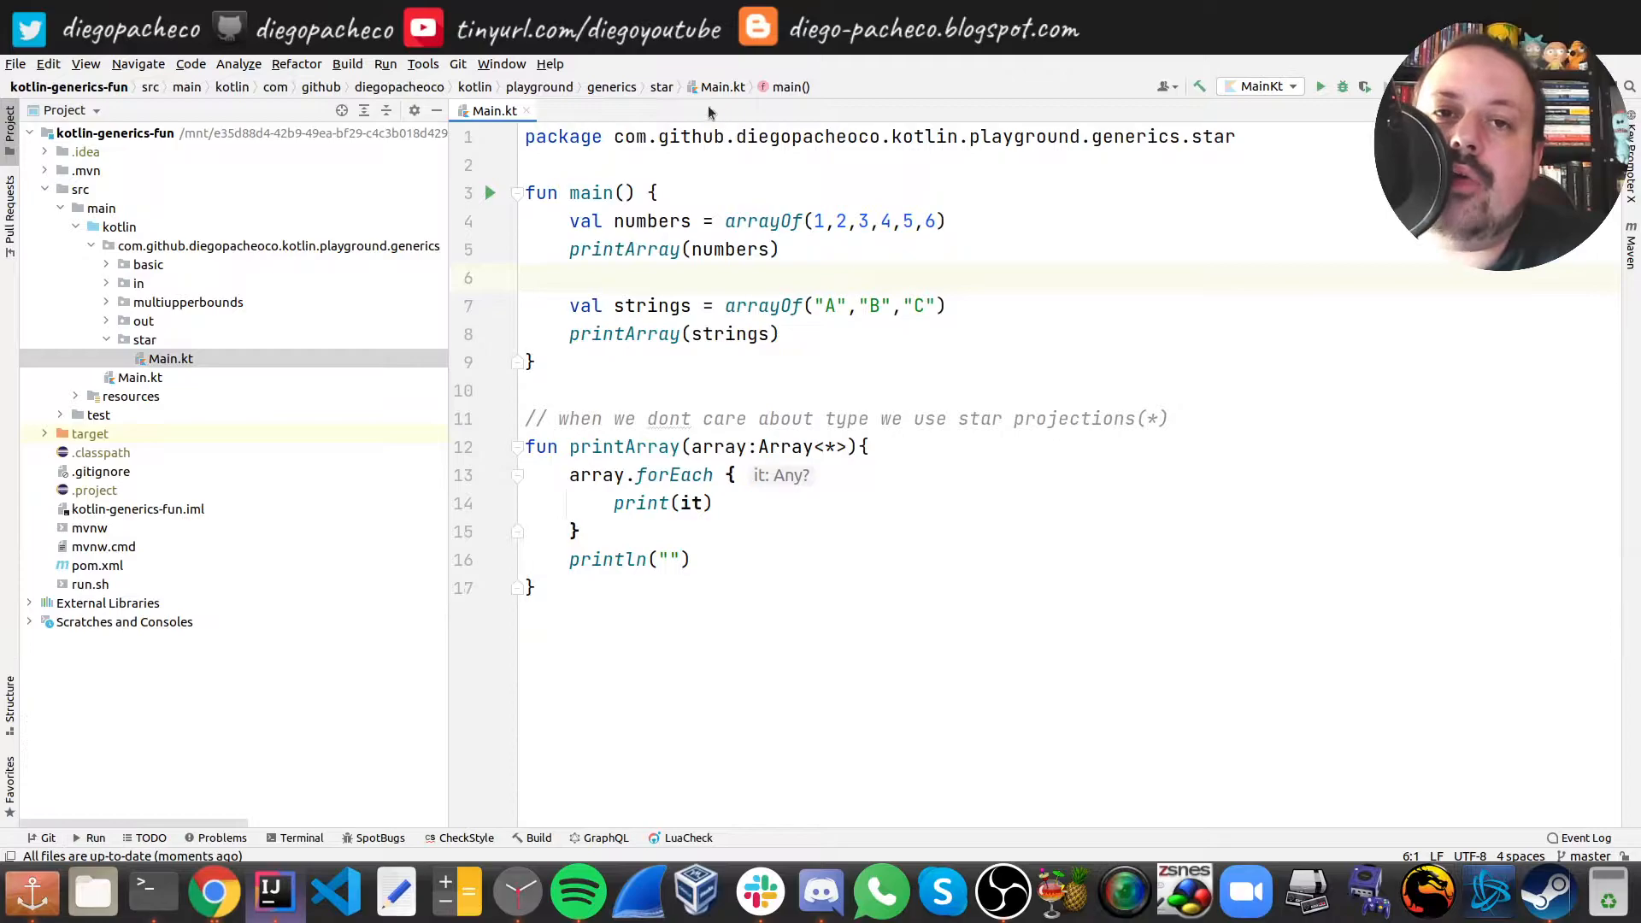
click(518, 112)
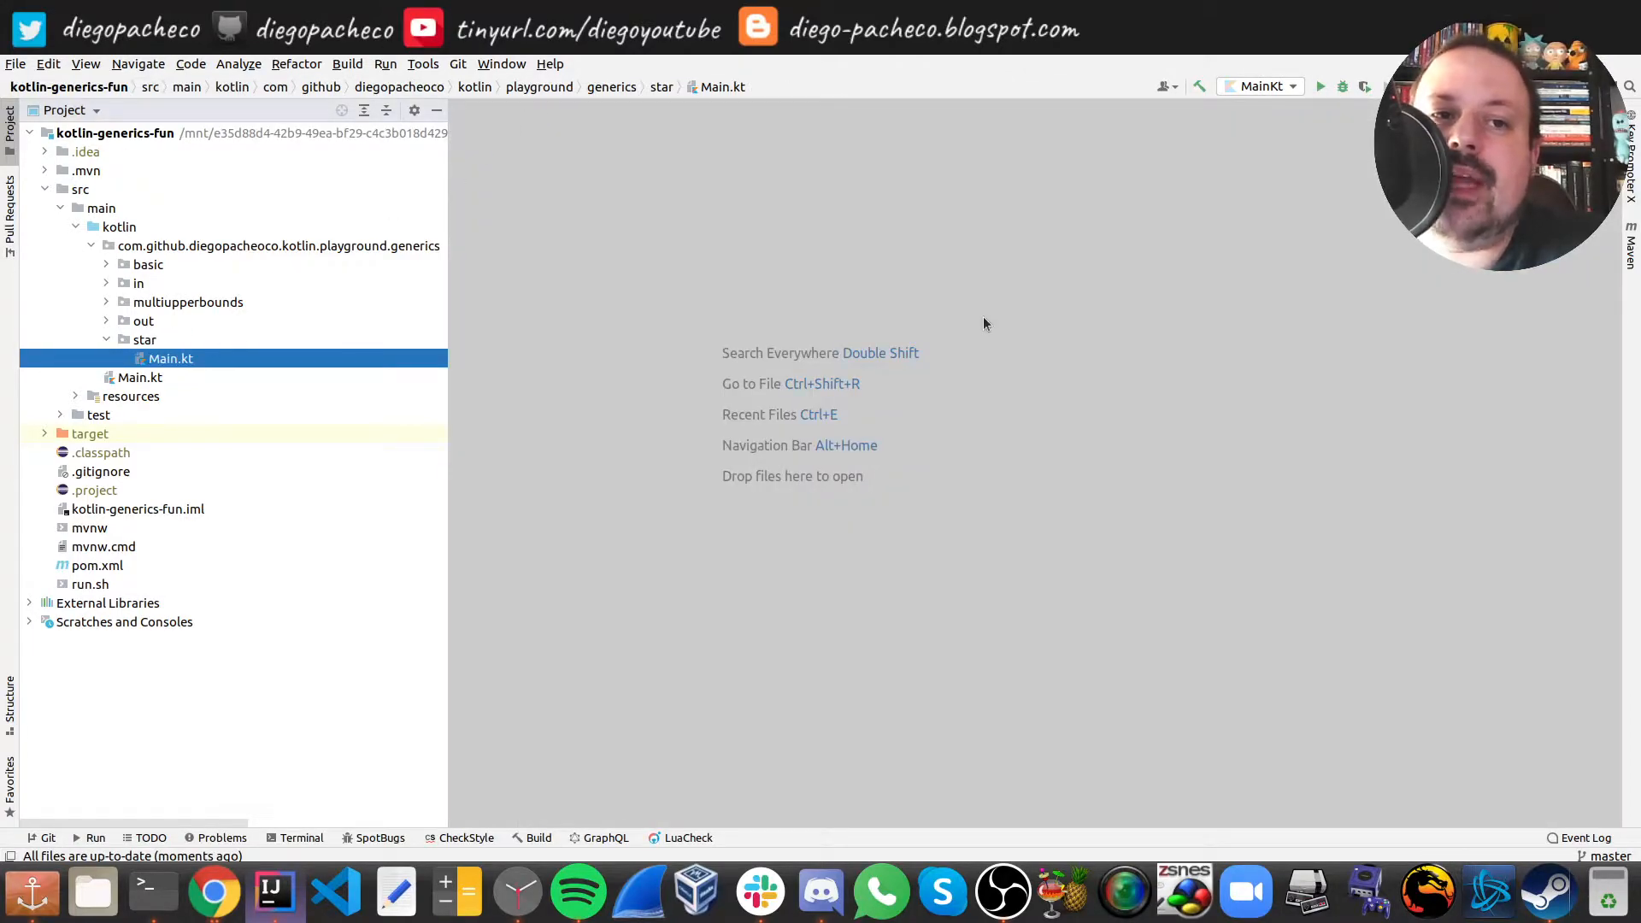
- Collapse the star package and bring up Logger.kt from the in package
click(143, 338)
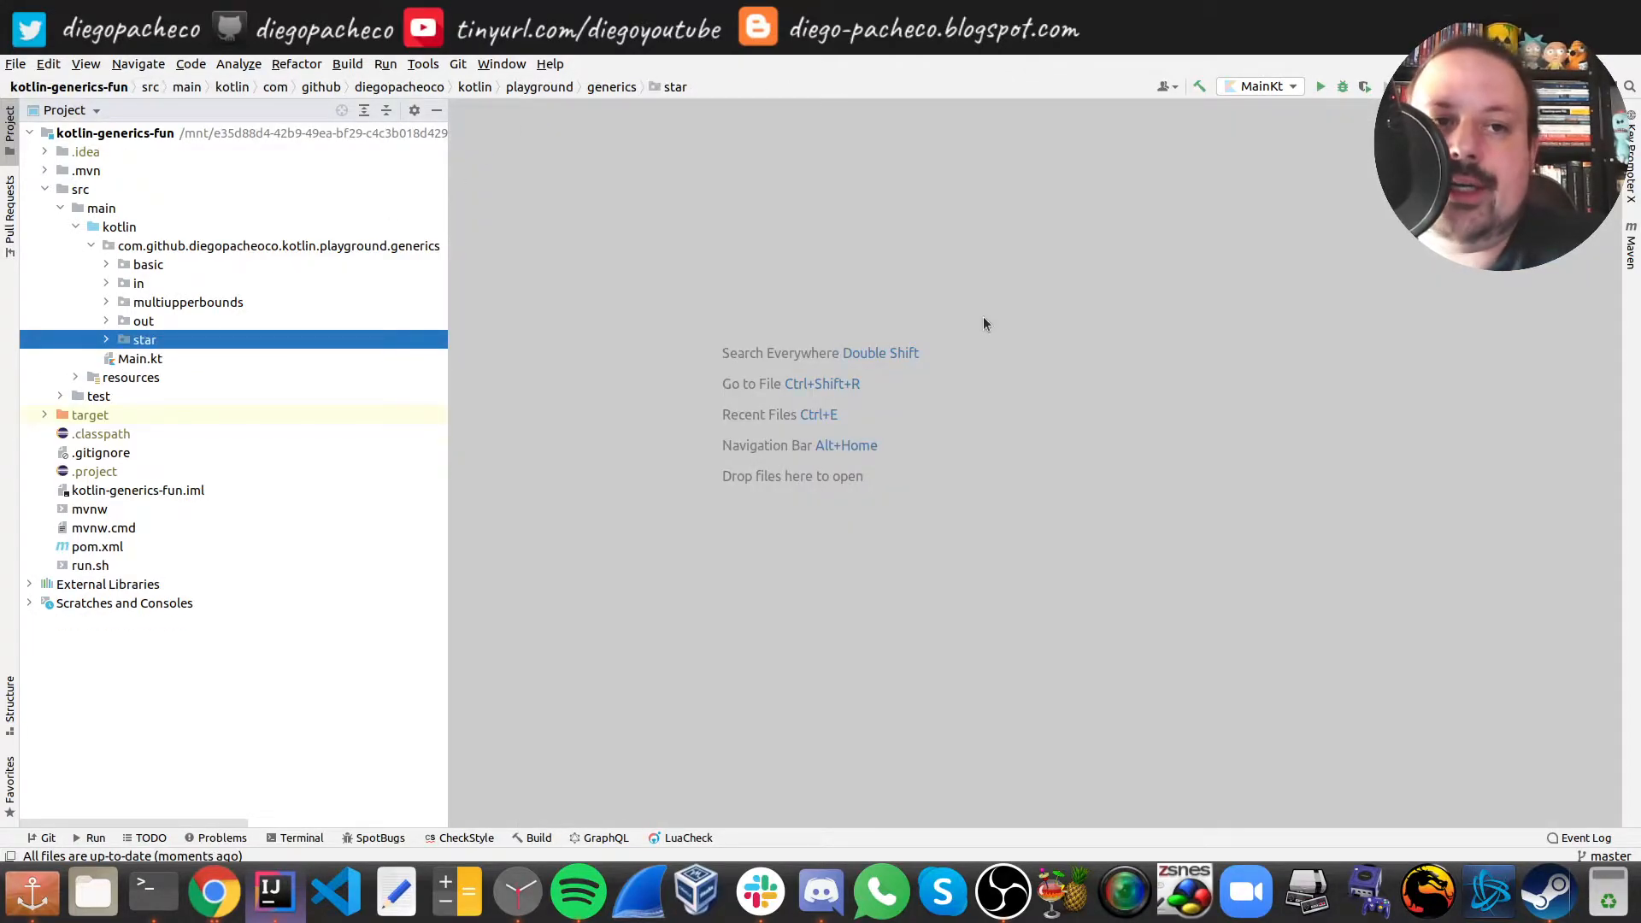
click(139, 282)
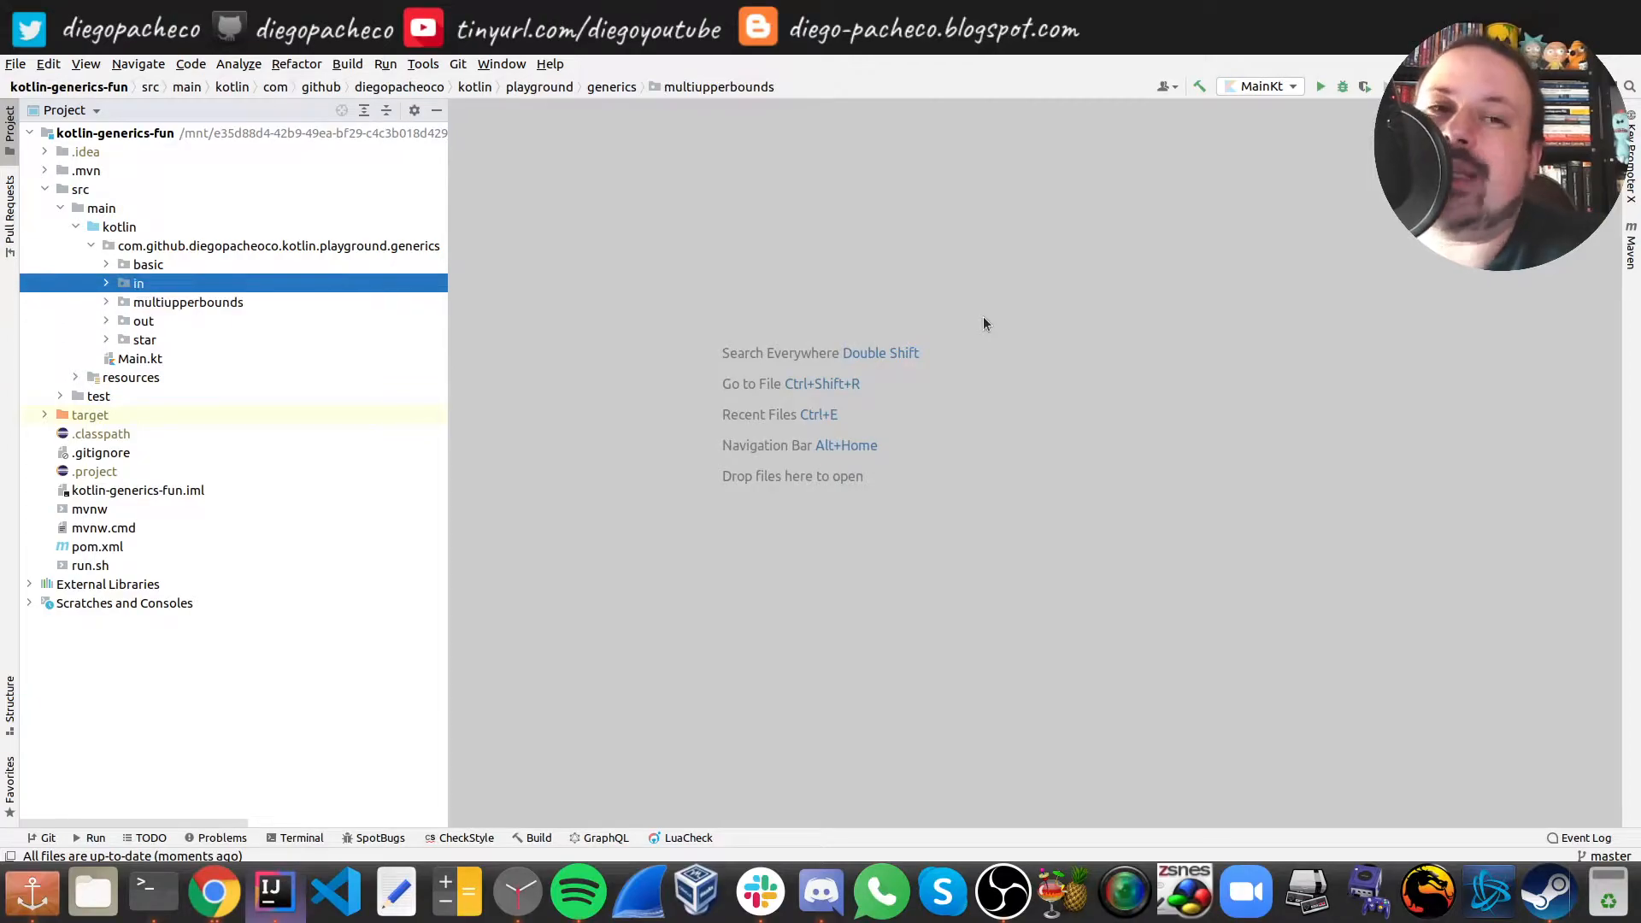
click(136, 282)
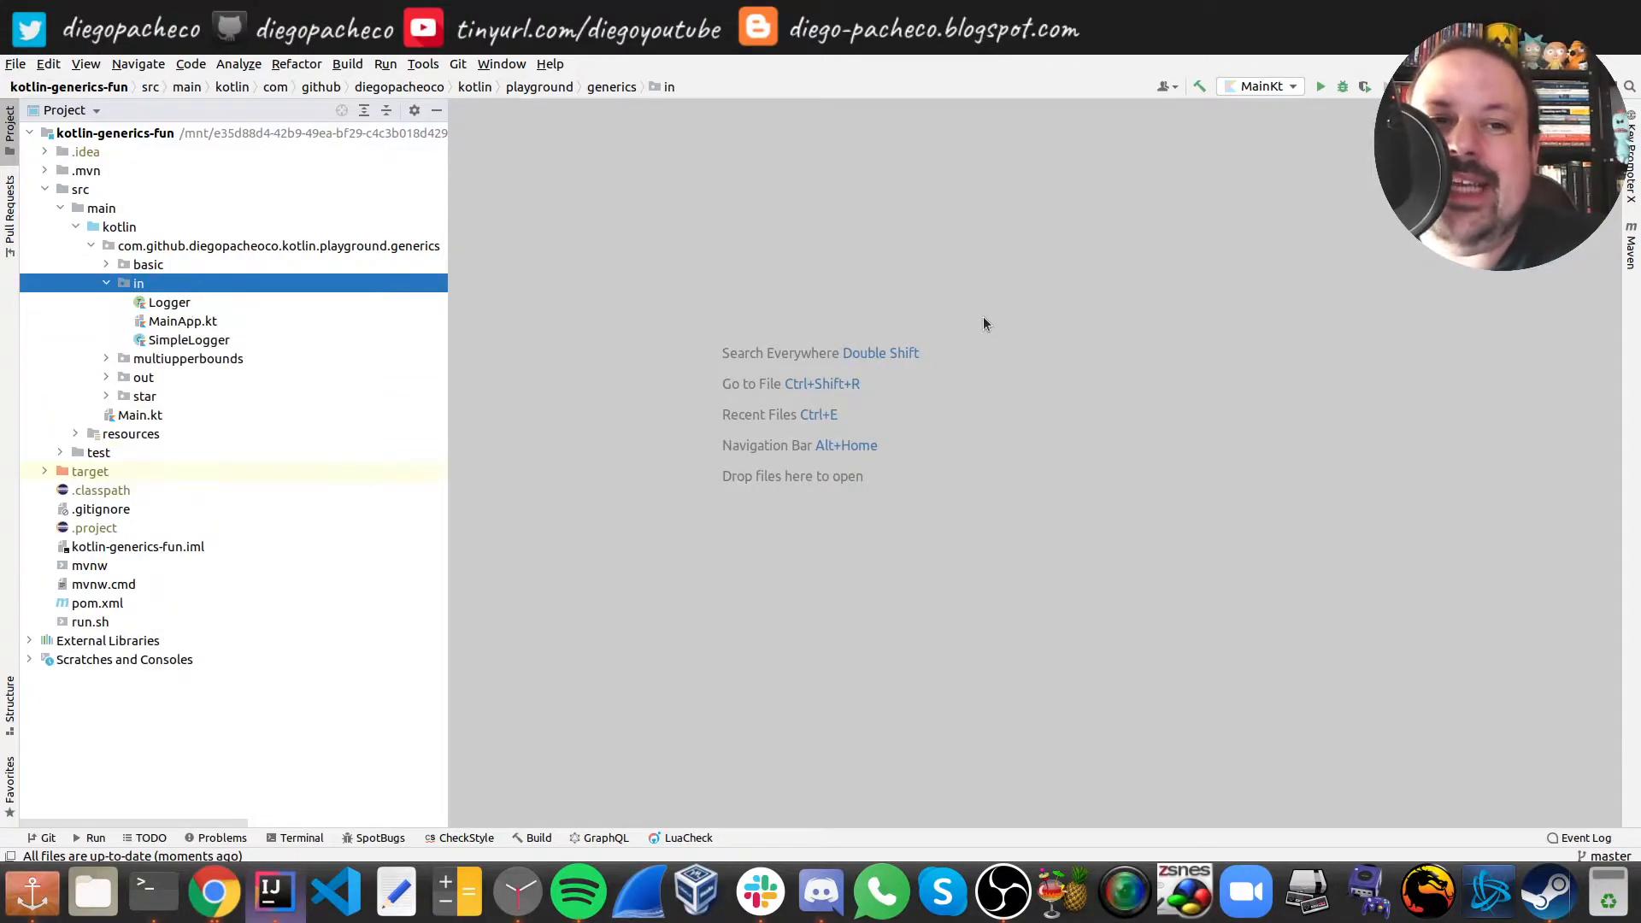
double_click(169, 303)
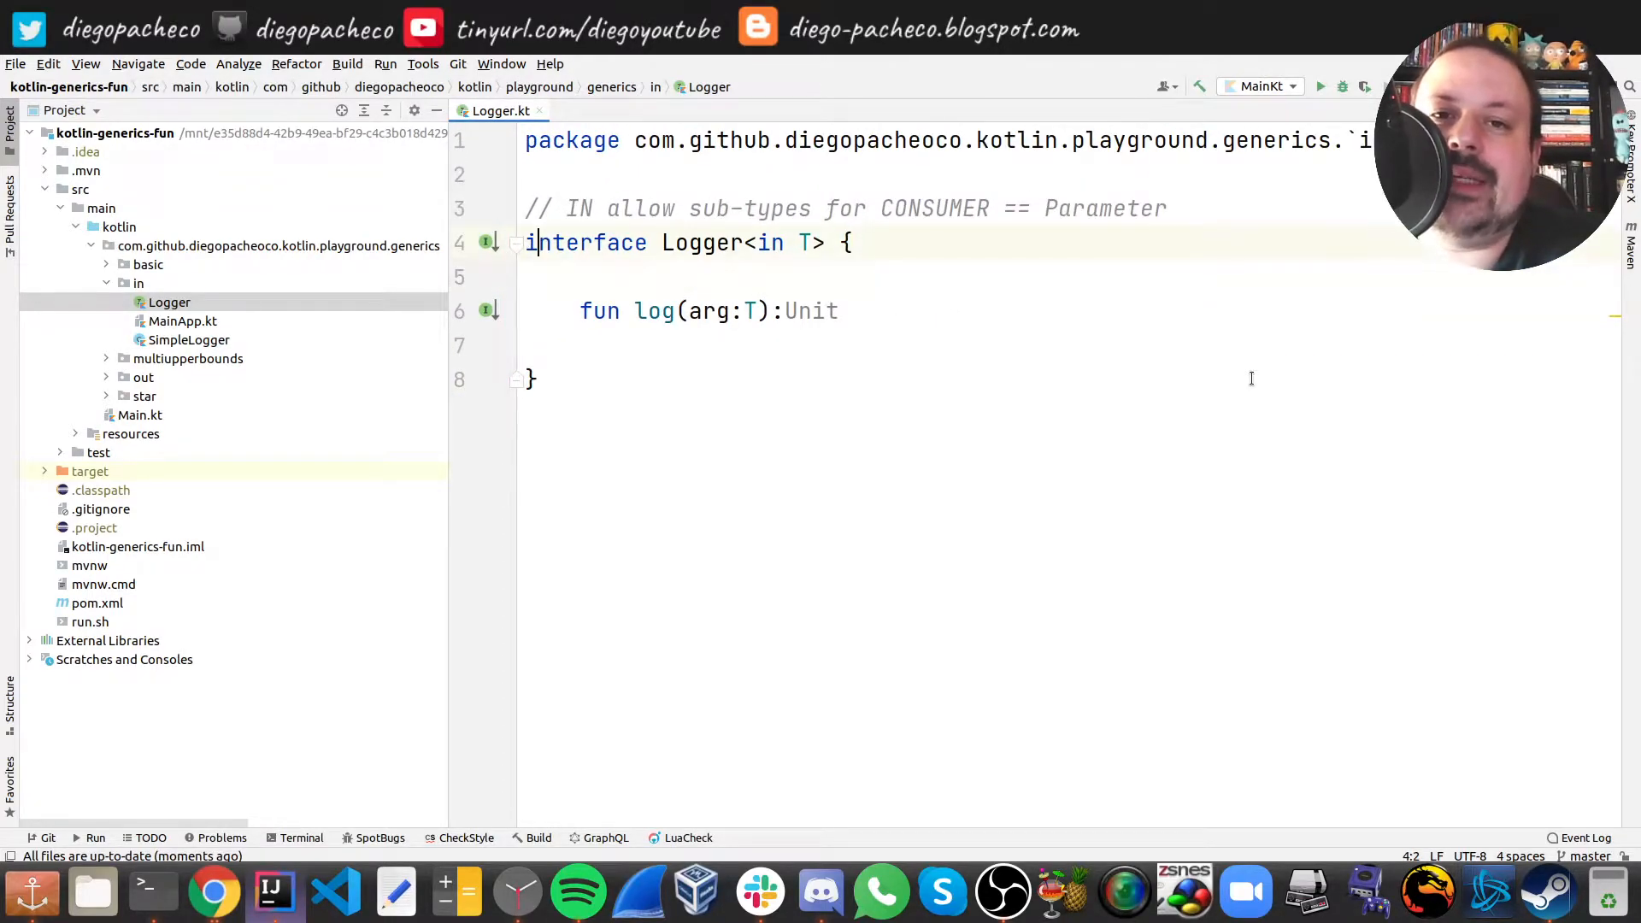
- Examine the 'in' variance modifier on Logger<in T> and the T parameter of log
double_click(768, 243)
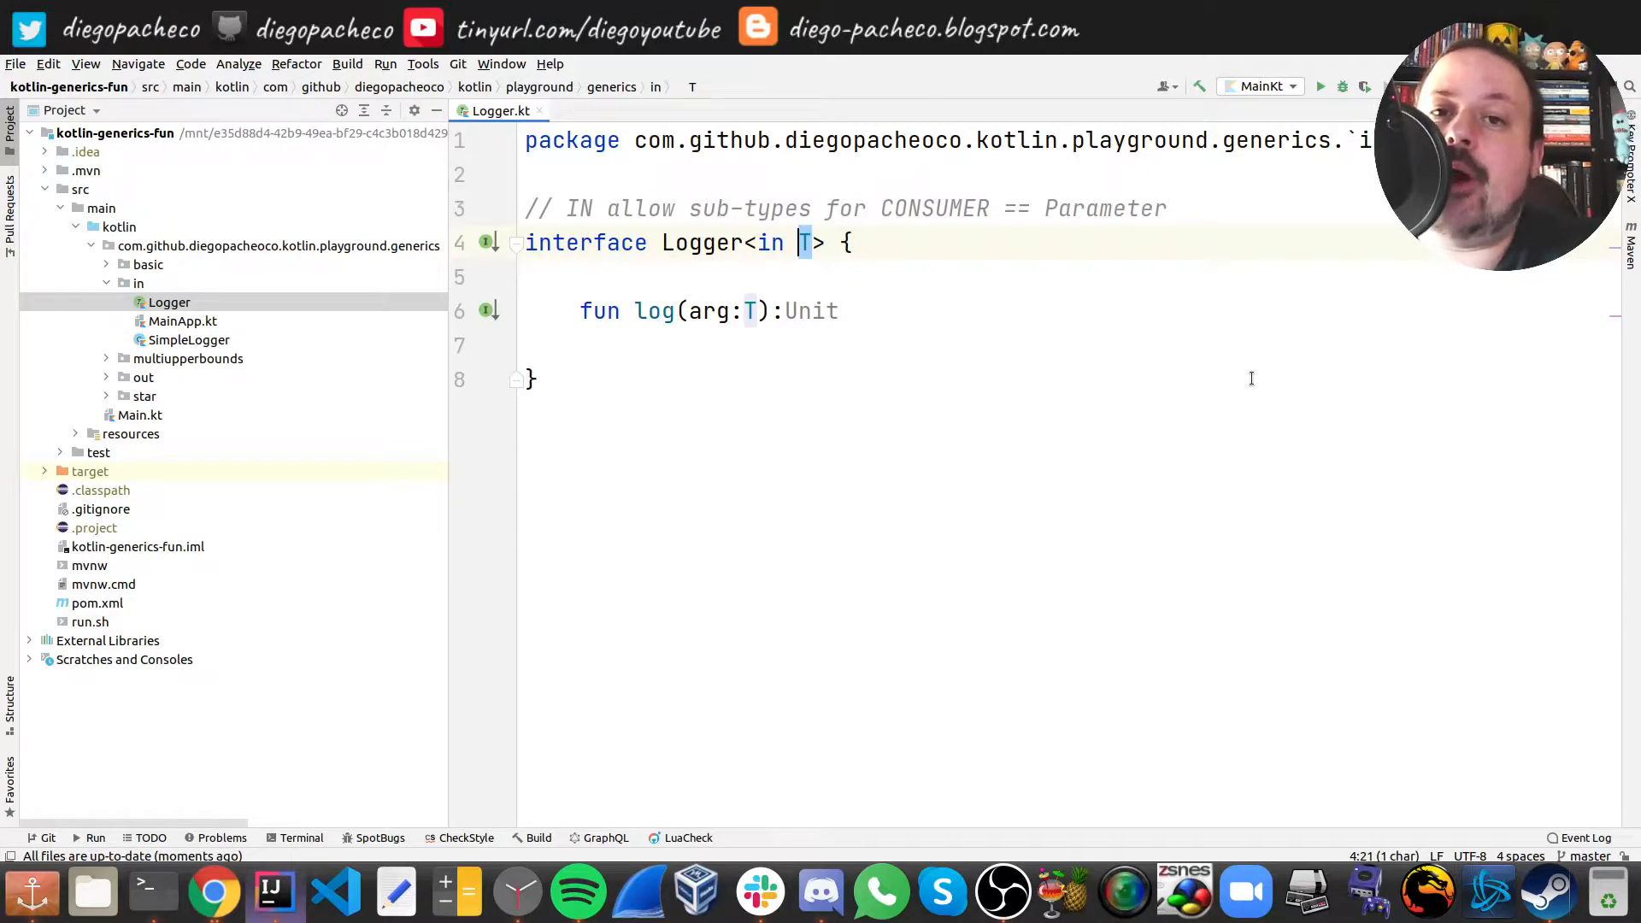
click(767, 241)
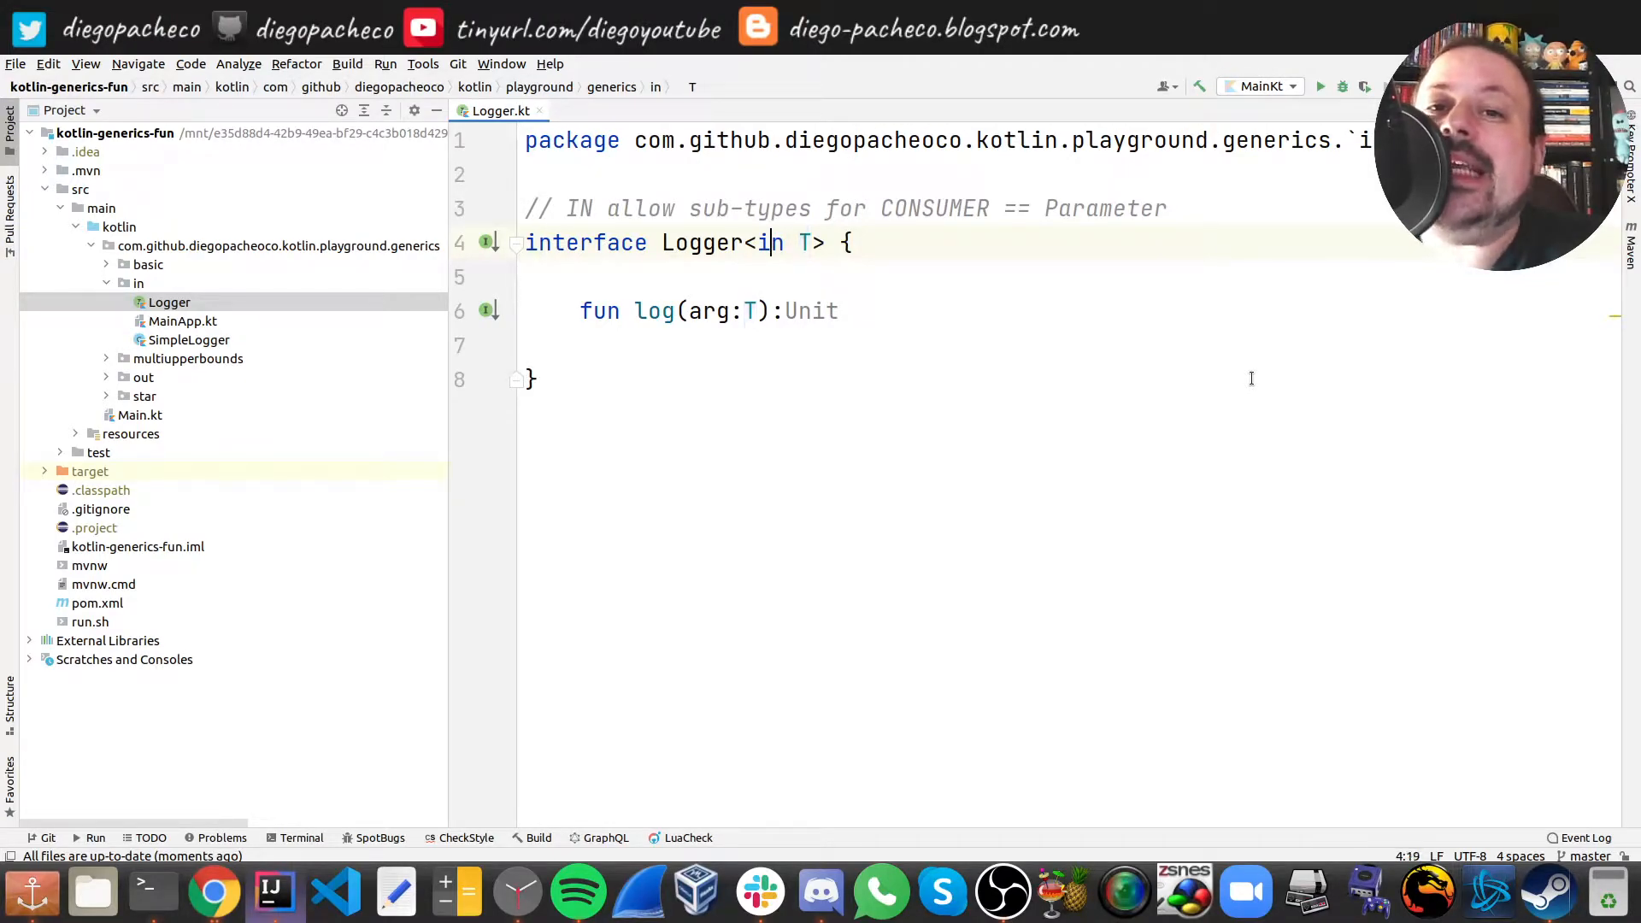
double_click(768, 243)
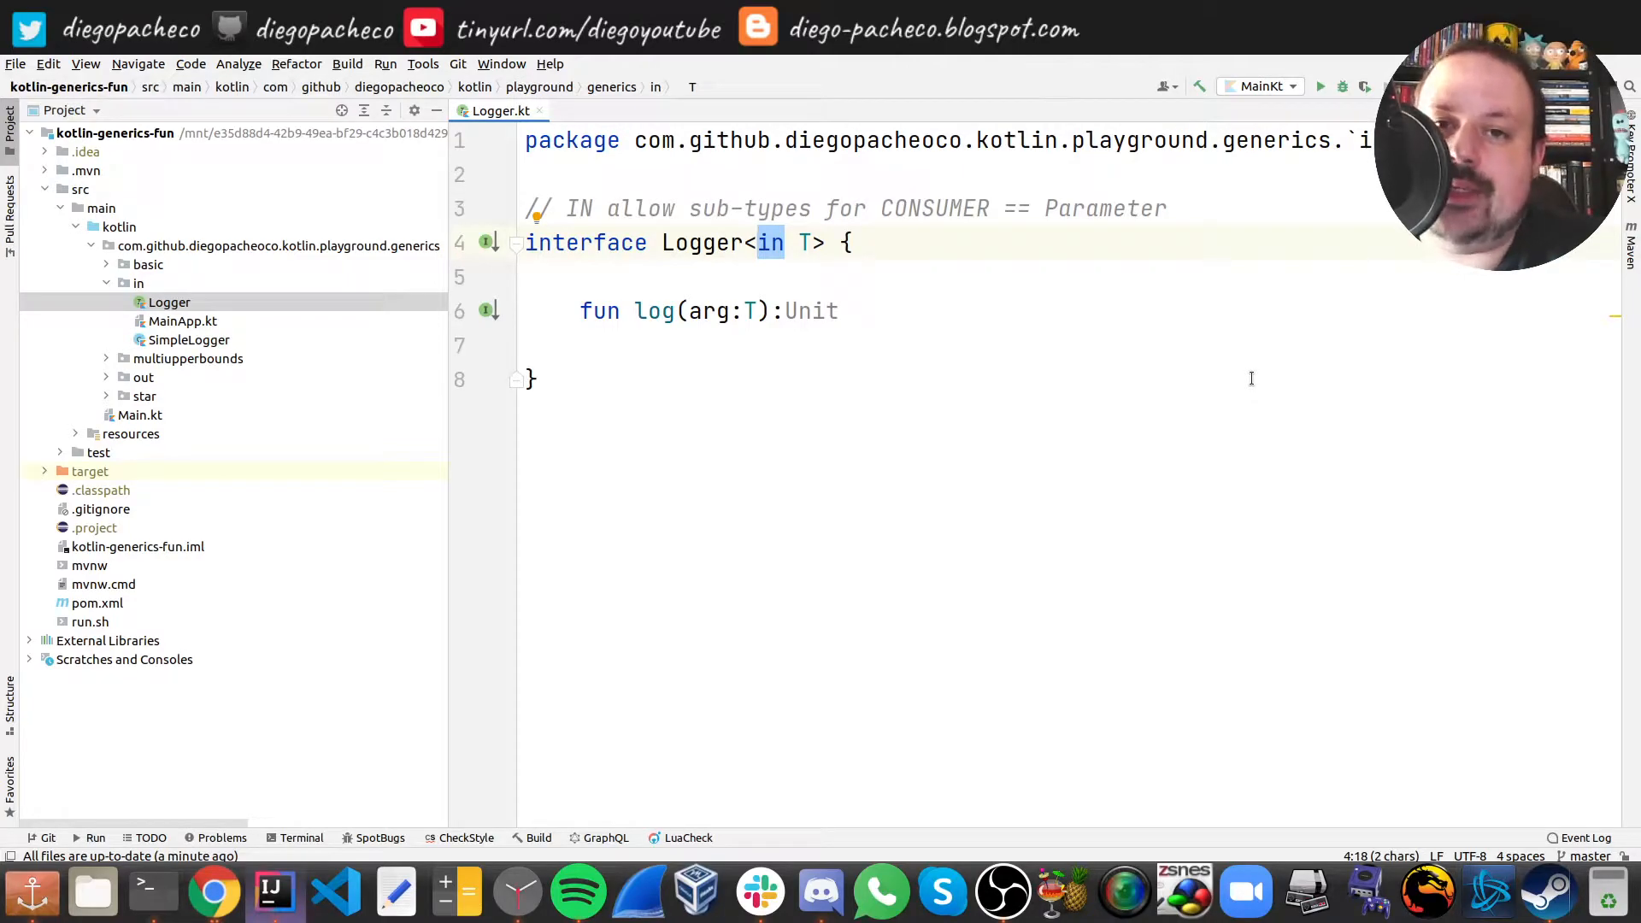
double_click(720, 311)
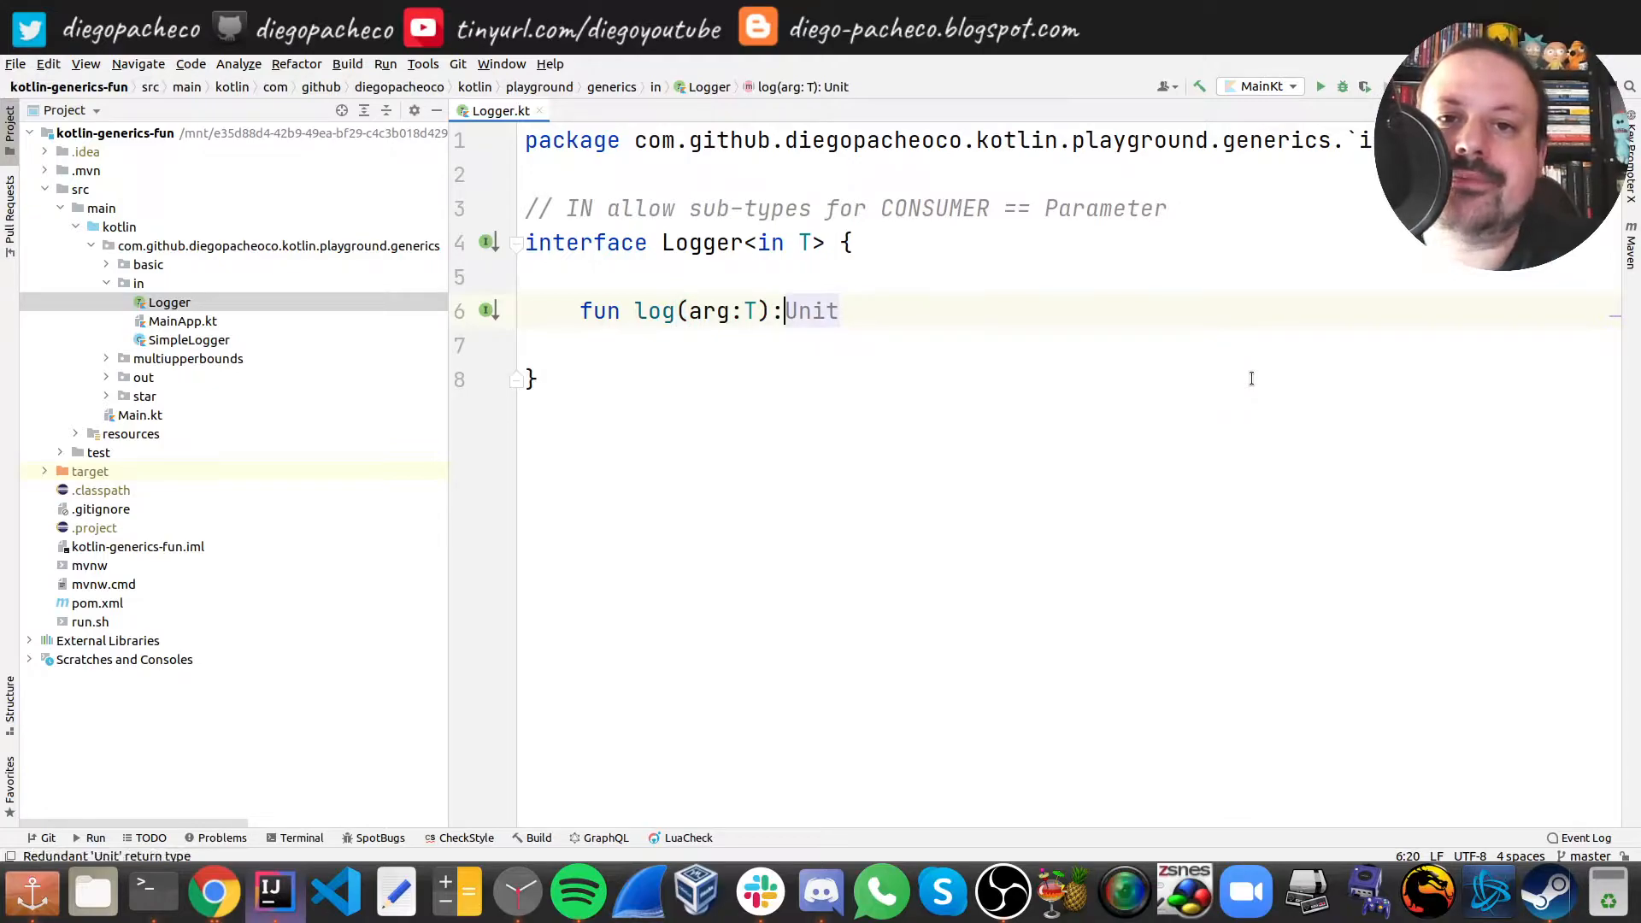
- Try T as log's return type, note the in-position error, and restore the Unit return type
text(:)
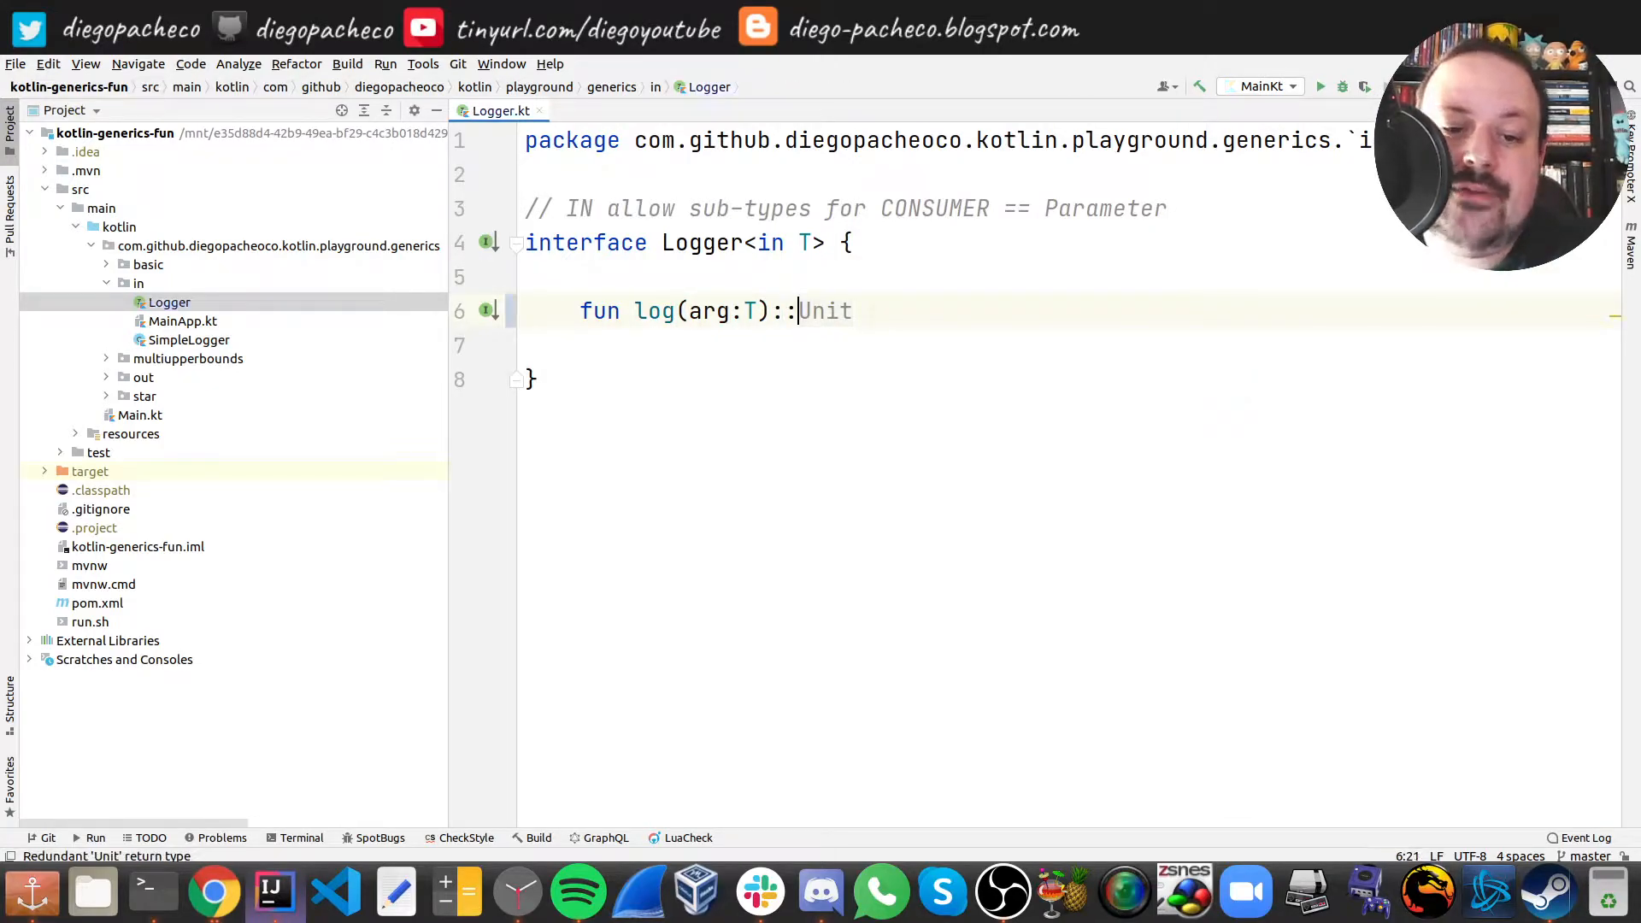
text(T)
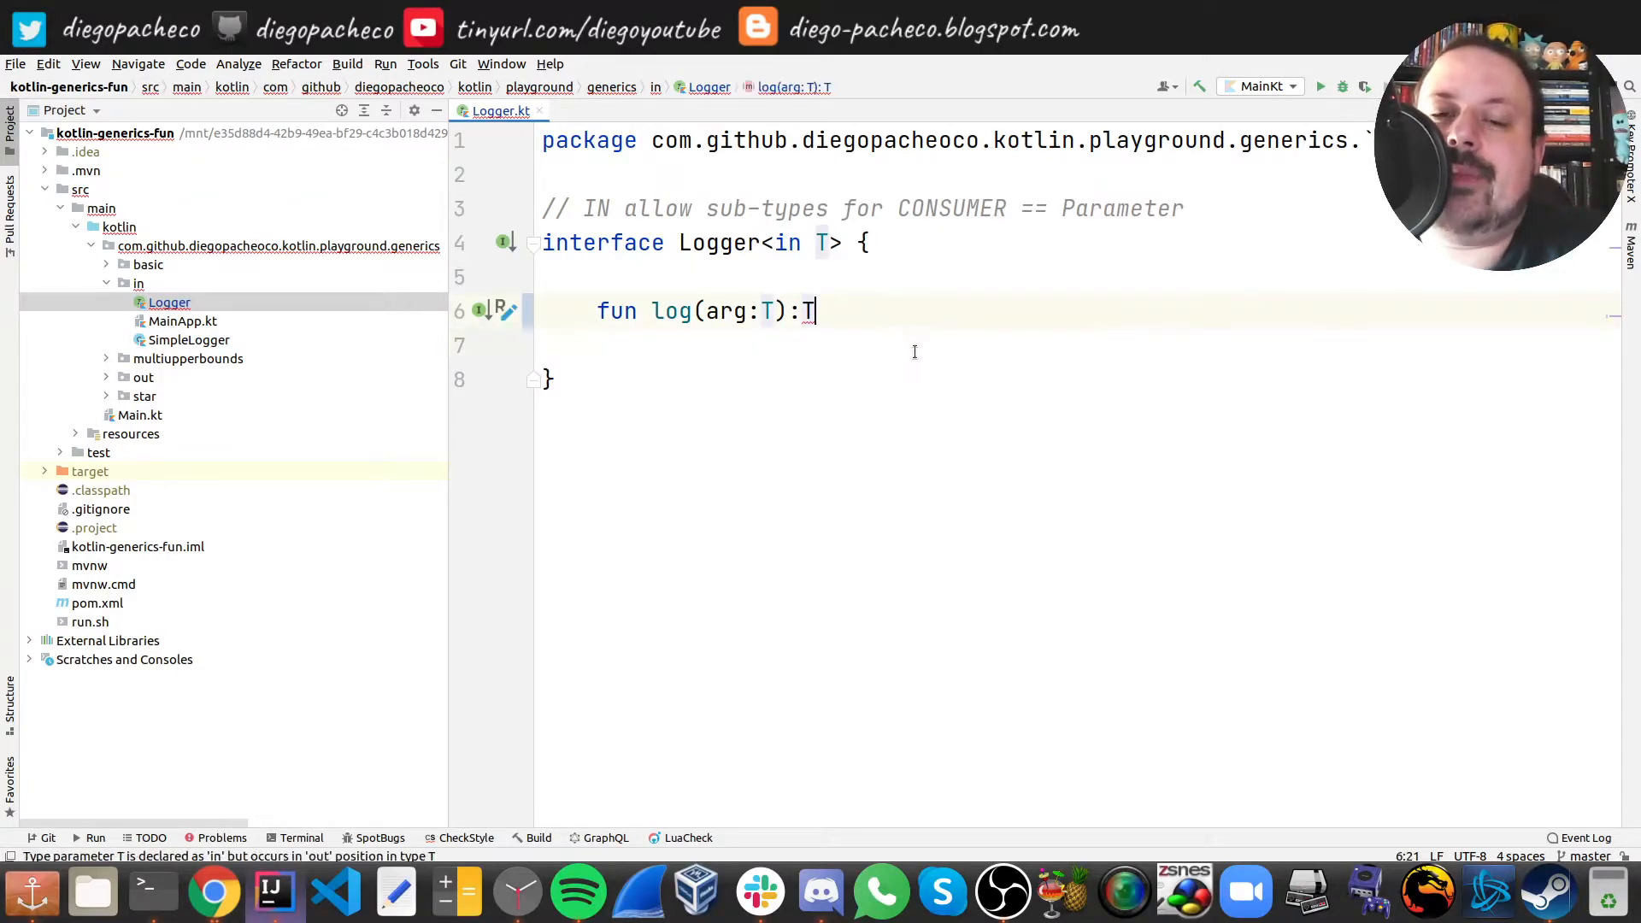
text(0)
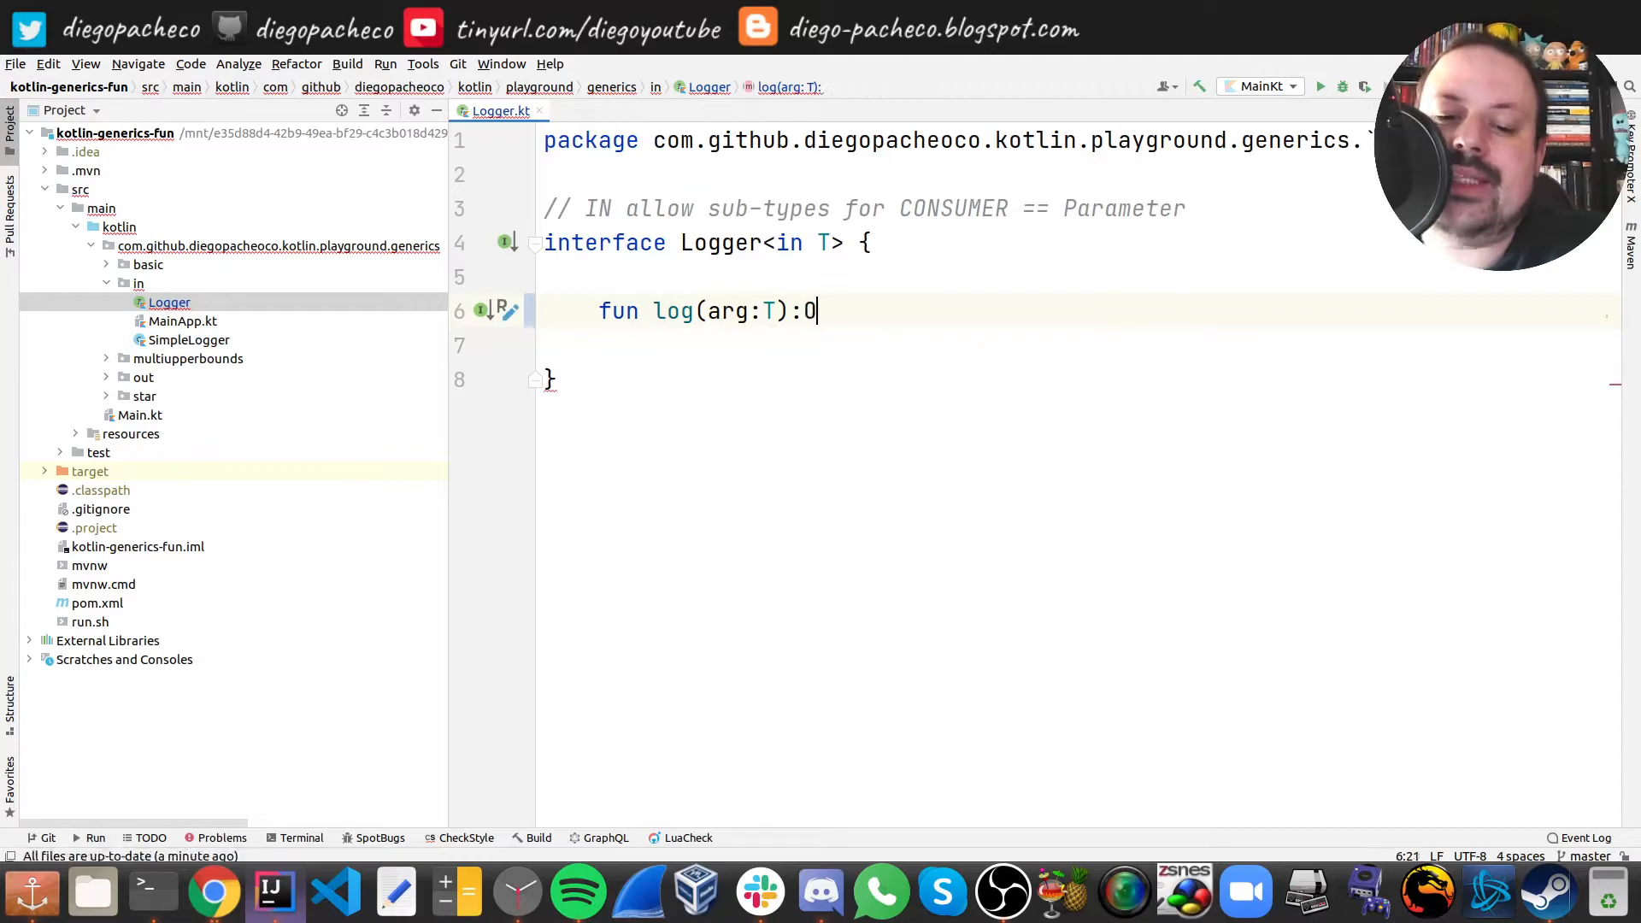
text(O)
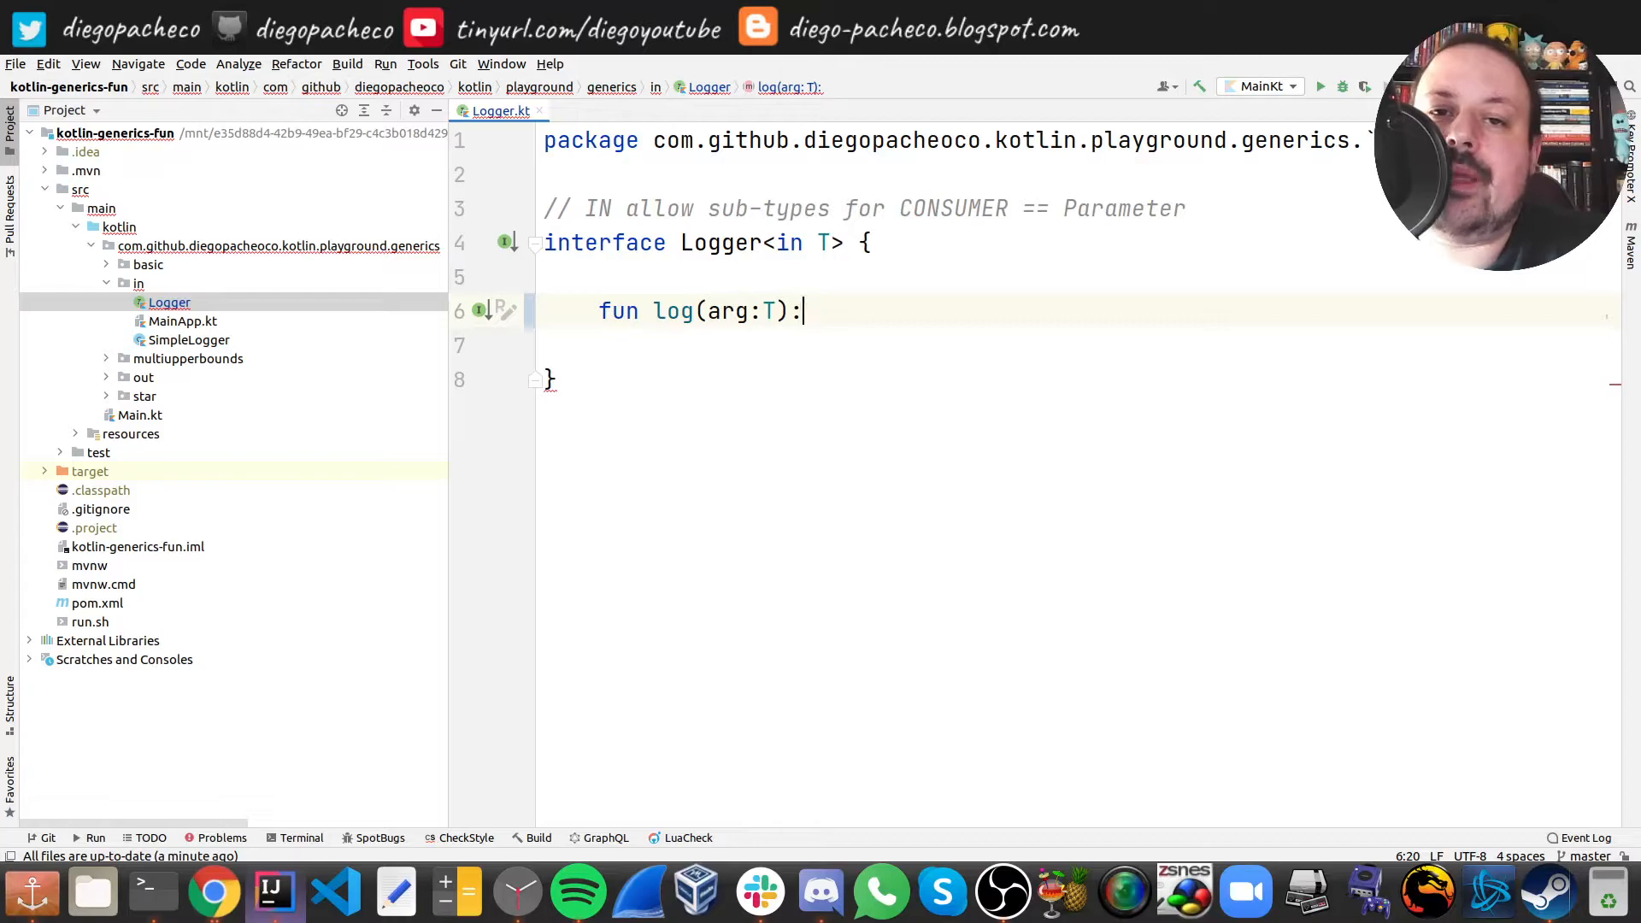
text(Unit)
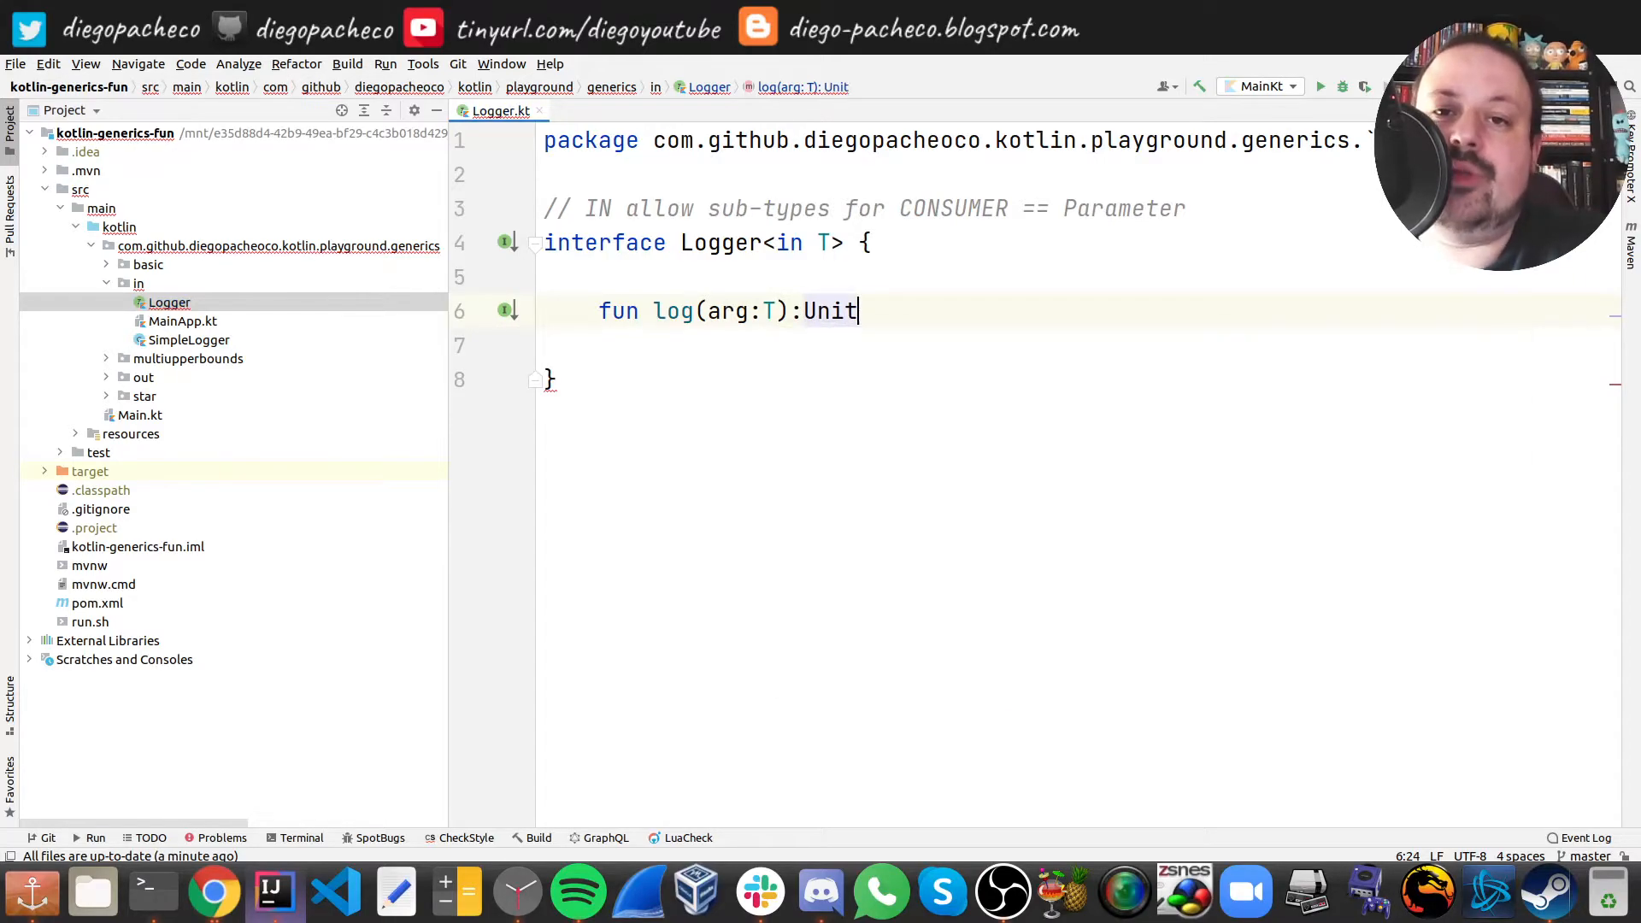
click(863, 241)
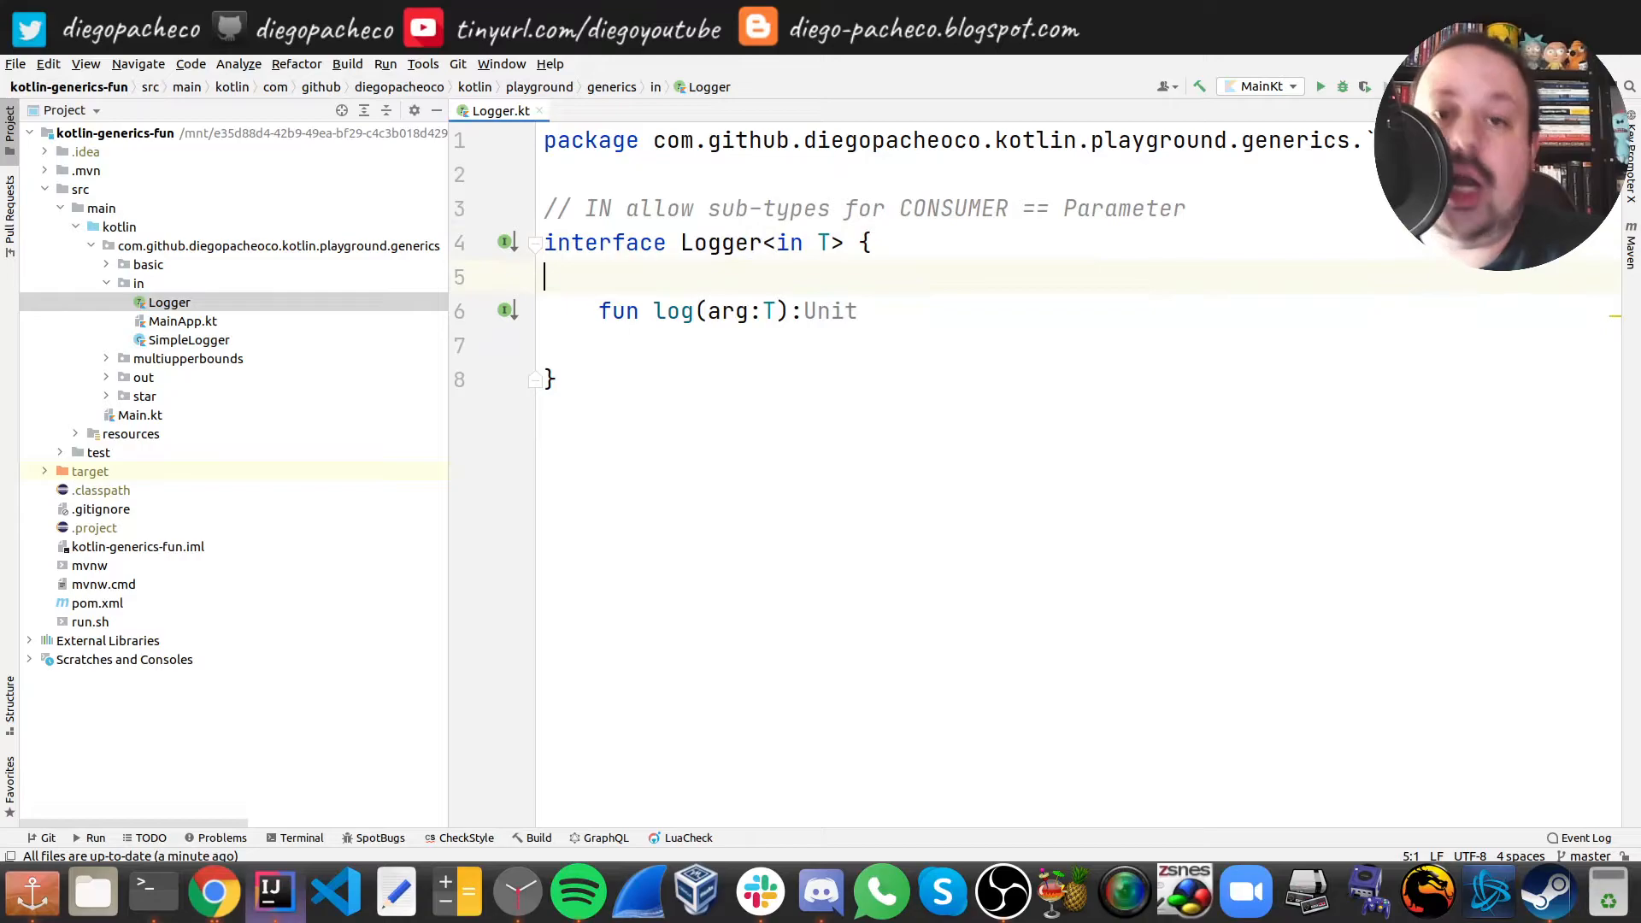
- Revisit log's parameter type T, then bring up MainApp from the in package
click(766, 311)
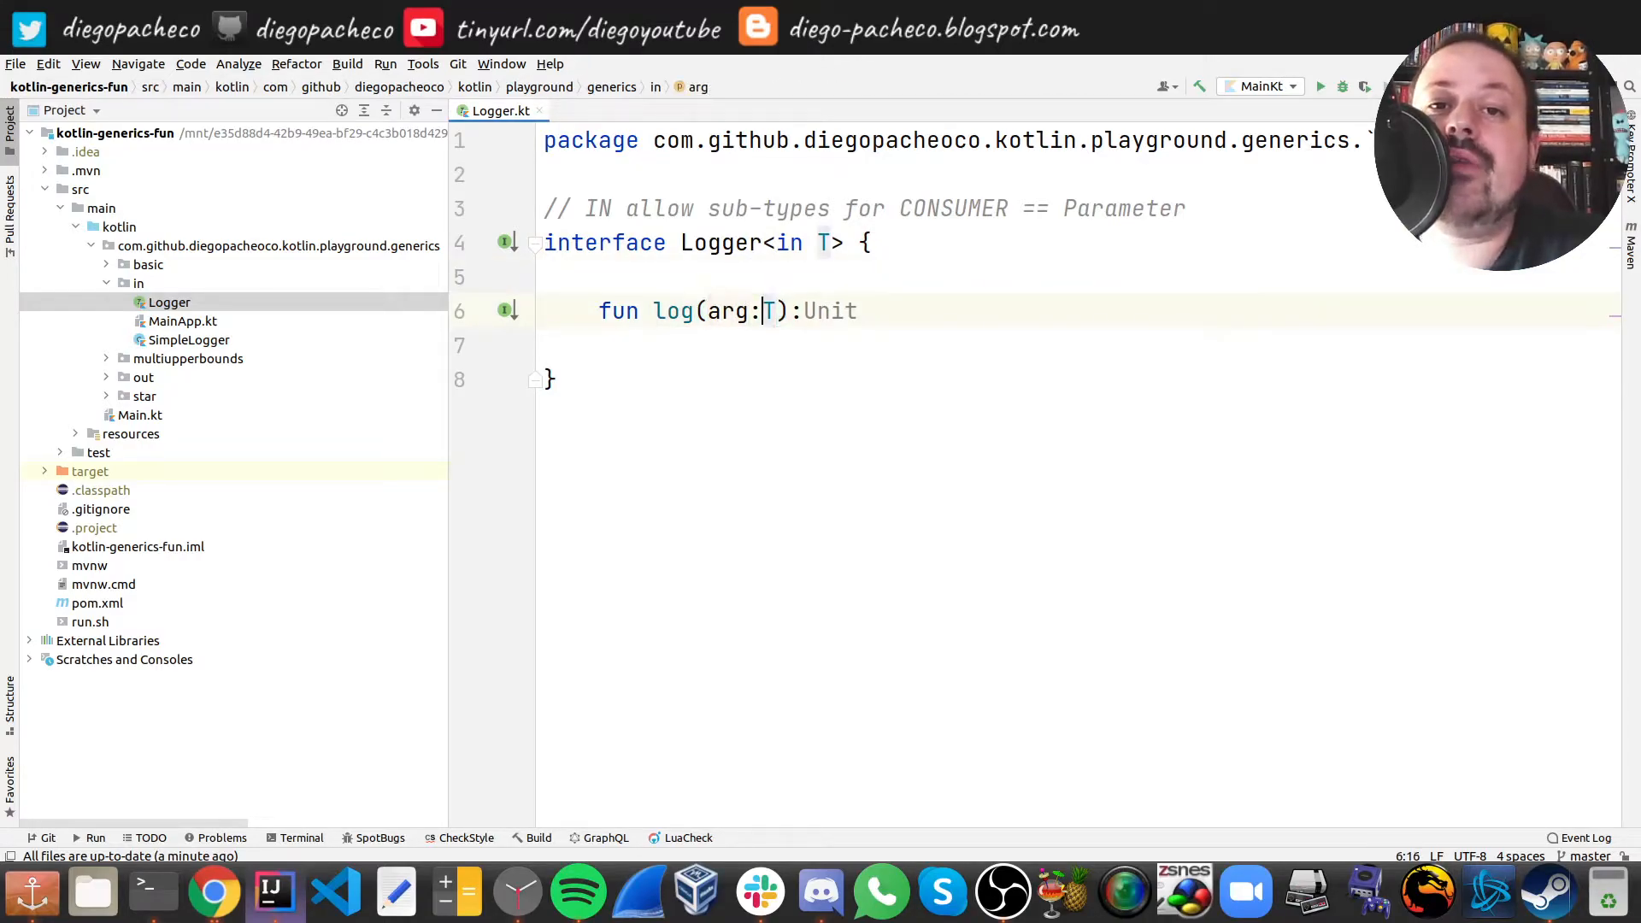
double_click(766, 311)
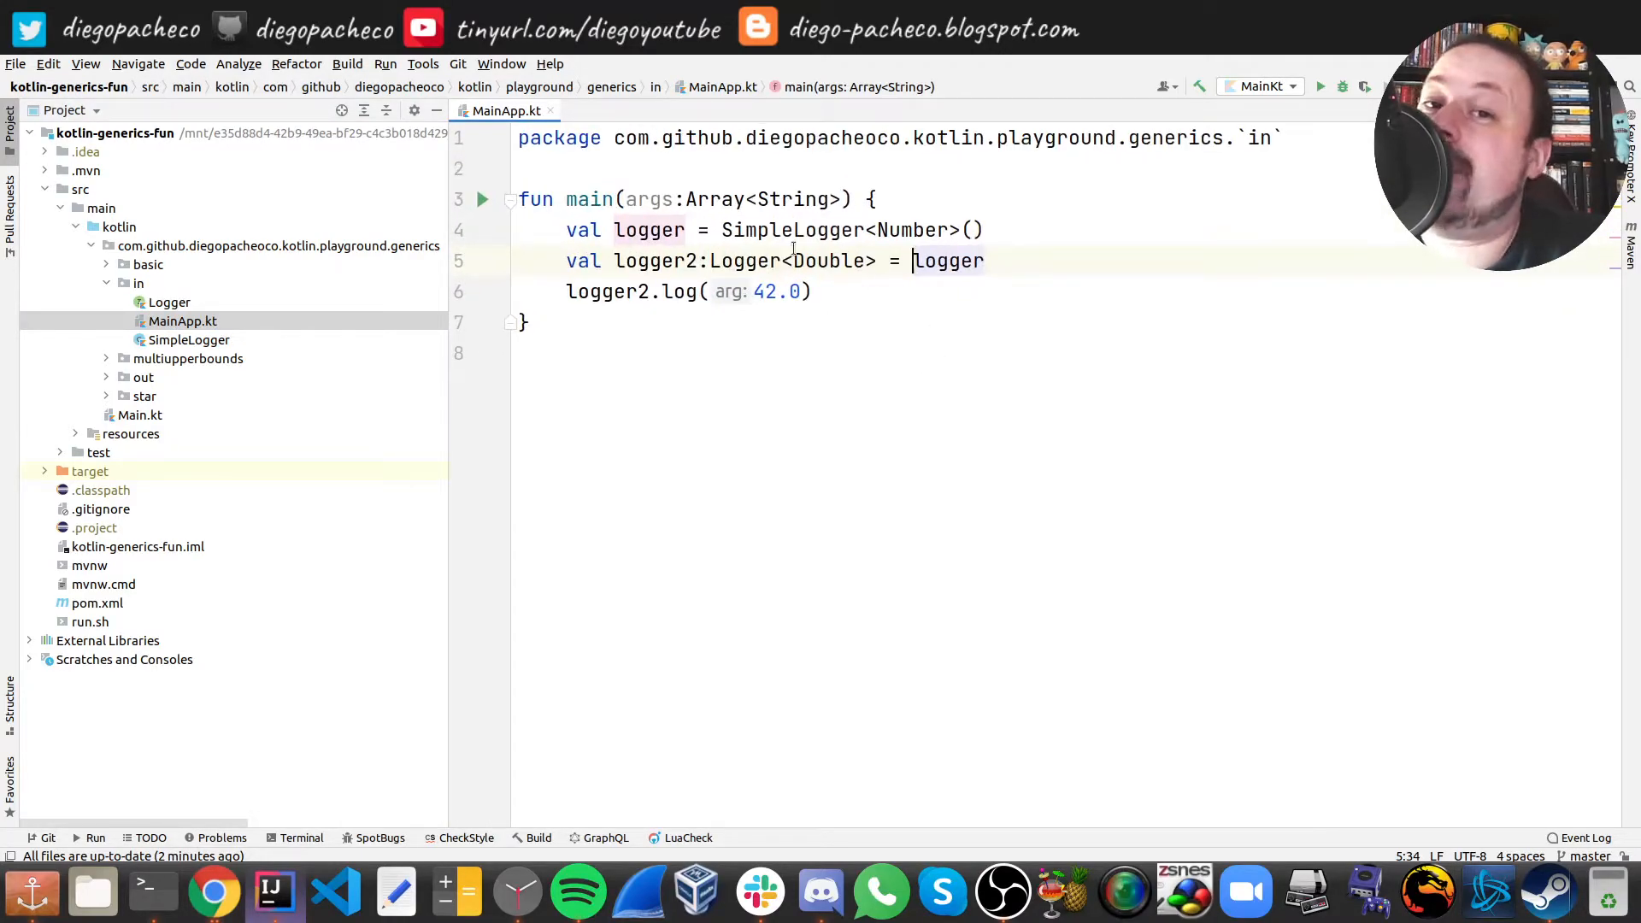
click(711, 231)
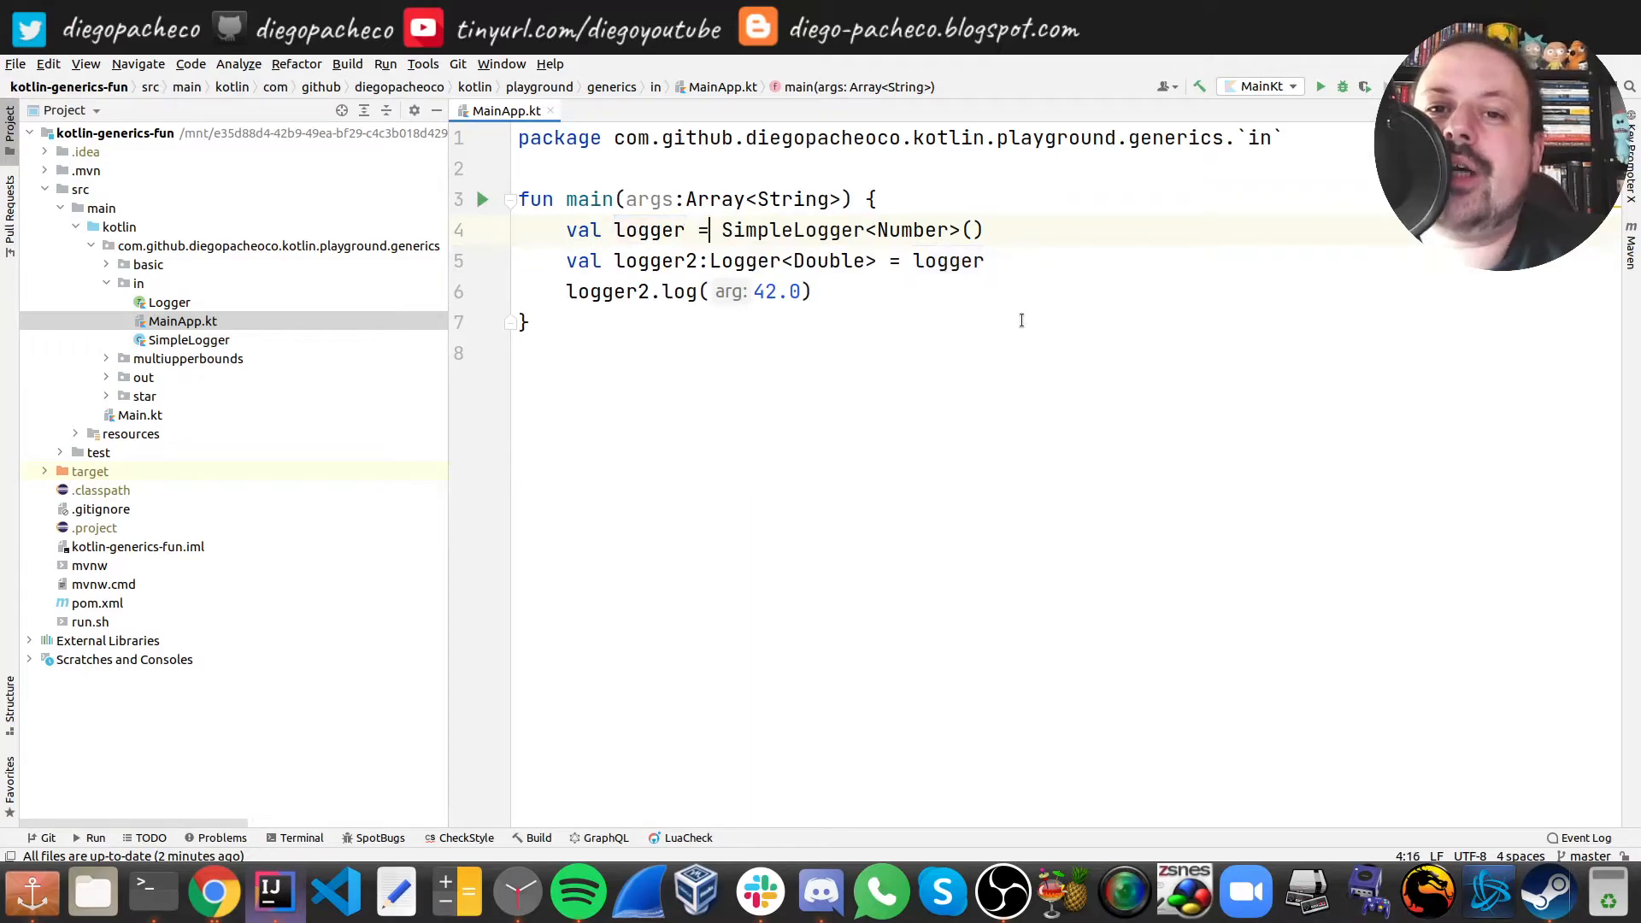
double_click(838, 229)
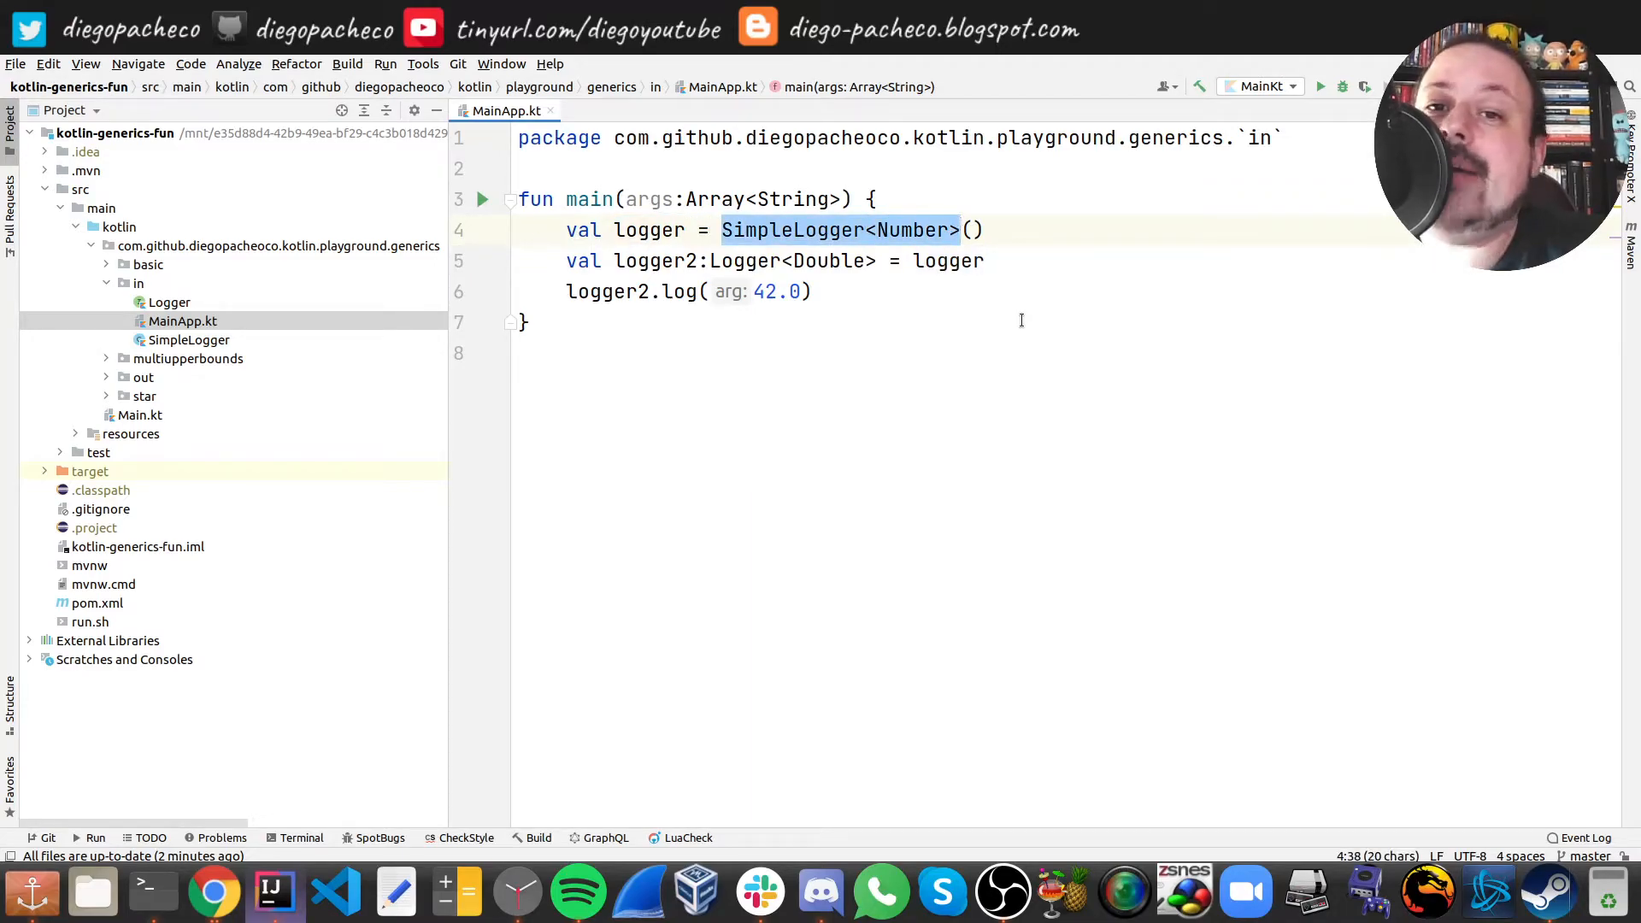
click(950, 260)
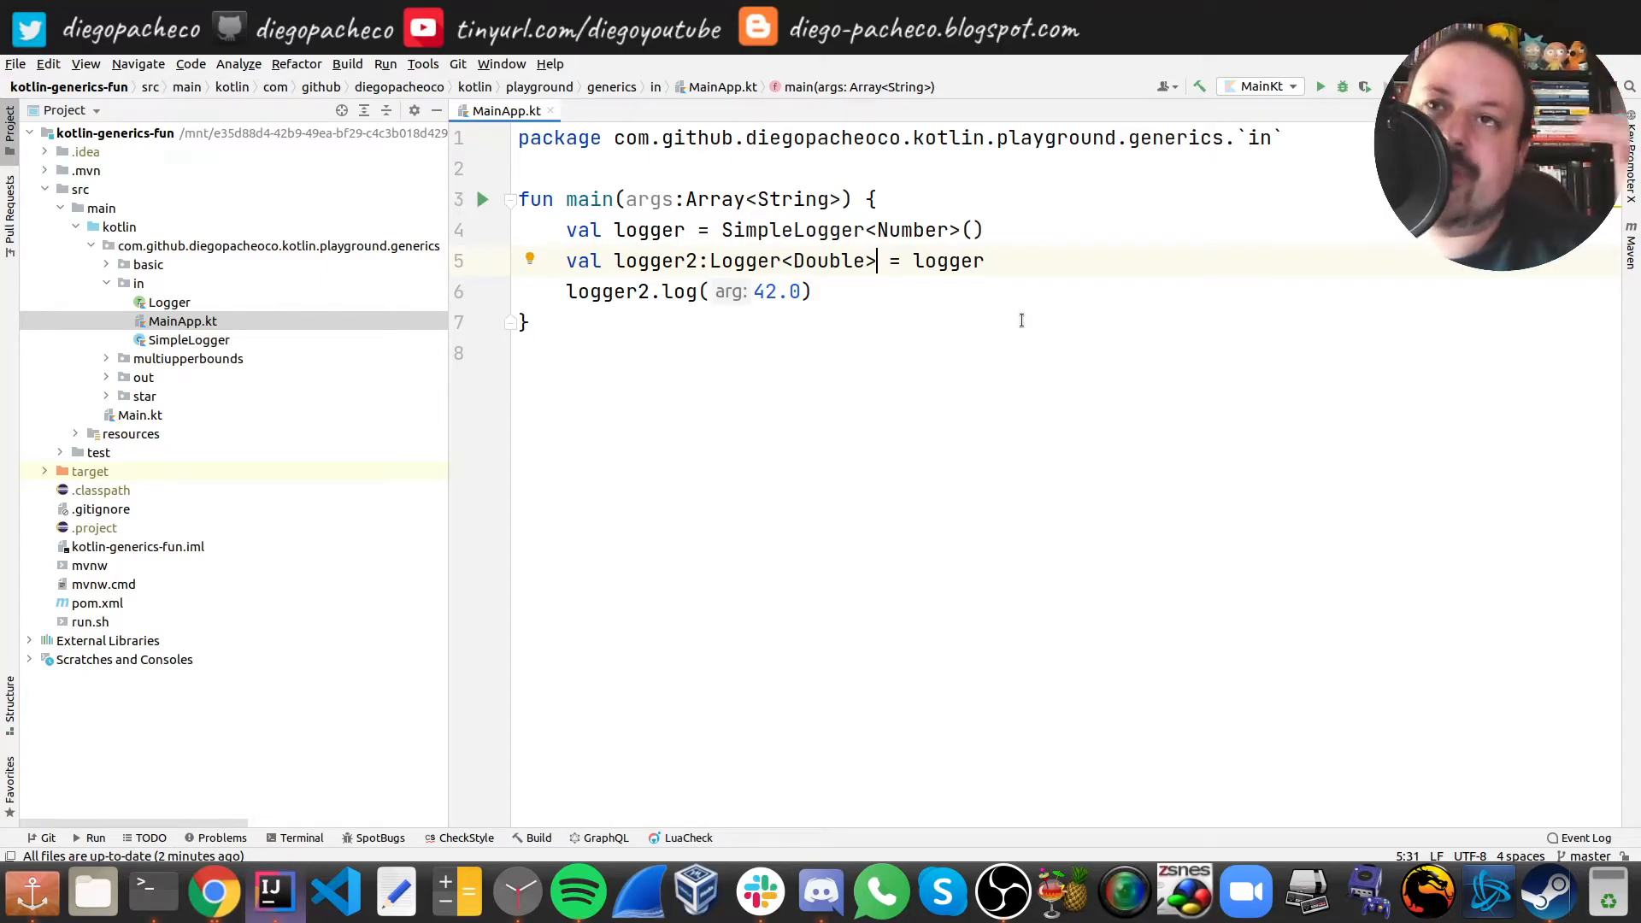
click(814, 291)
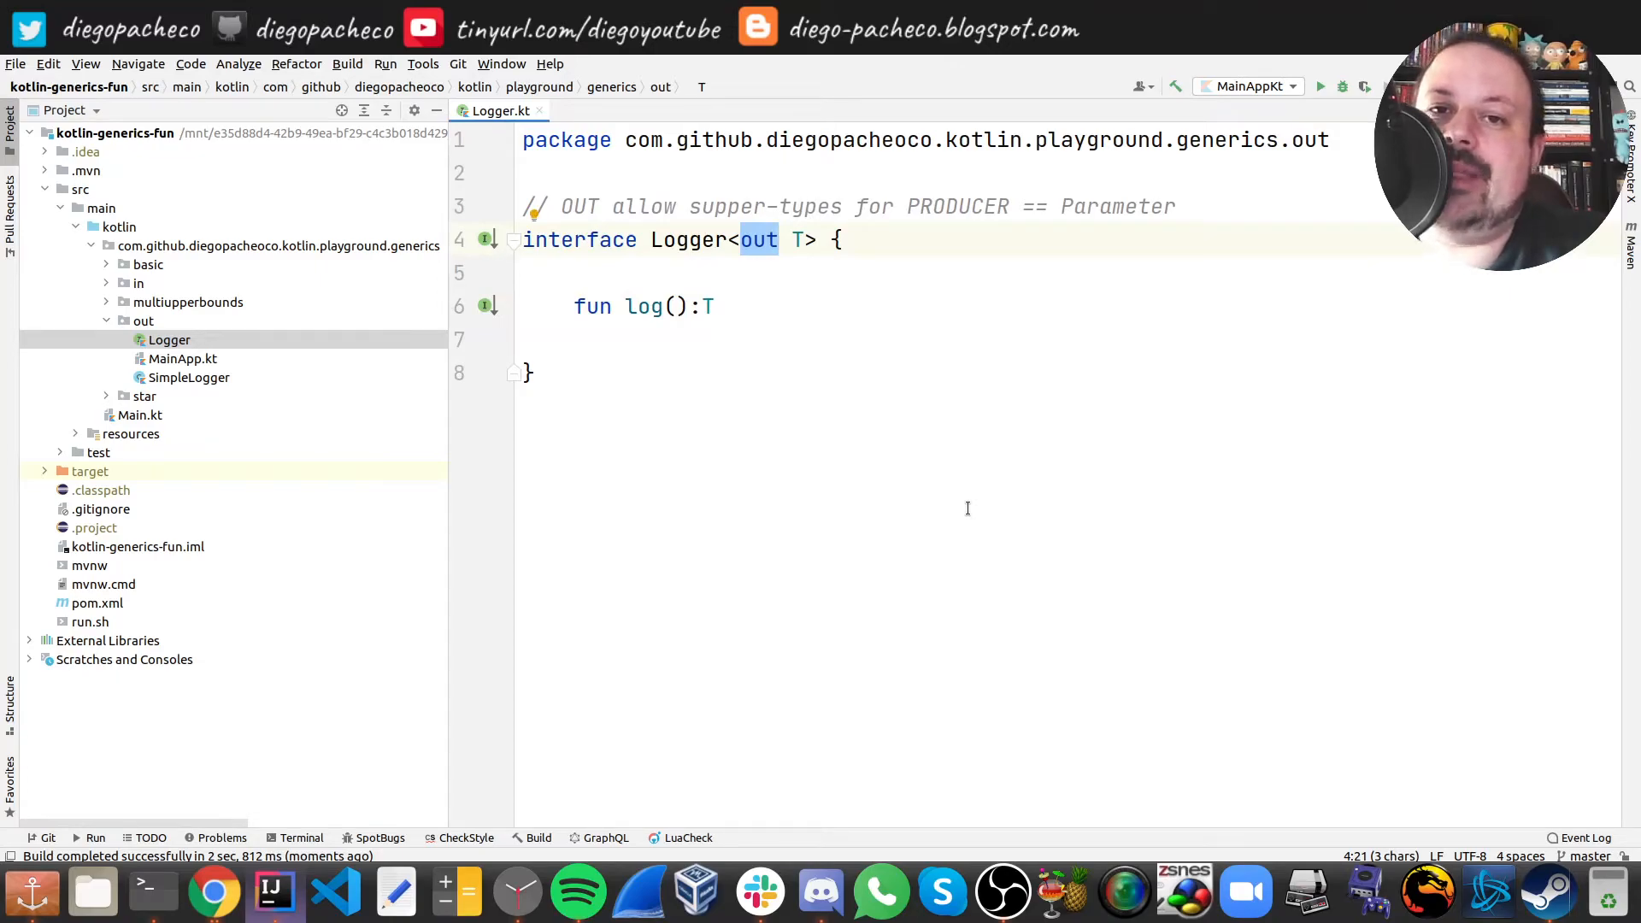
- Try adding arg:T to the out-variance log(), then revert it so log(): T stays parameterless
click(699, 306)
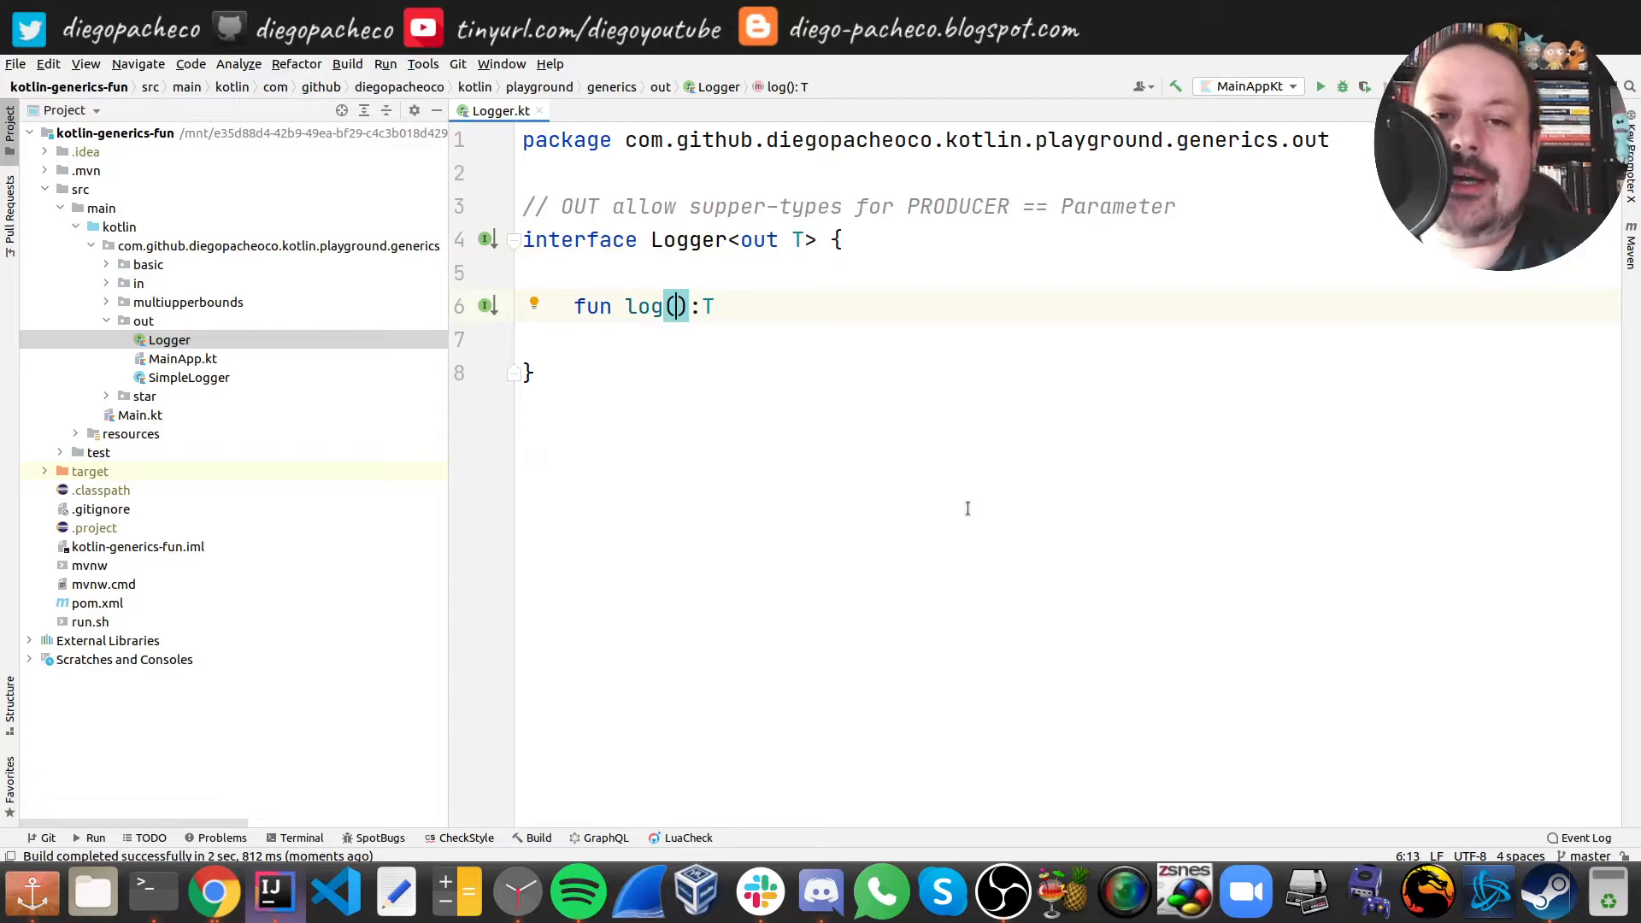
text(arg:T)
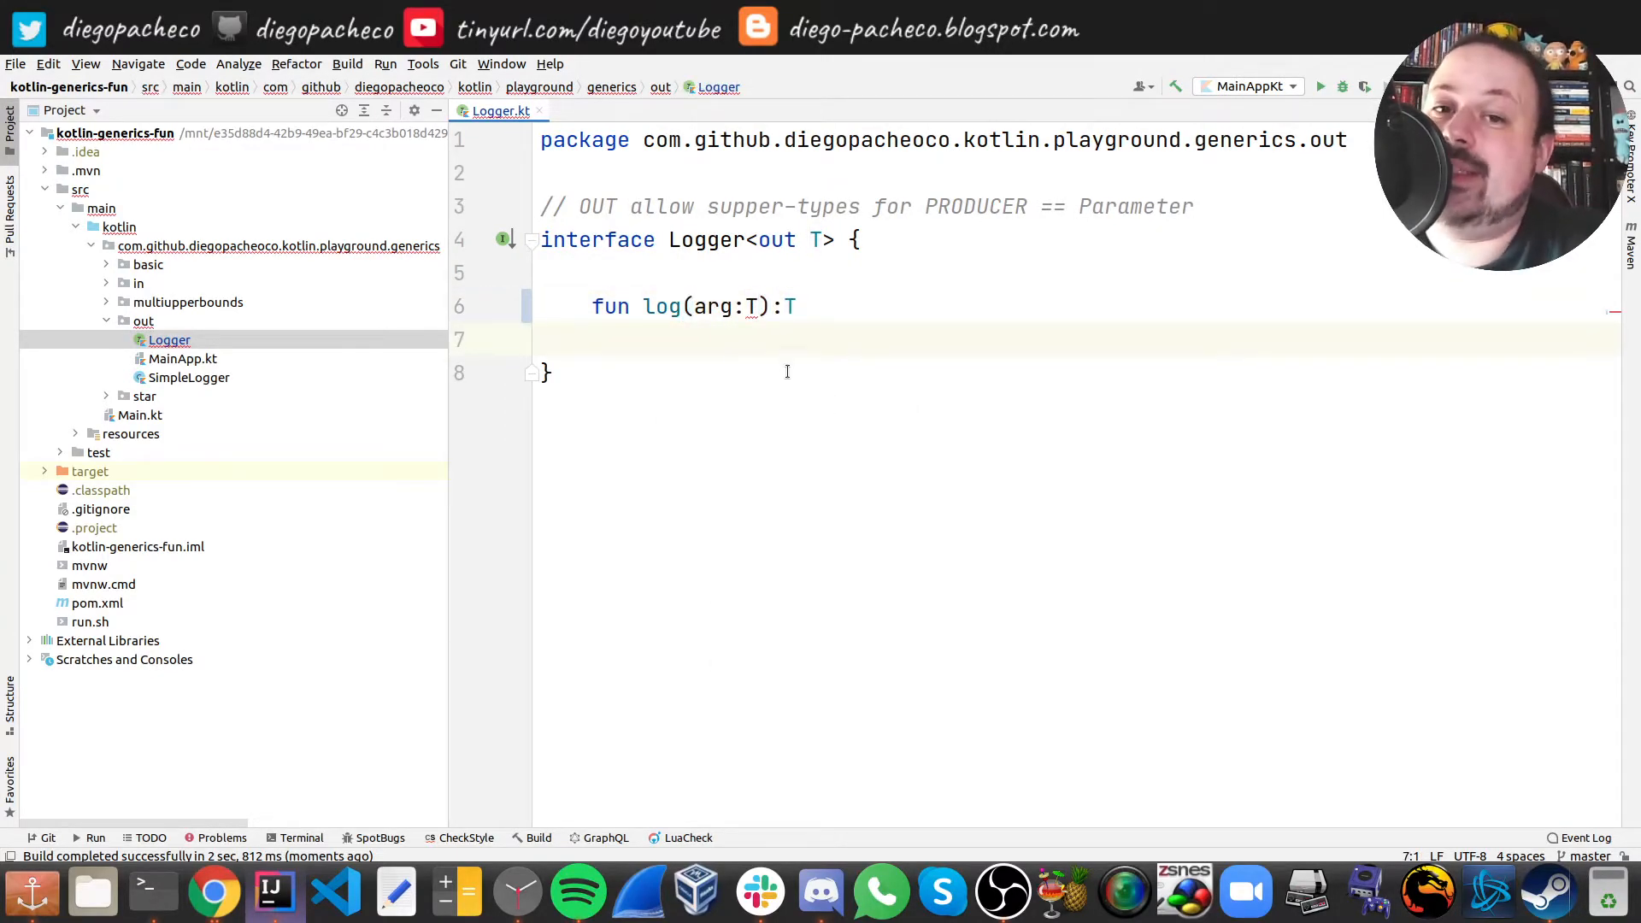
mouse_move(752, 306)
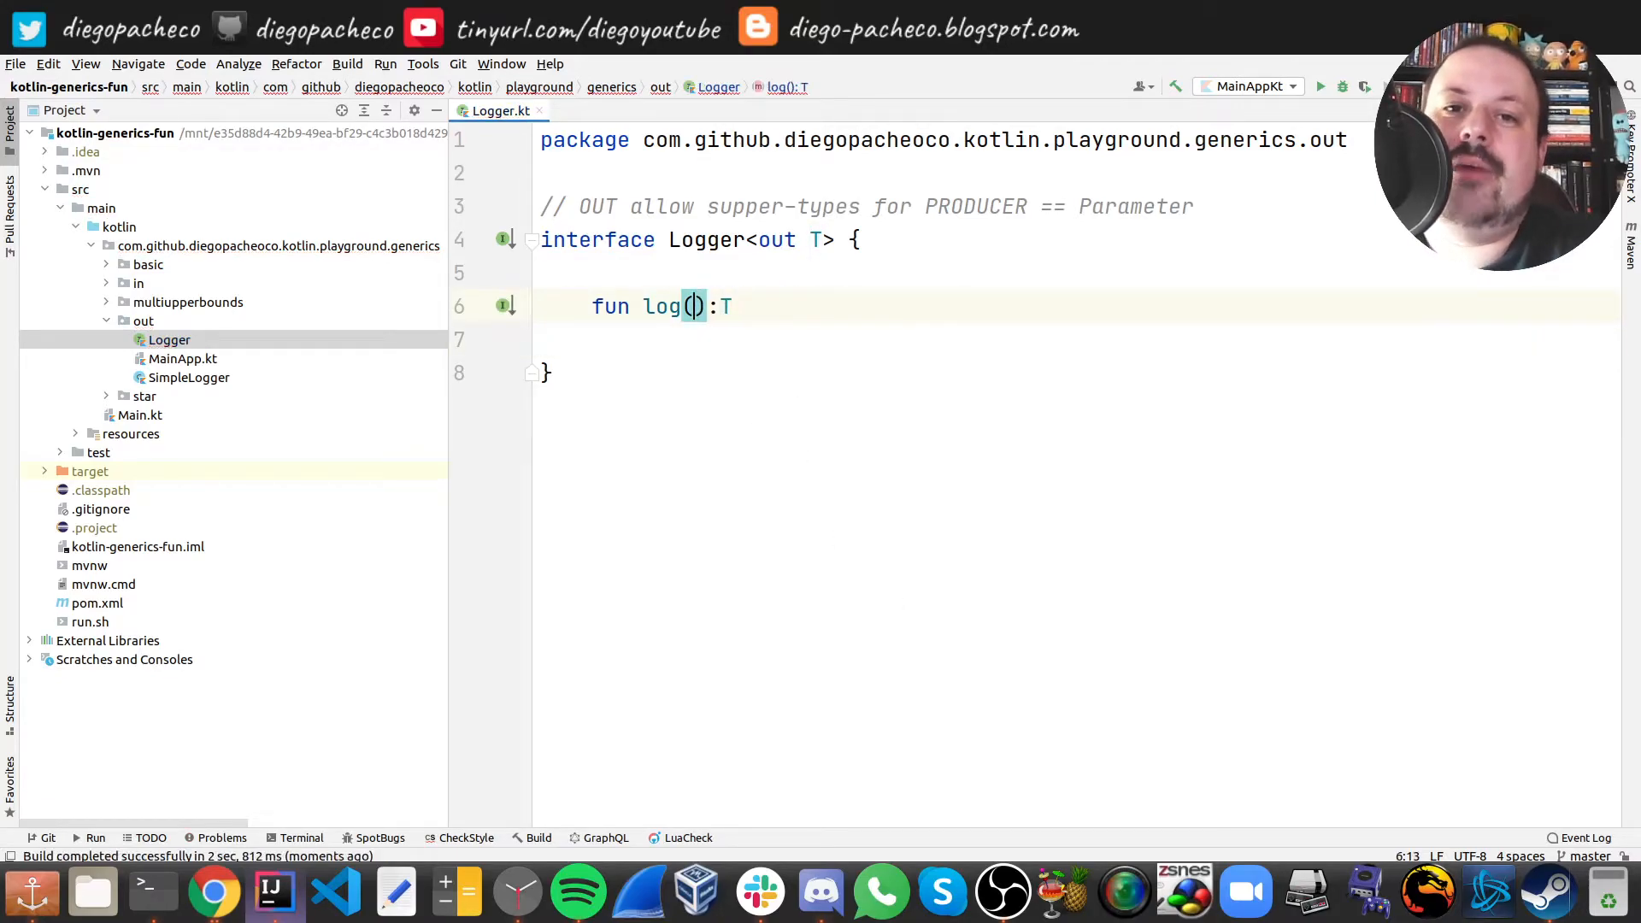
click(540, 273)
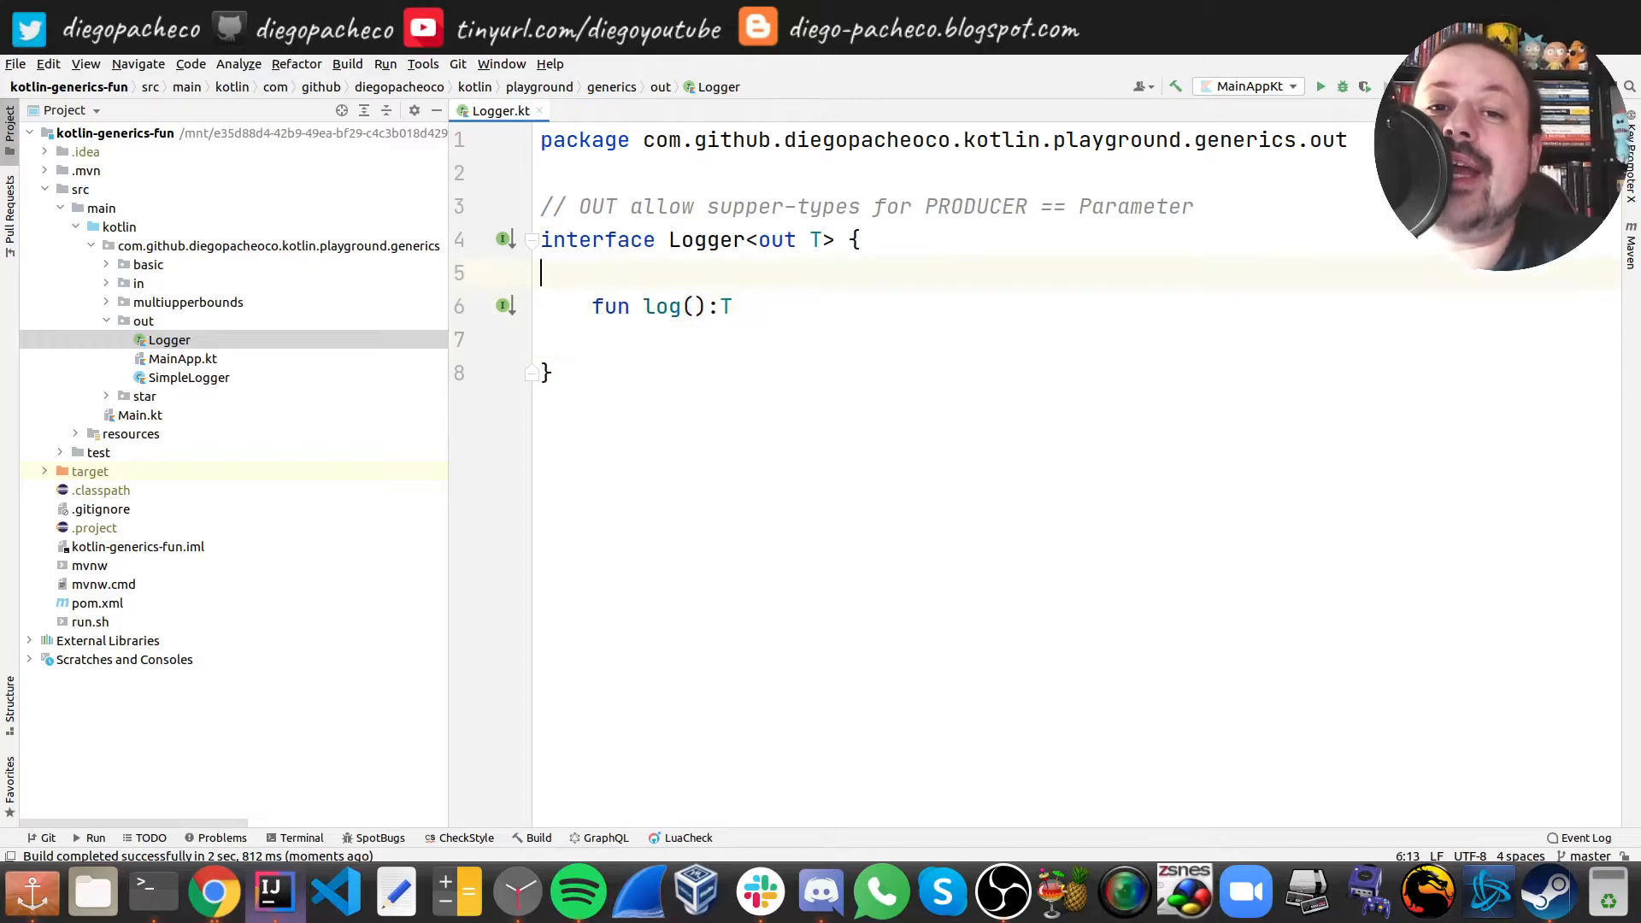
- Highlight 'supper-types' in the comment, then close the out package's Logger.kt
click(782, 207)
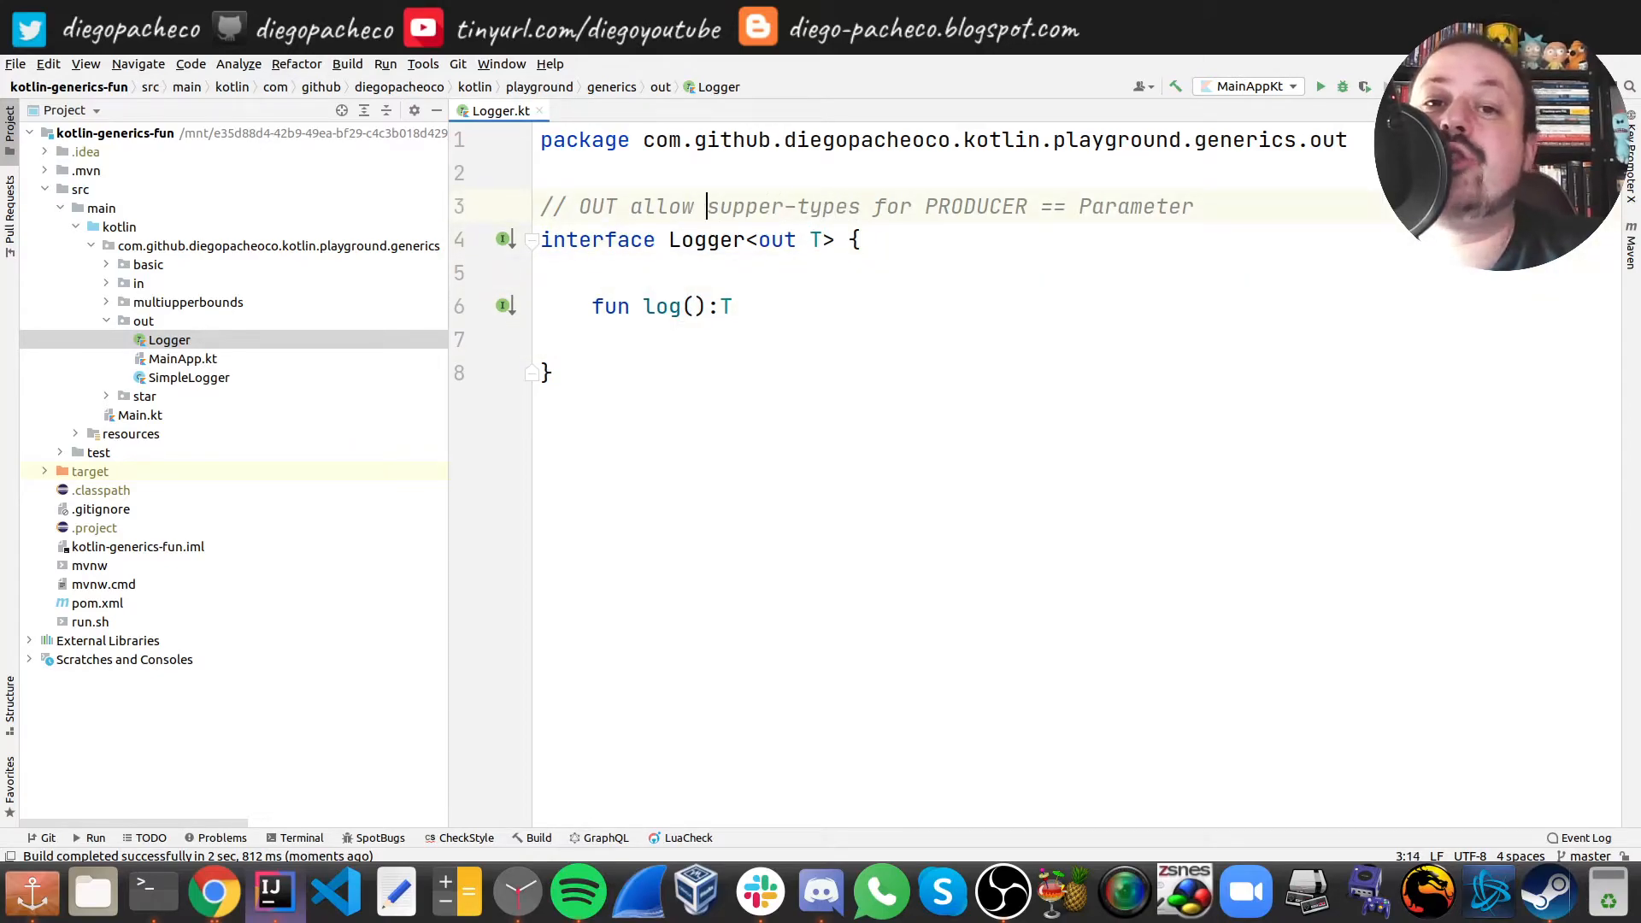
double_click(781, 207)
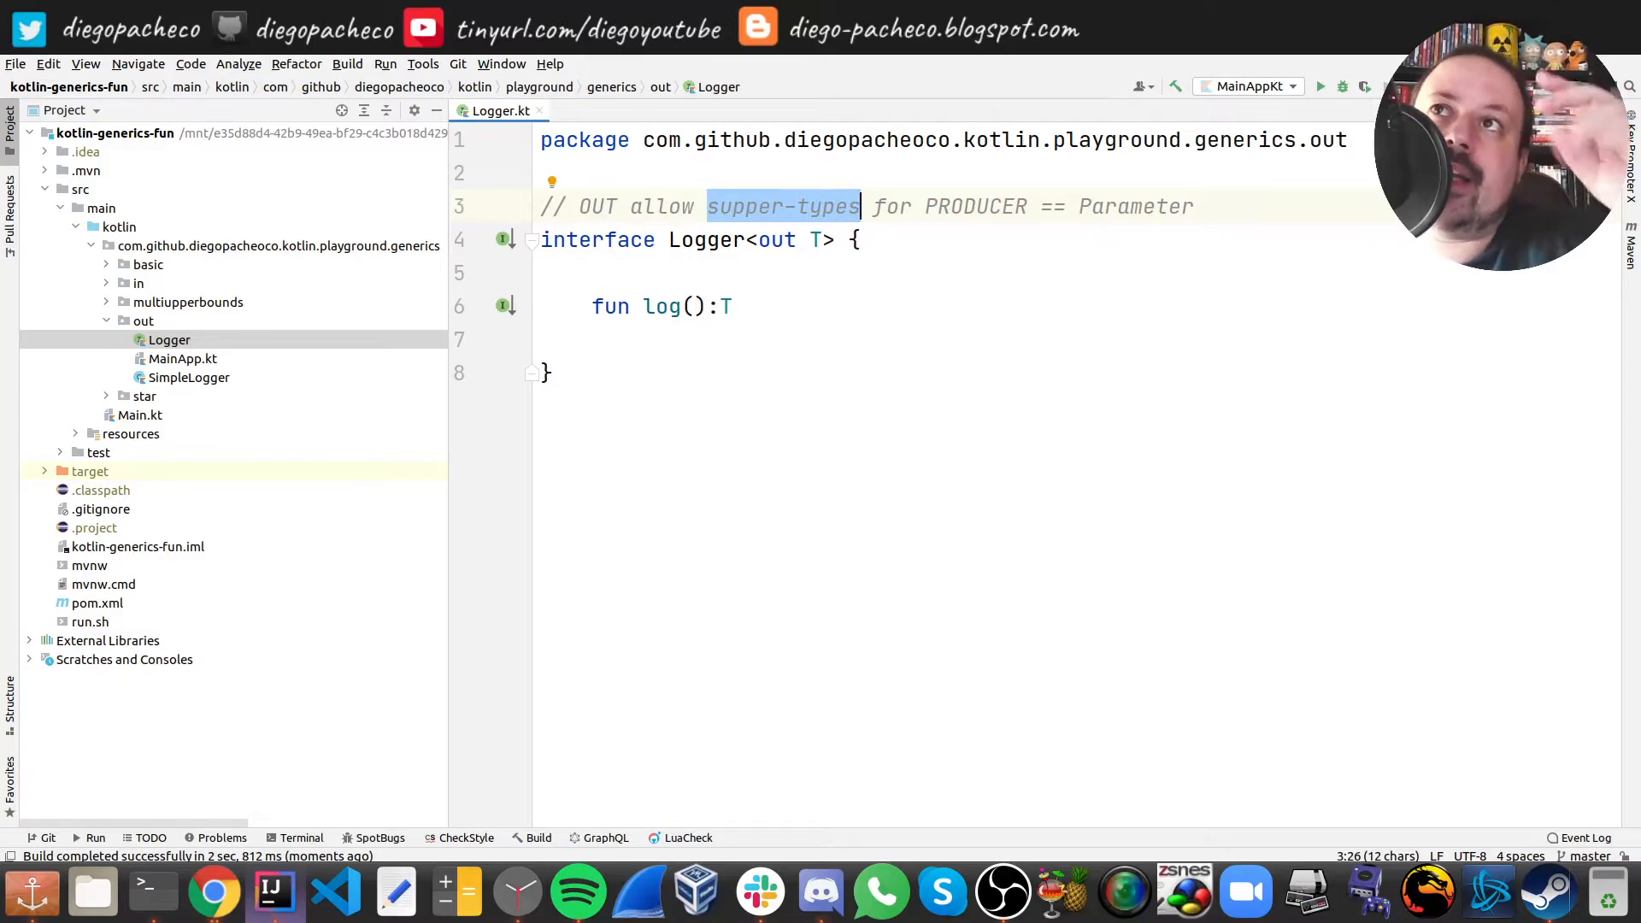
click(733, 306)
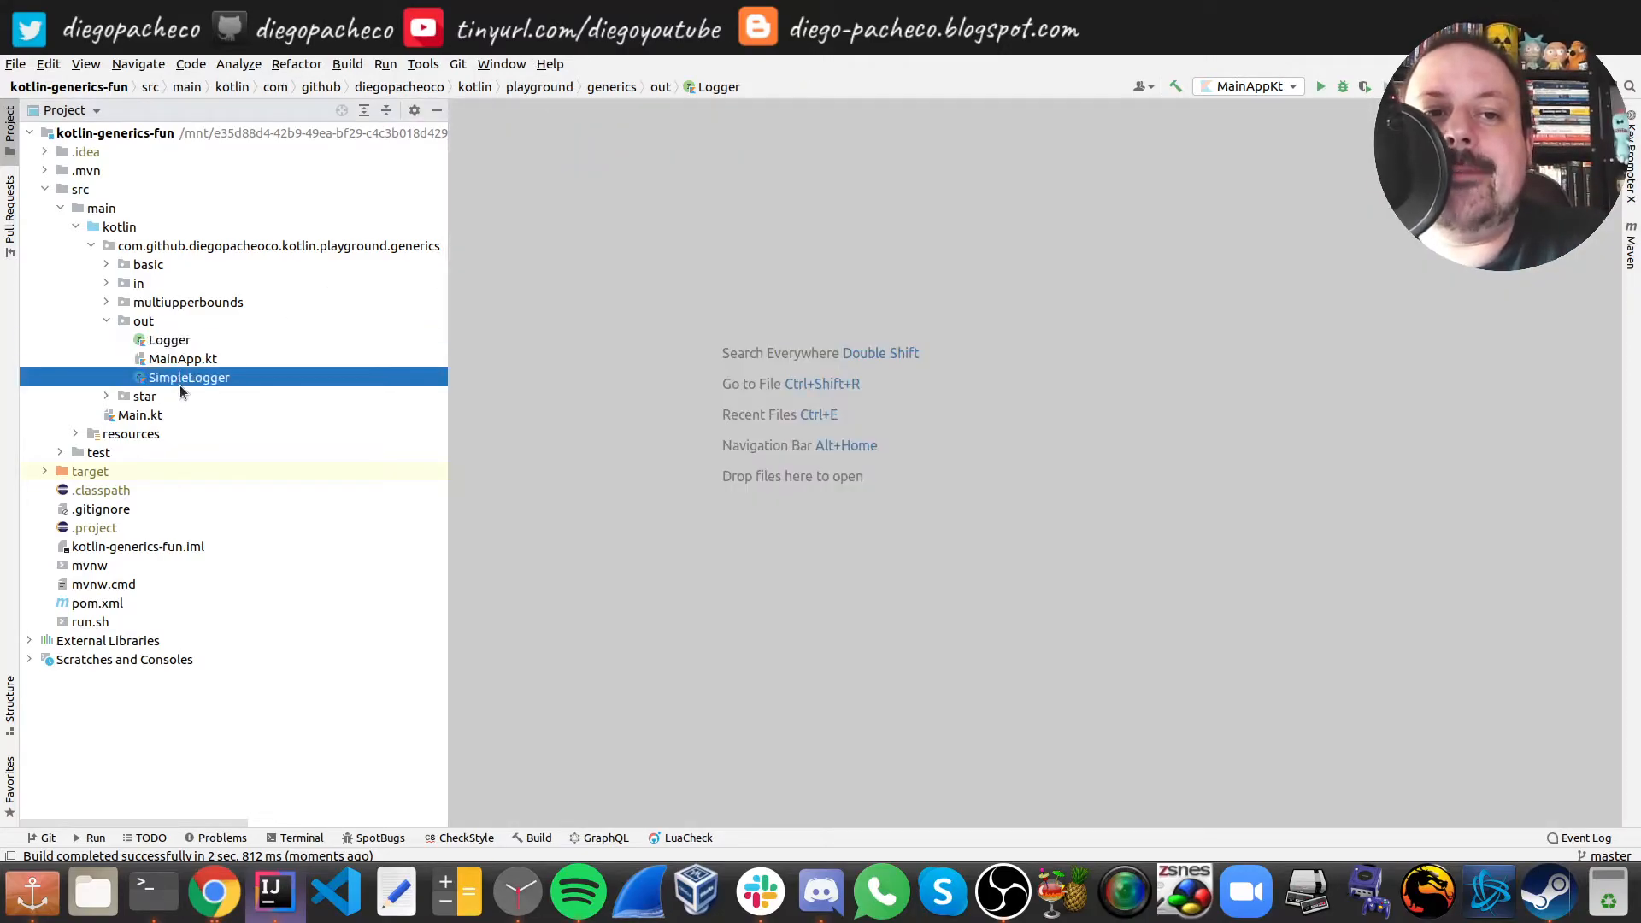
double_click(189, 376)
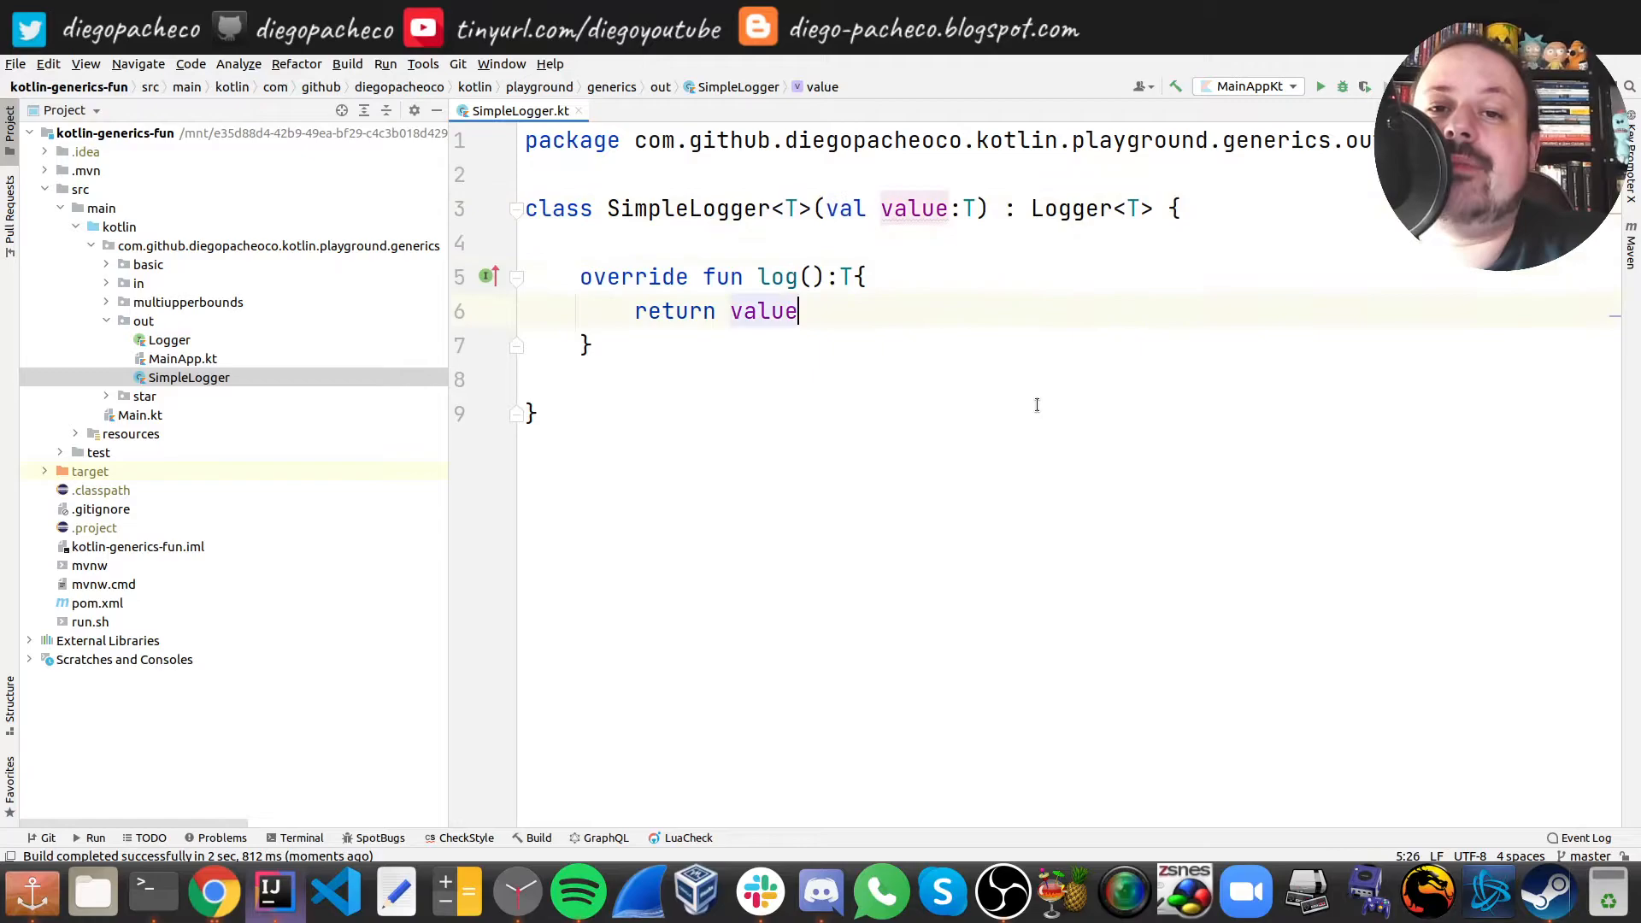
click(533, 241)
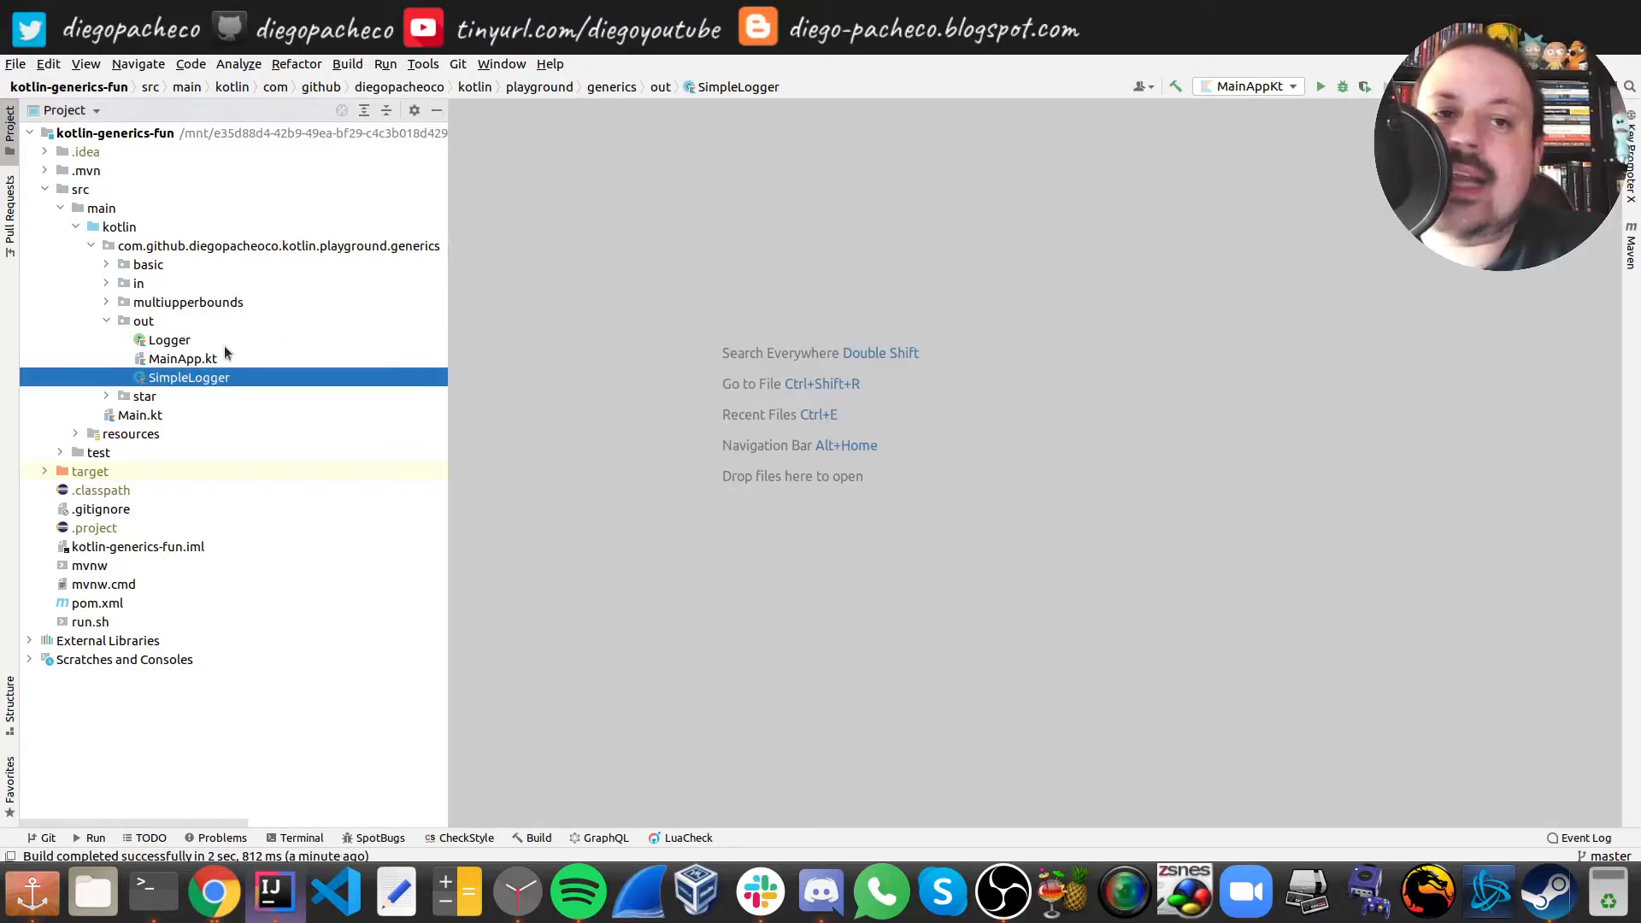
- Review SimpleLogger("String") assigned to Logger<Any> in out/MainApp.kt and run it, printing String
double_click(183, 357)
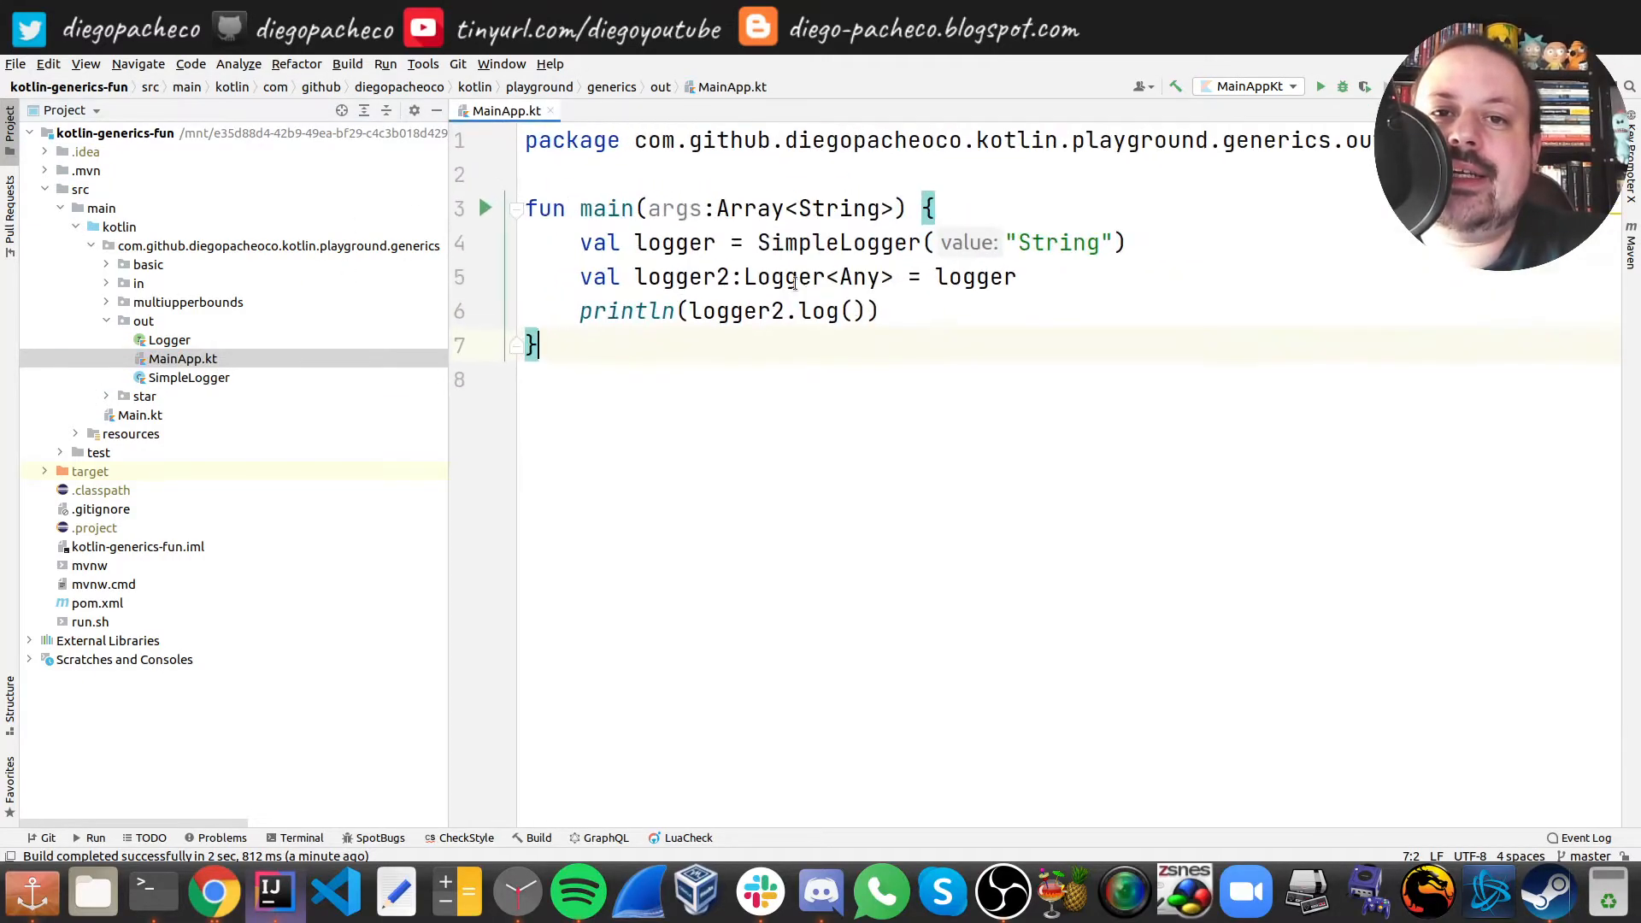
click(1005, 241)
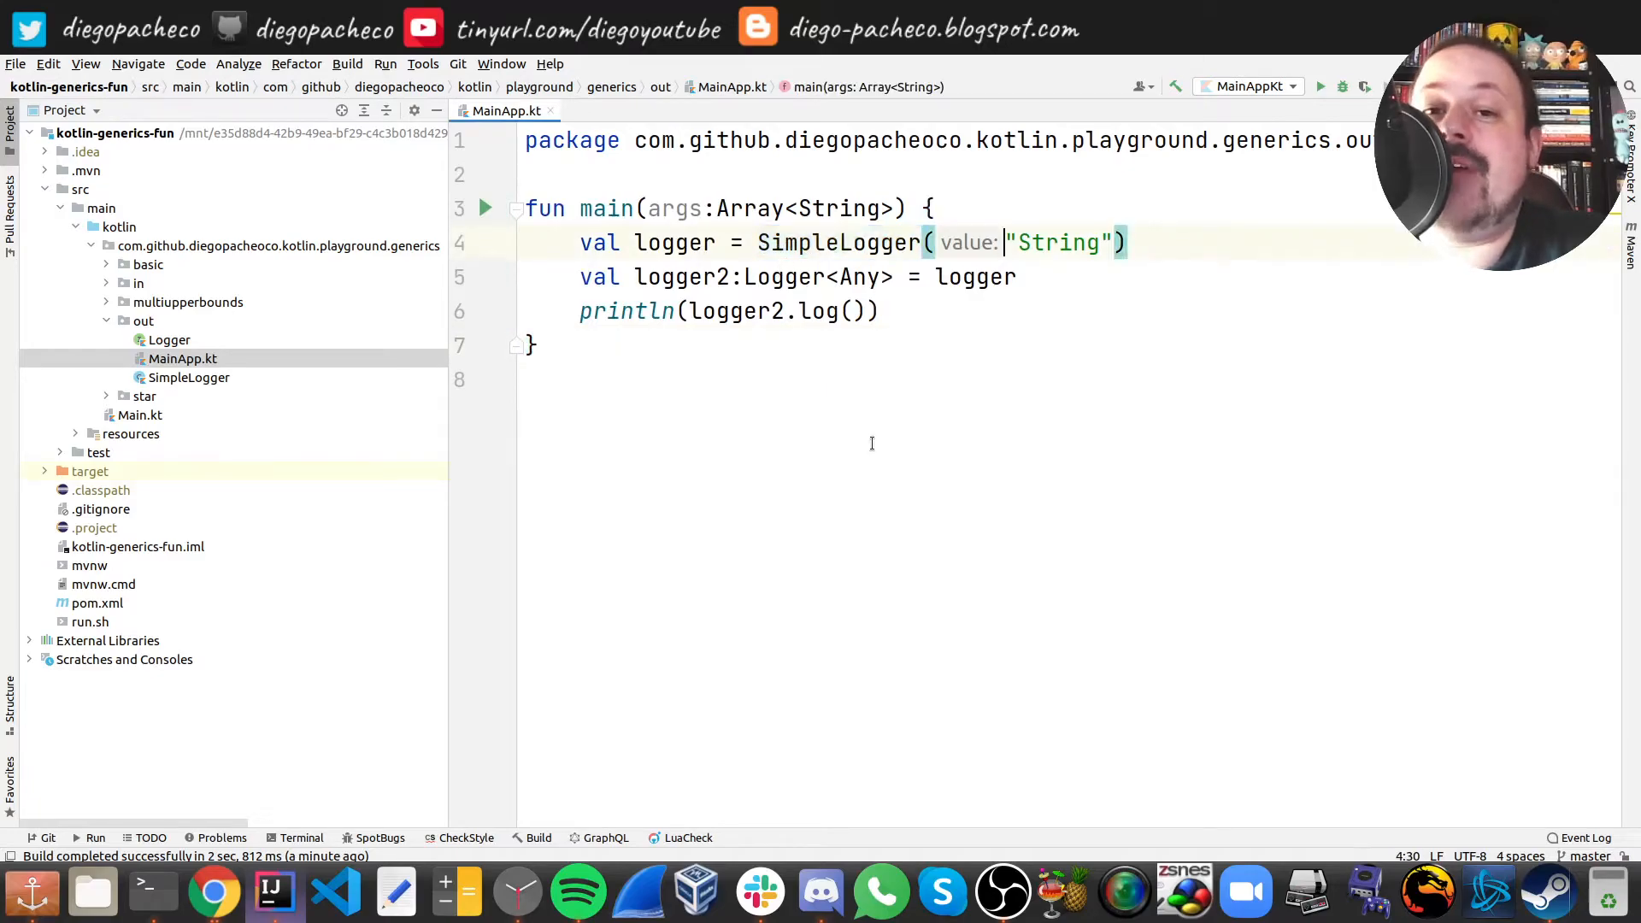
click(848, 277)
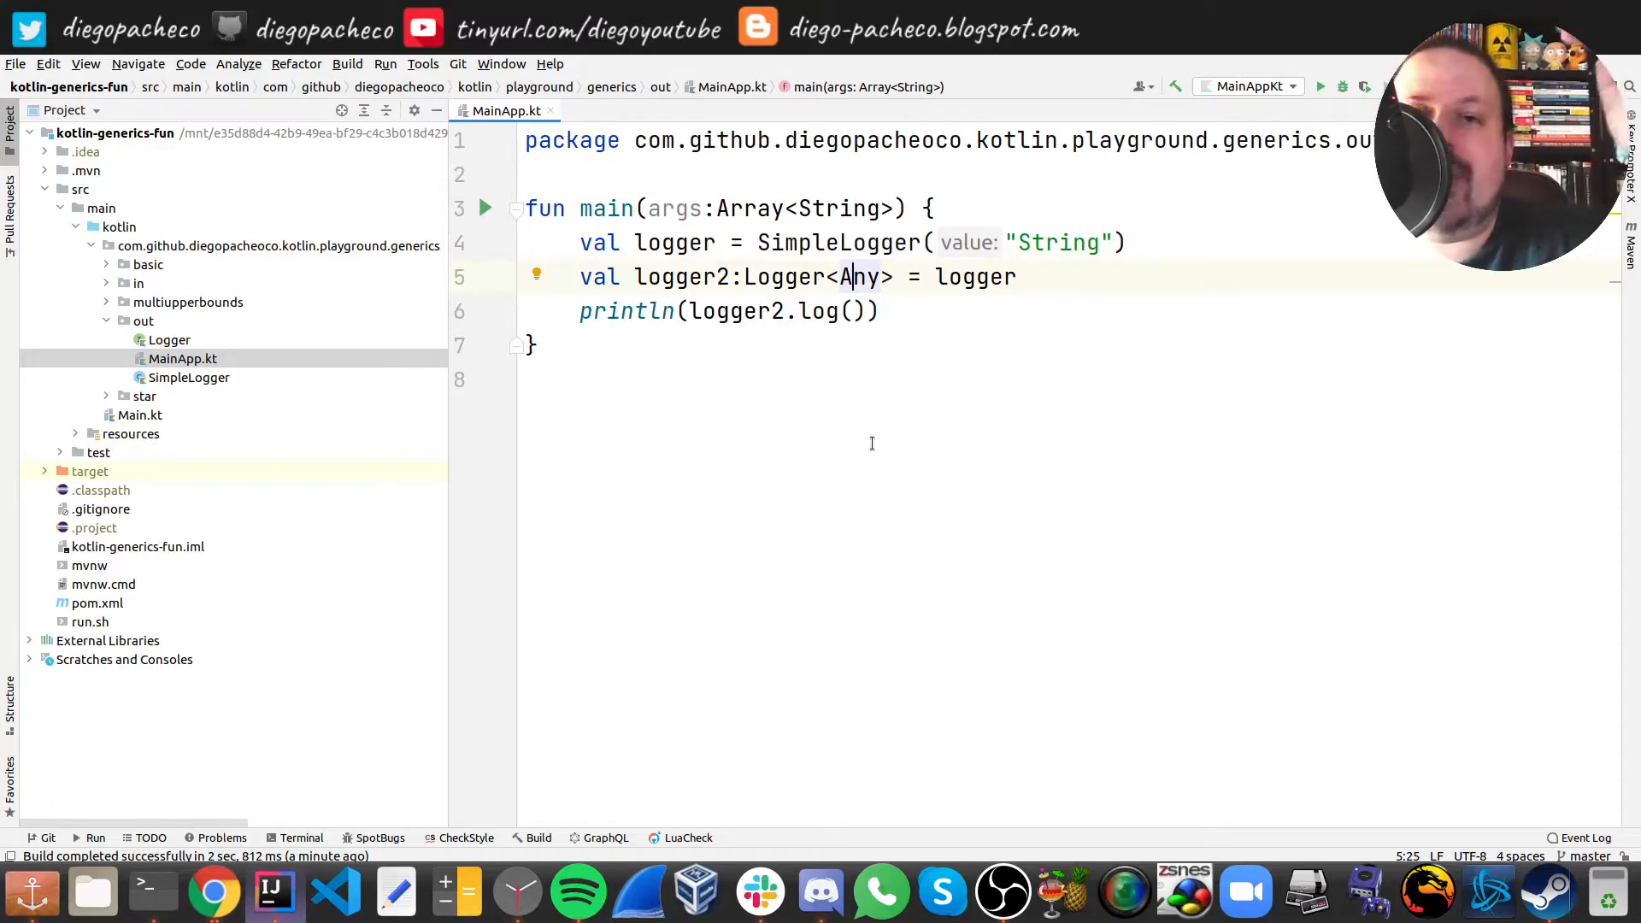
double_click(856, 277)
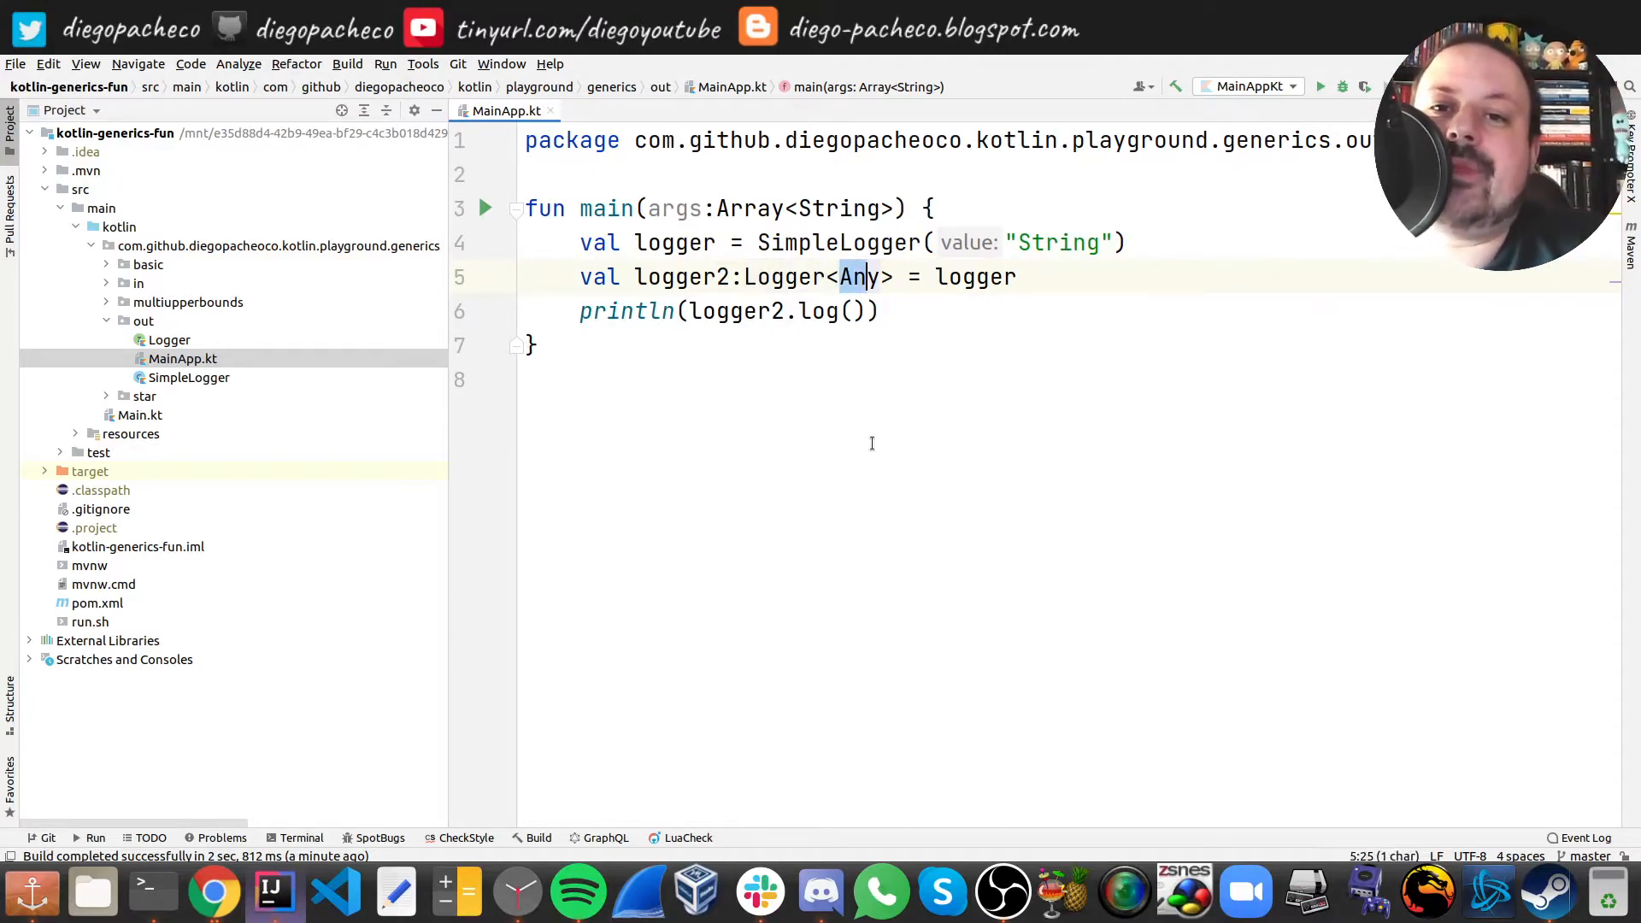
double_click(978, 277)
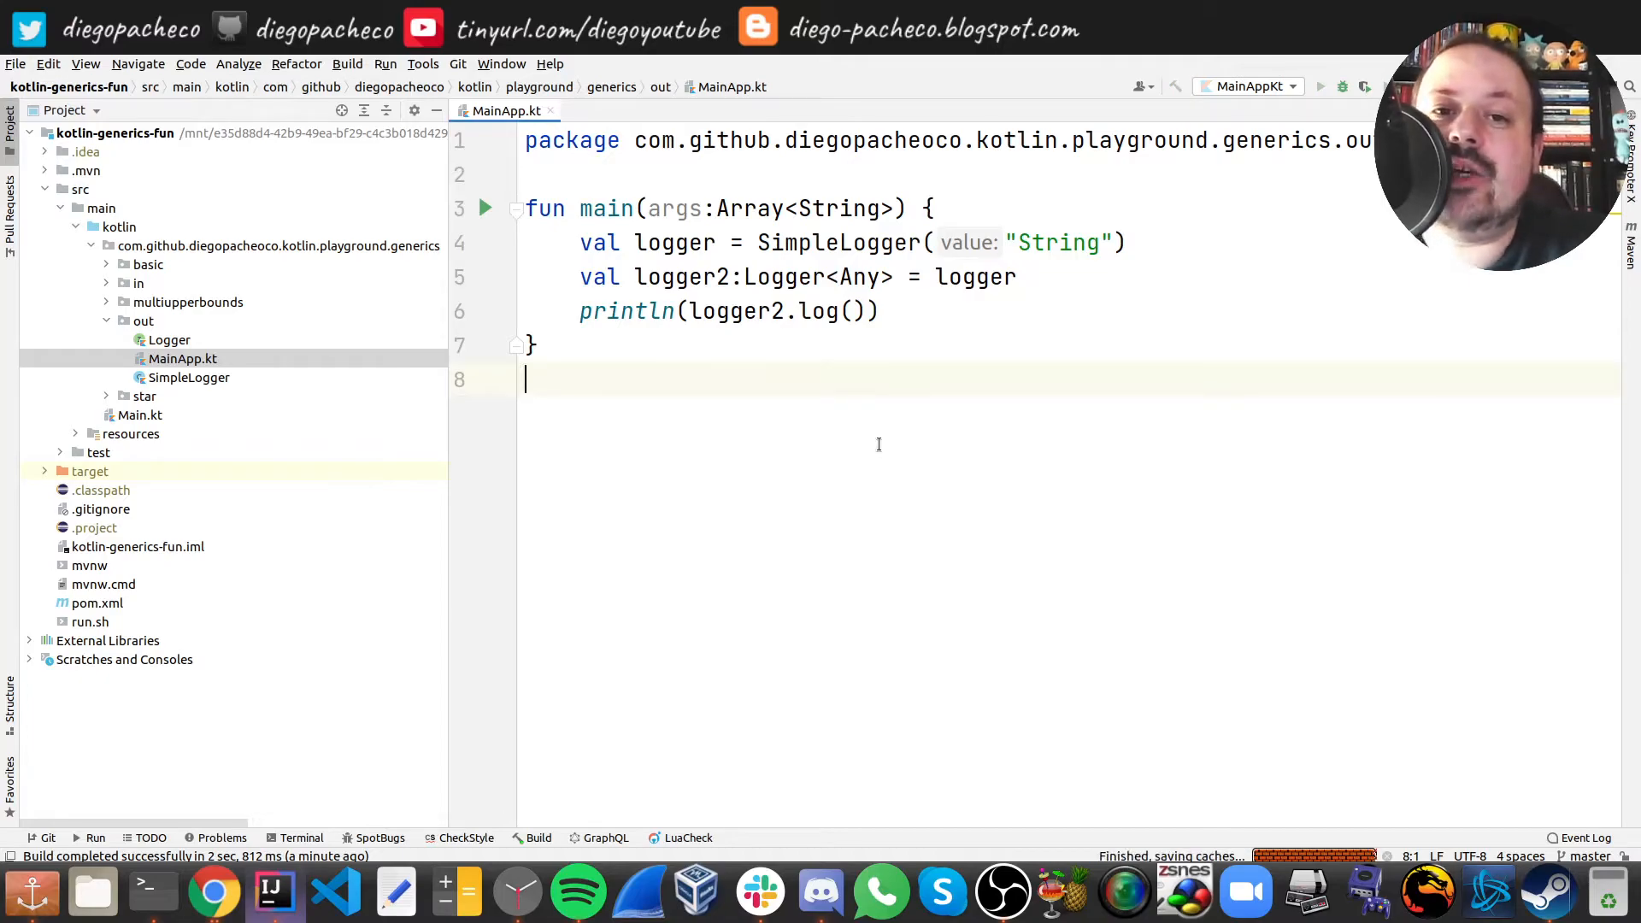
click(1318, 85)
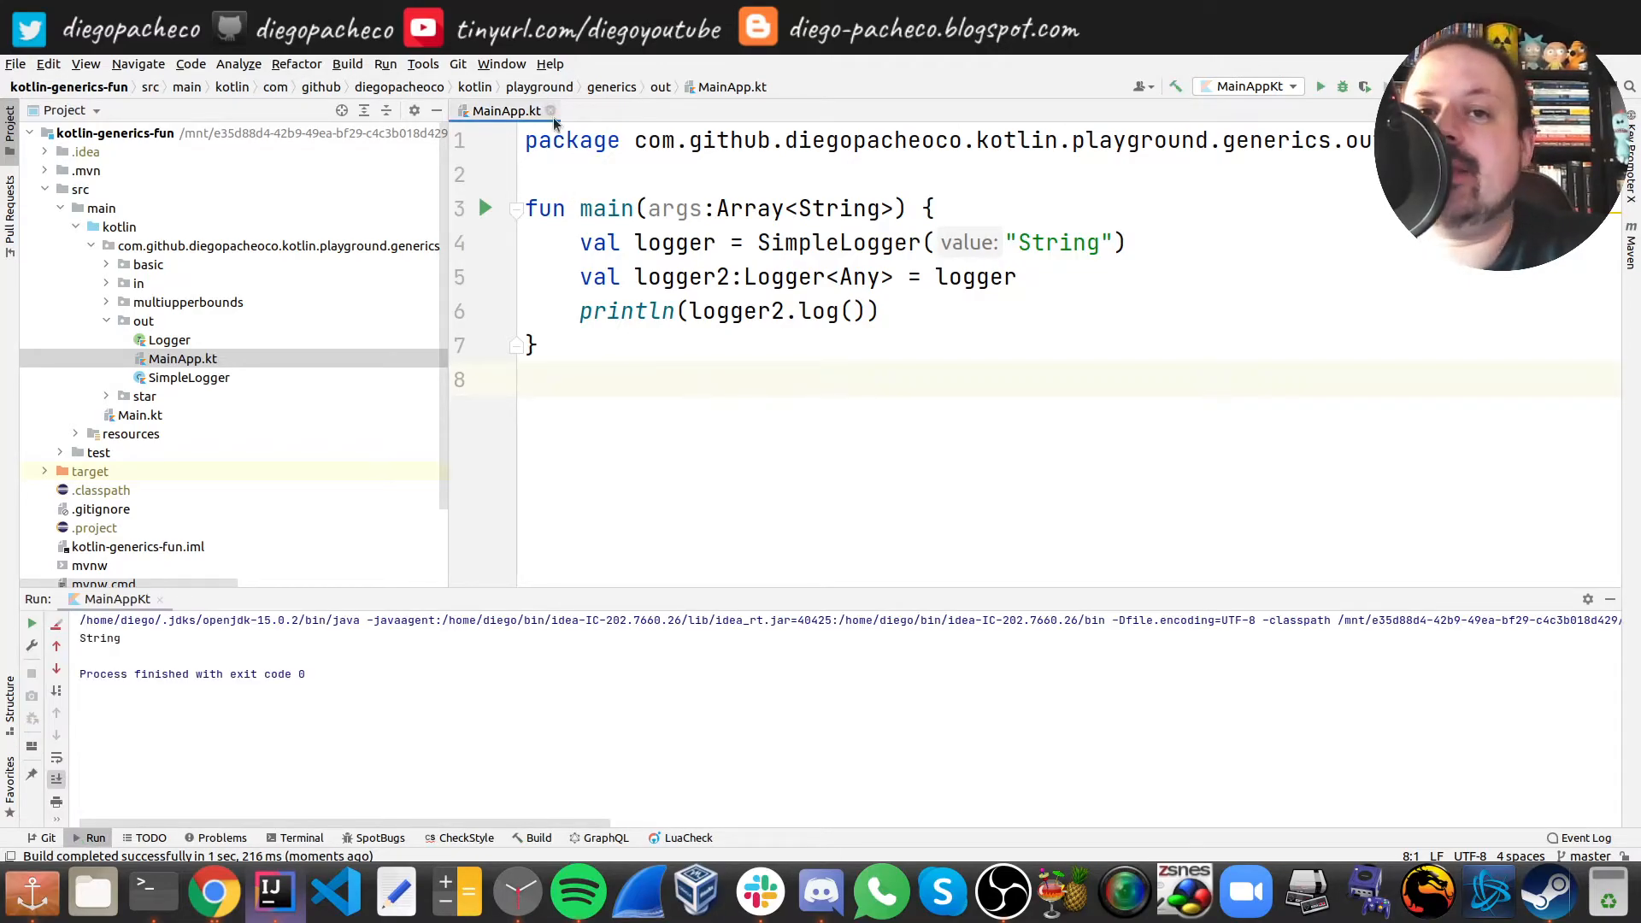
- Close out/MainApp.kt, collapse the out package and move to the multiupperbounds package
click(550, 112)
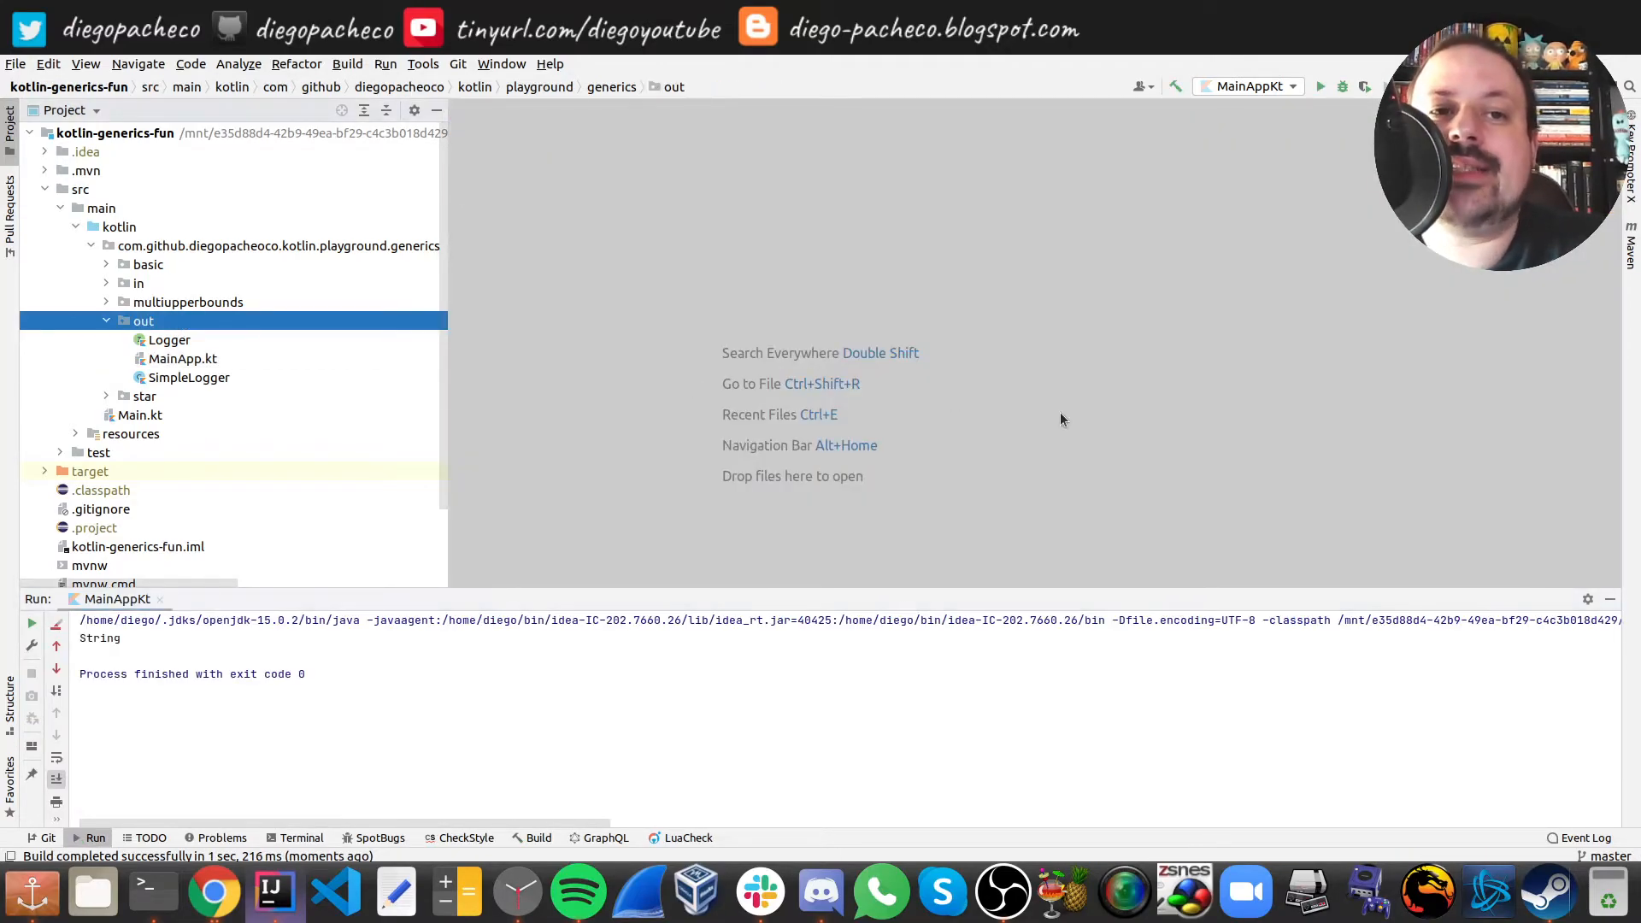
click(136, 282)
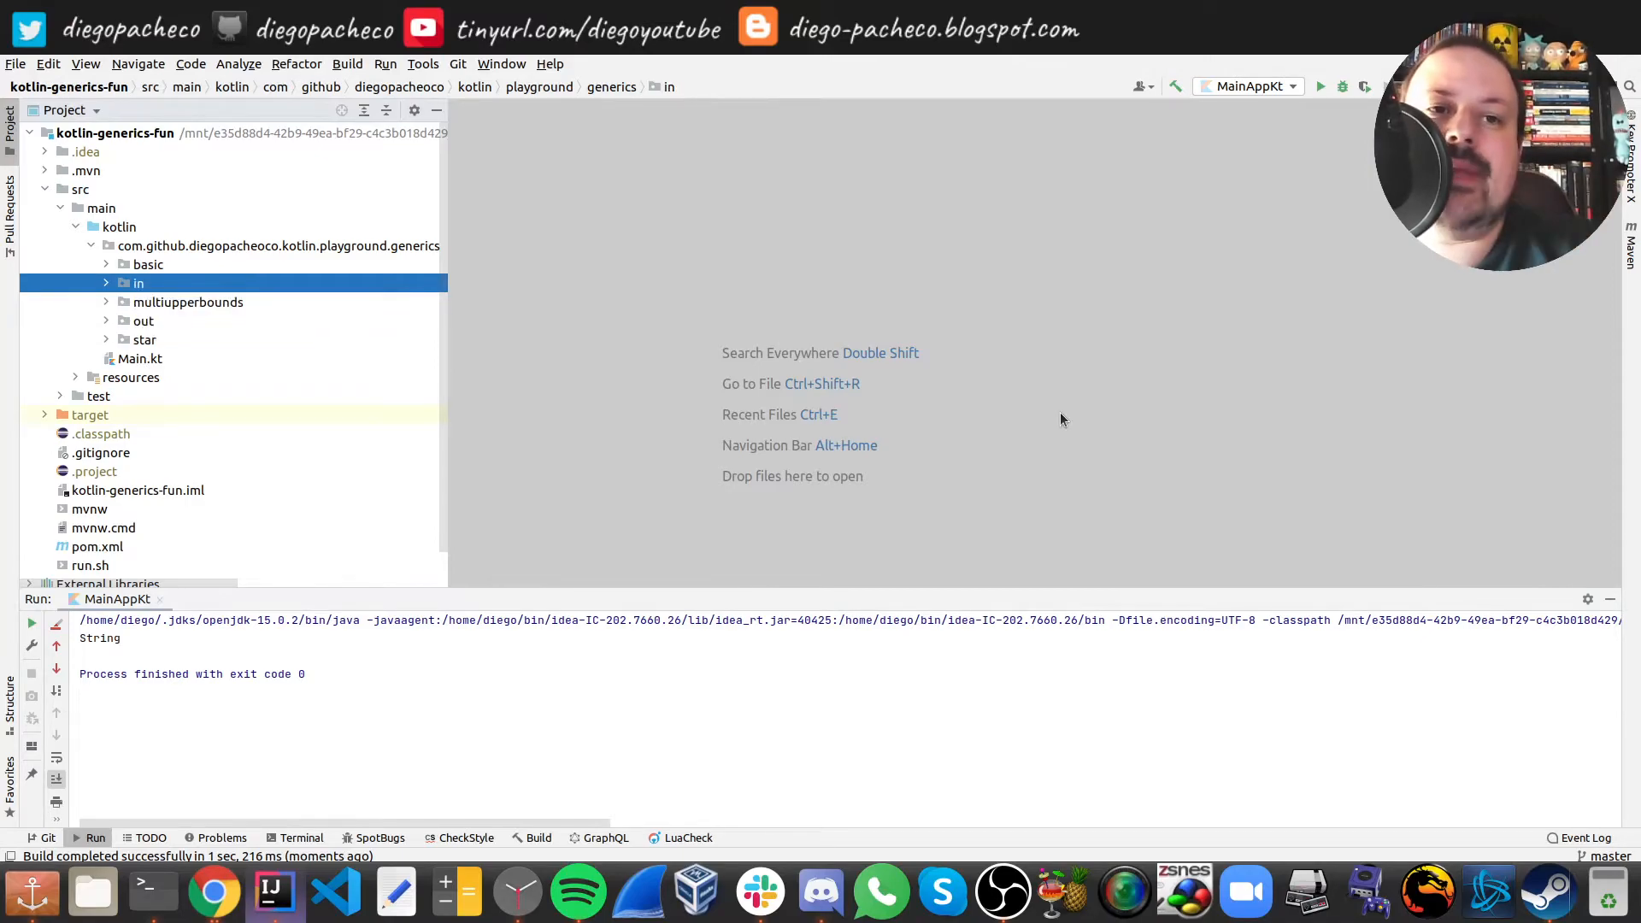
click(143, 320)
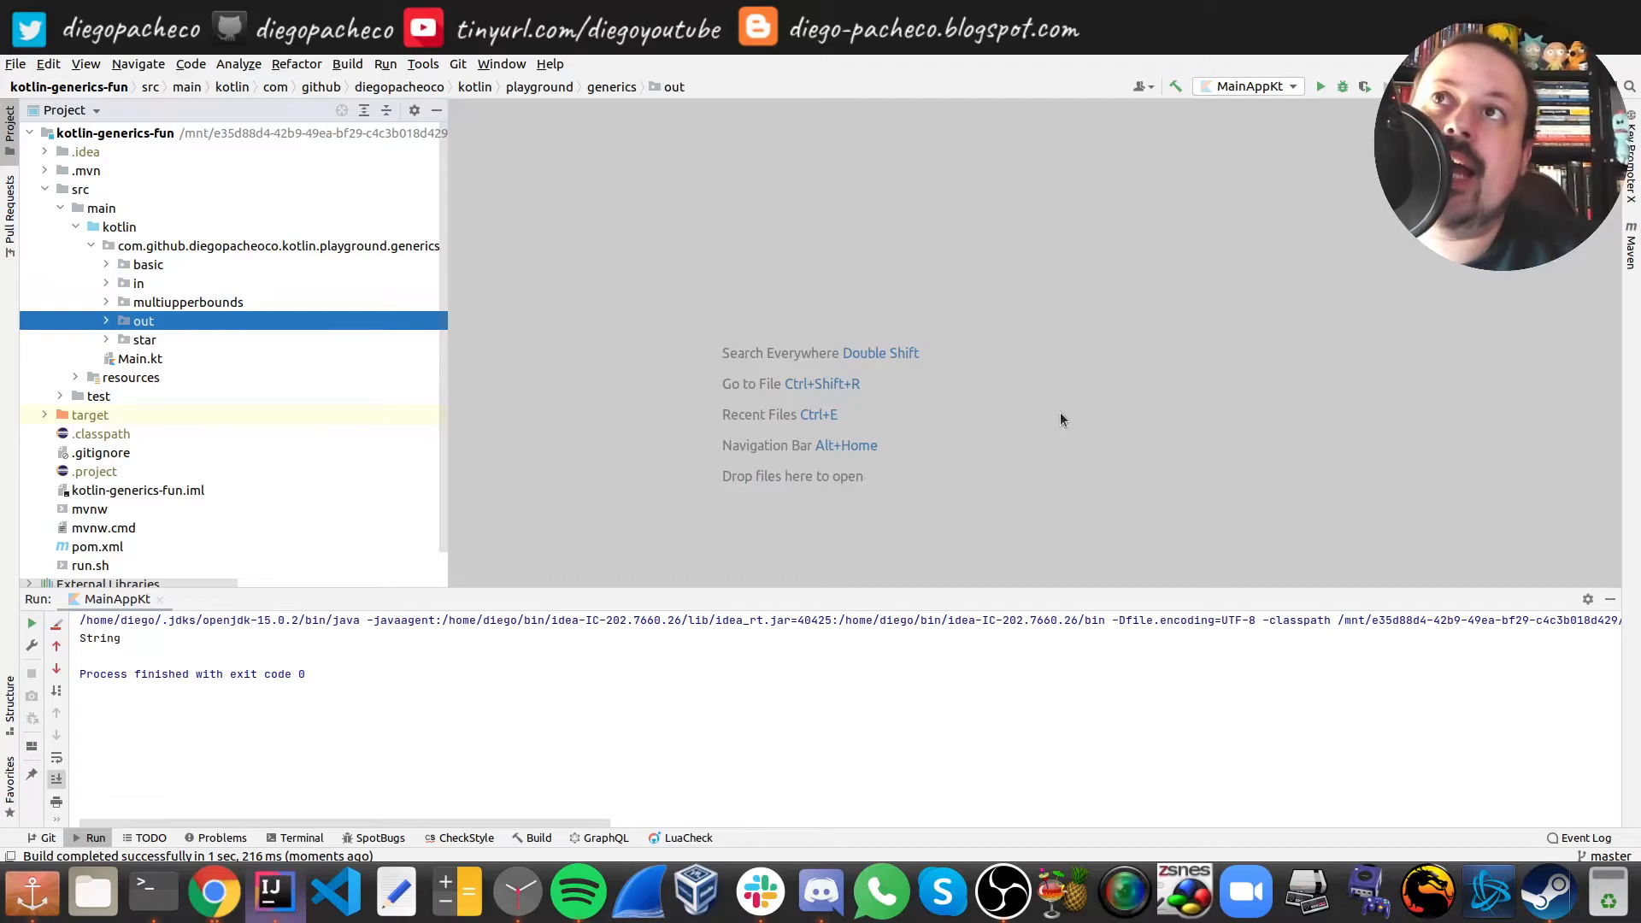
click(188, 301)
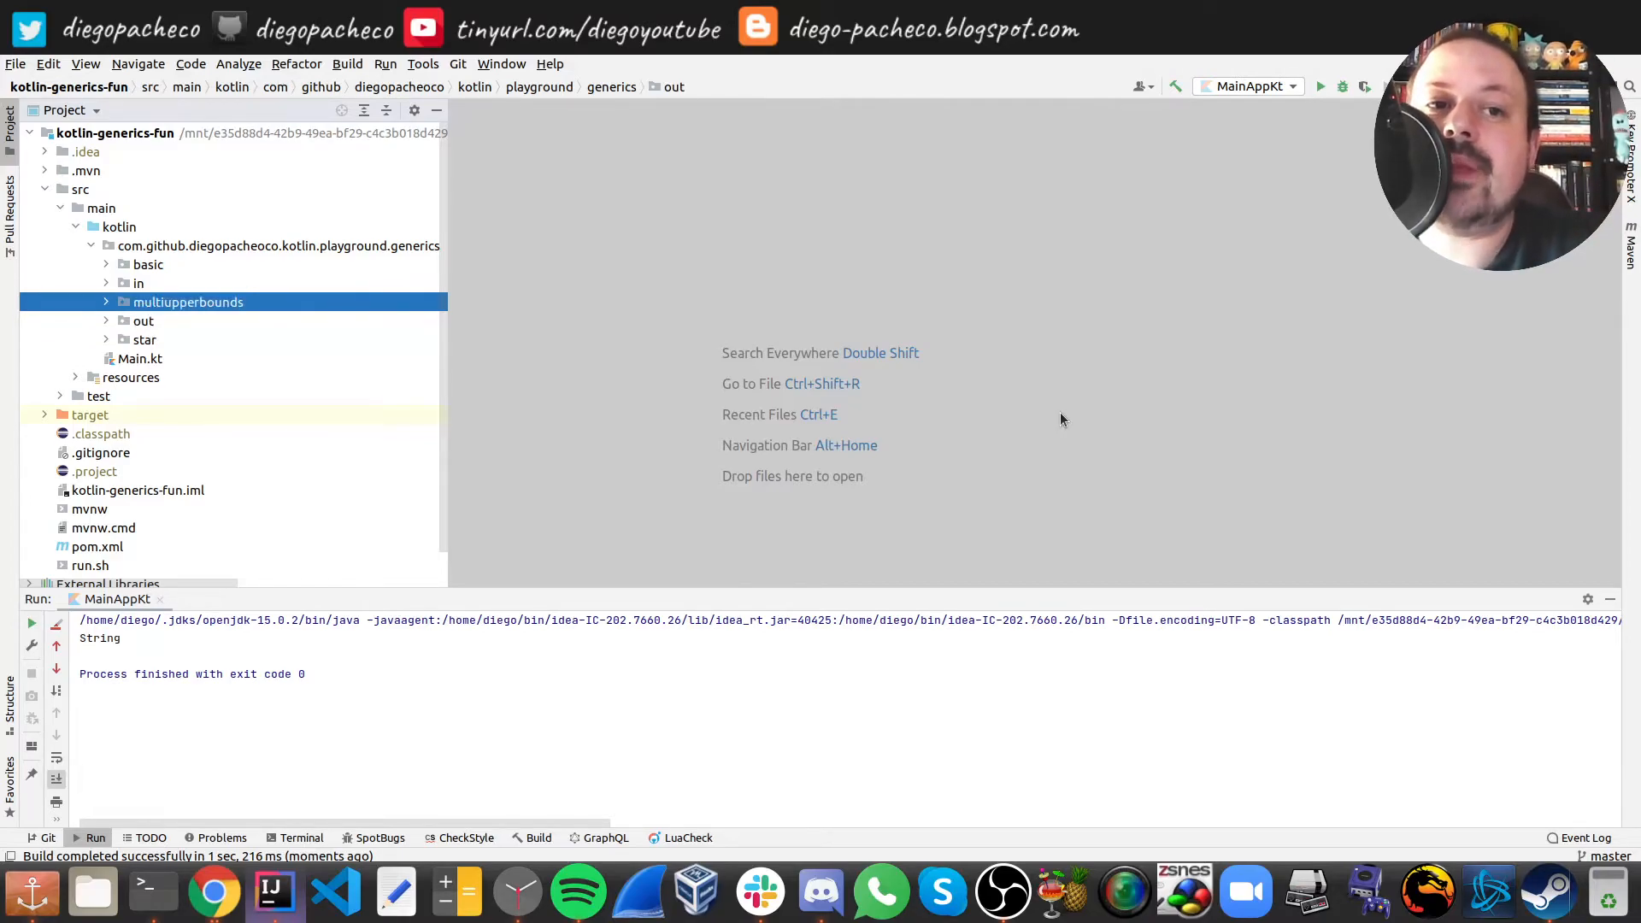
- Expand multiupperbounds and bring up its Main.kt with sort bounded by CharSequence and Comparable<T>
click(105, 301)
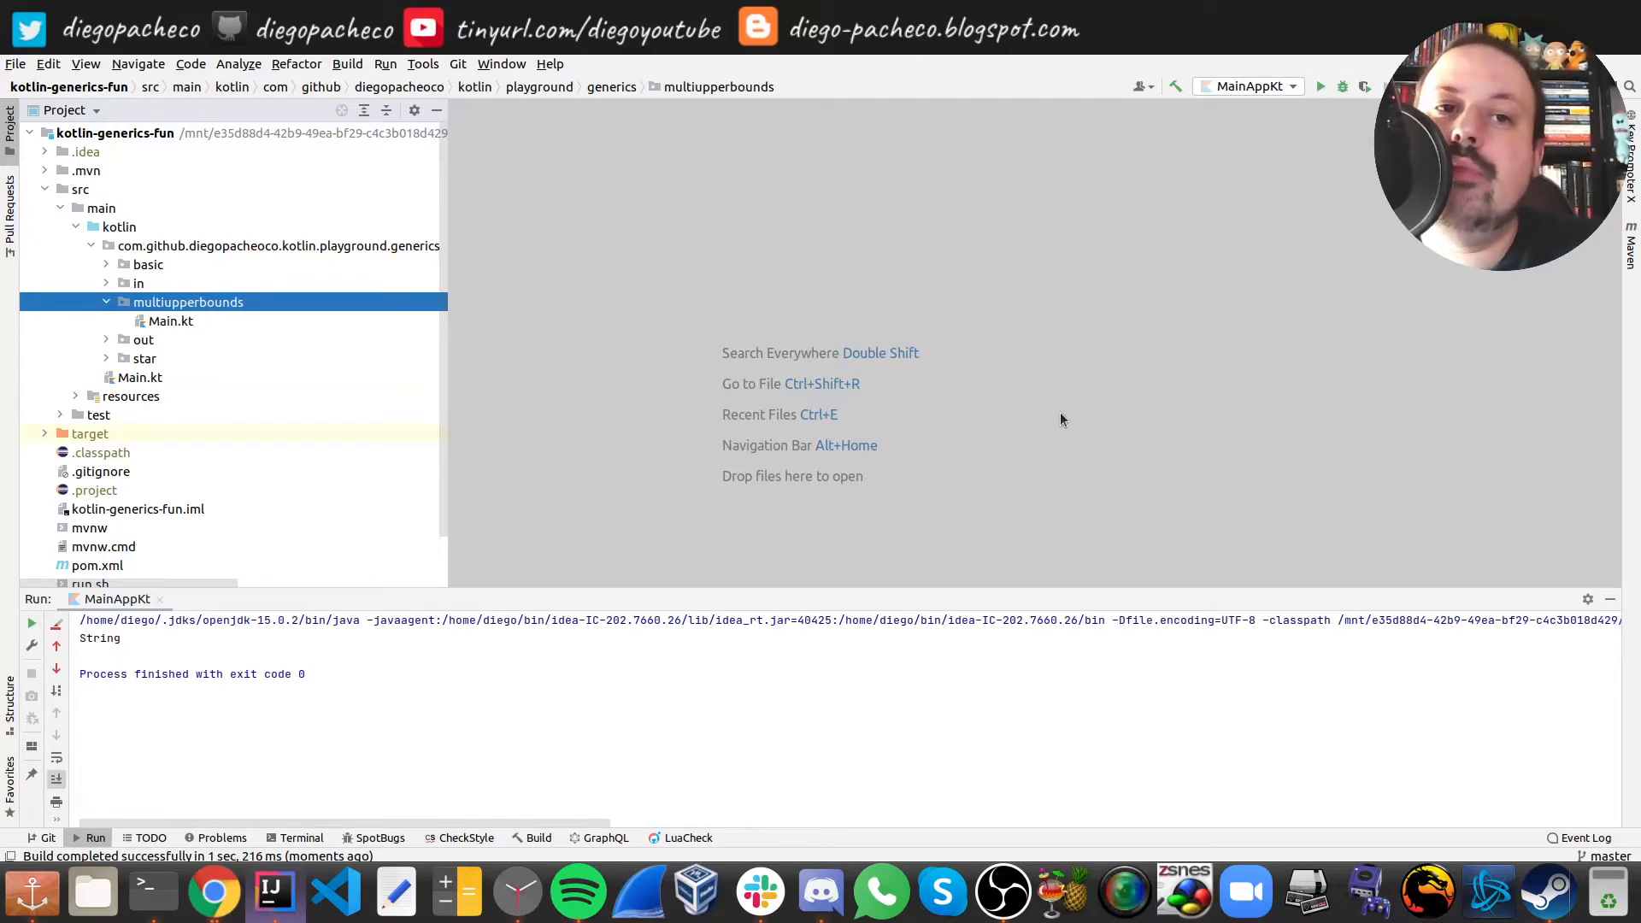
click(171, 319)
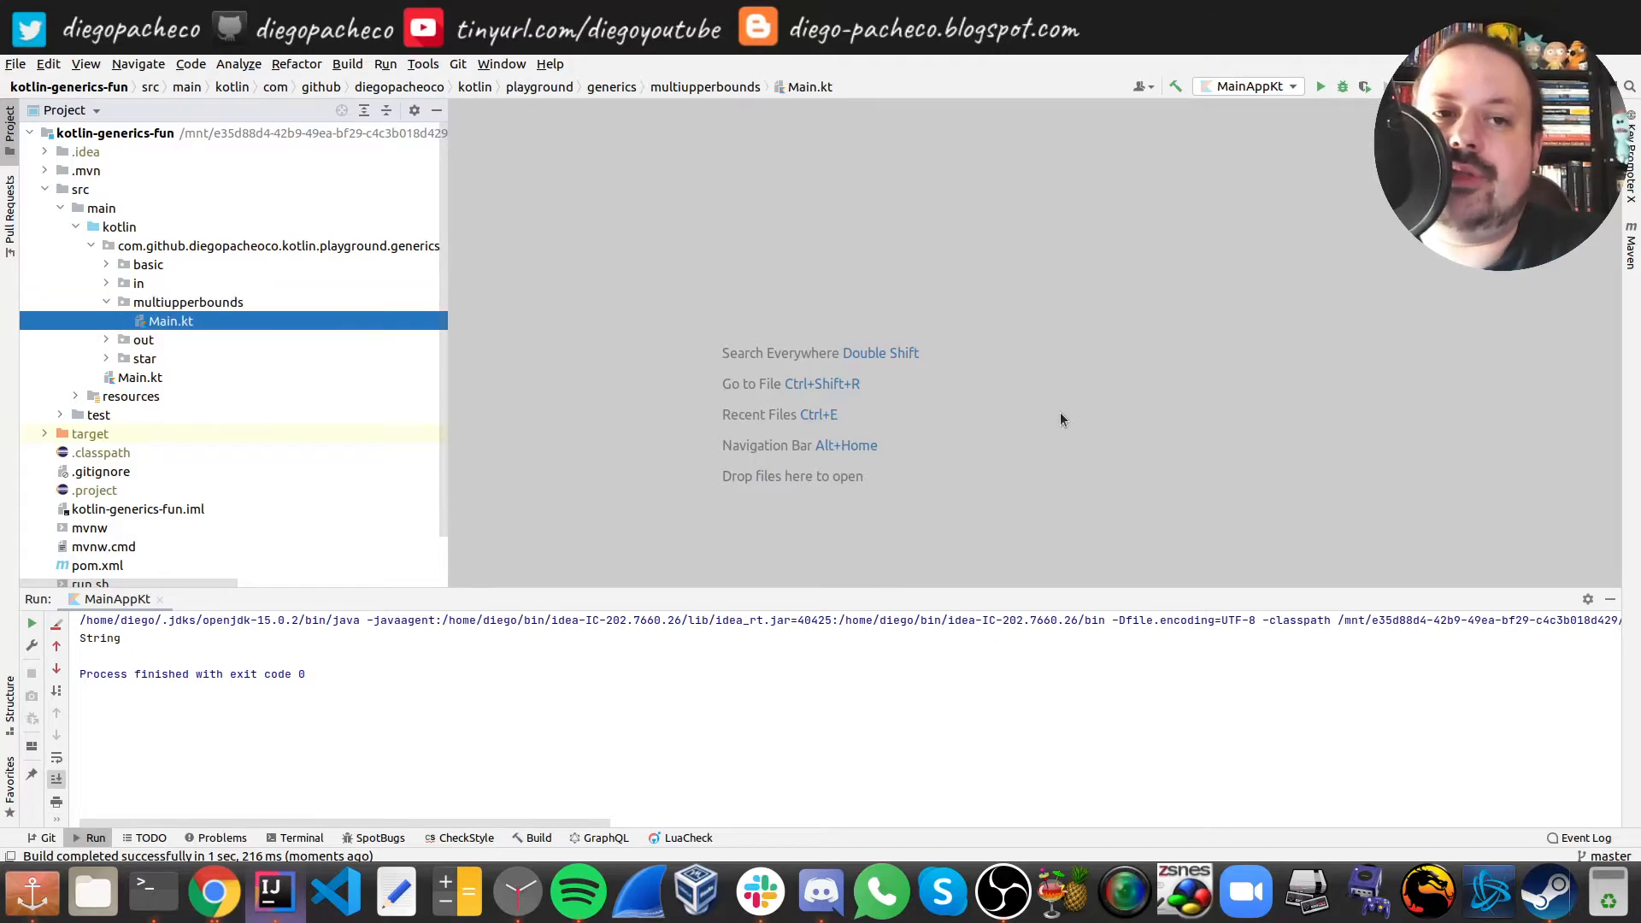
double_click(171, 320)
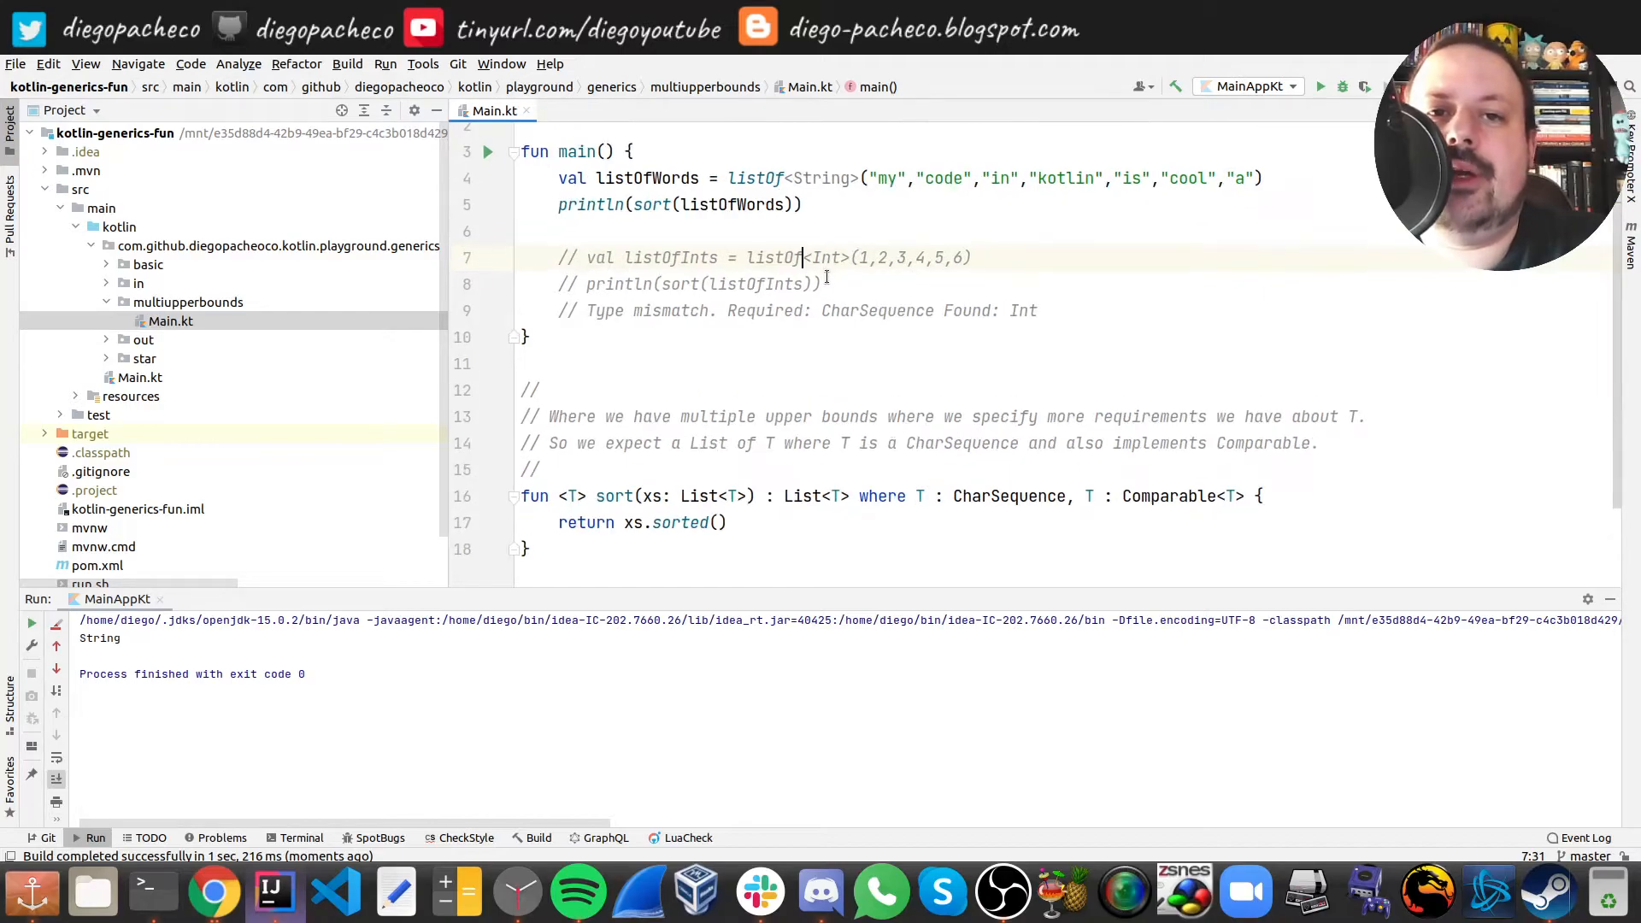
scroll(down, 3)
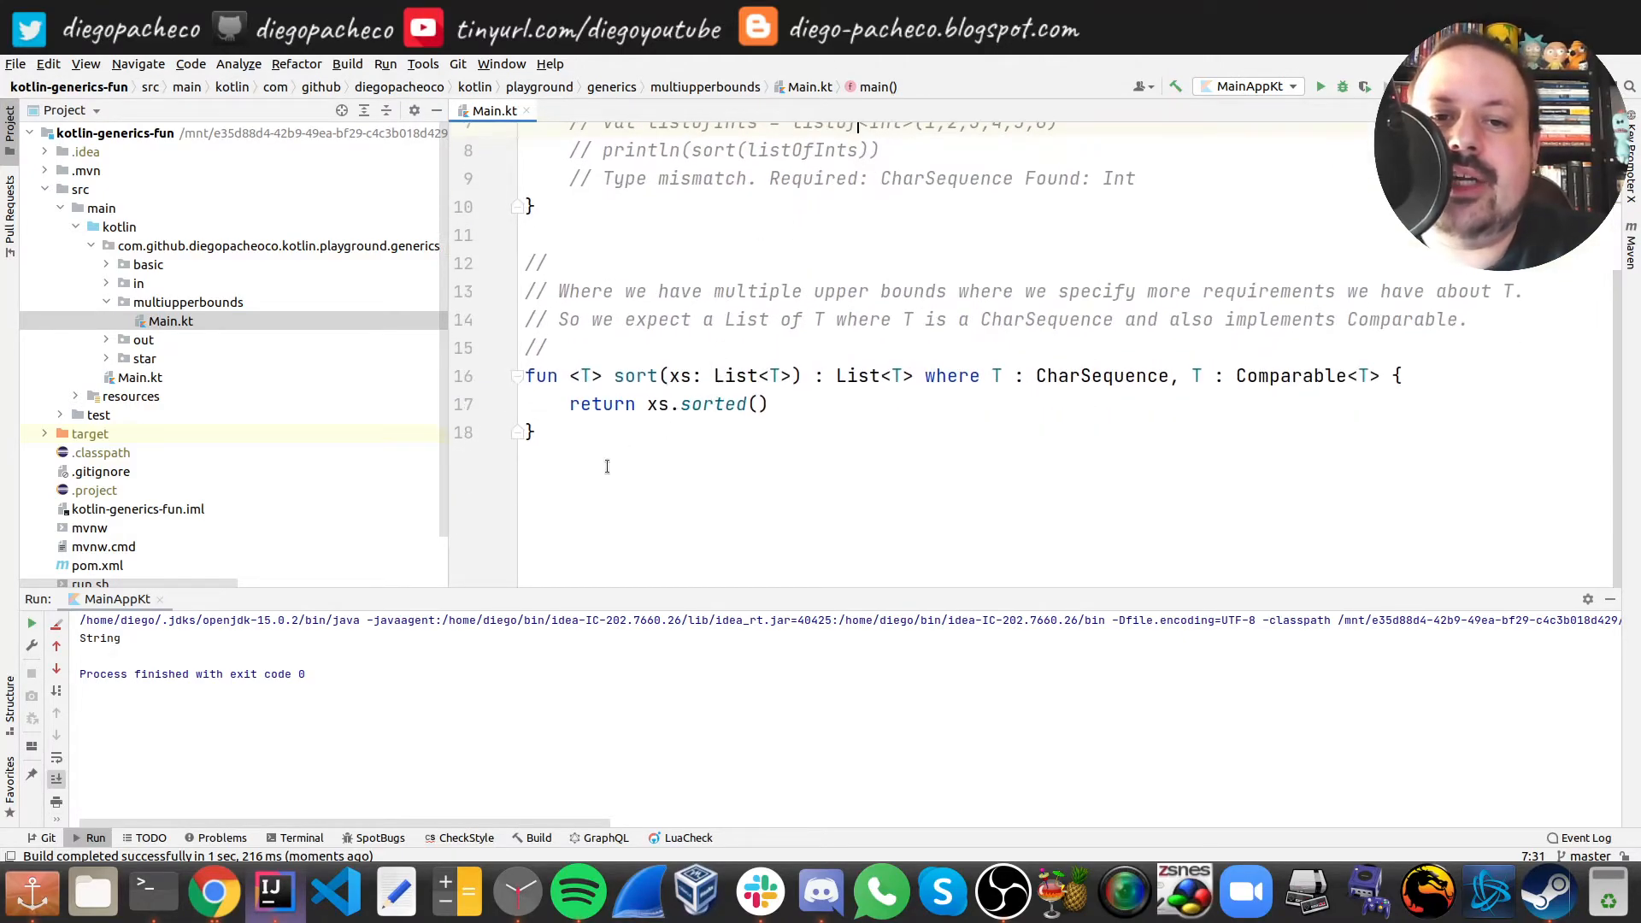
double_click(636, 376)
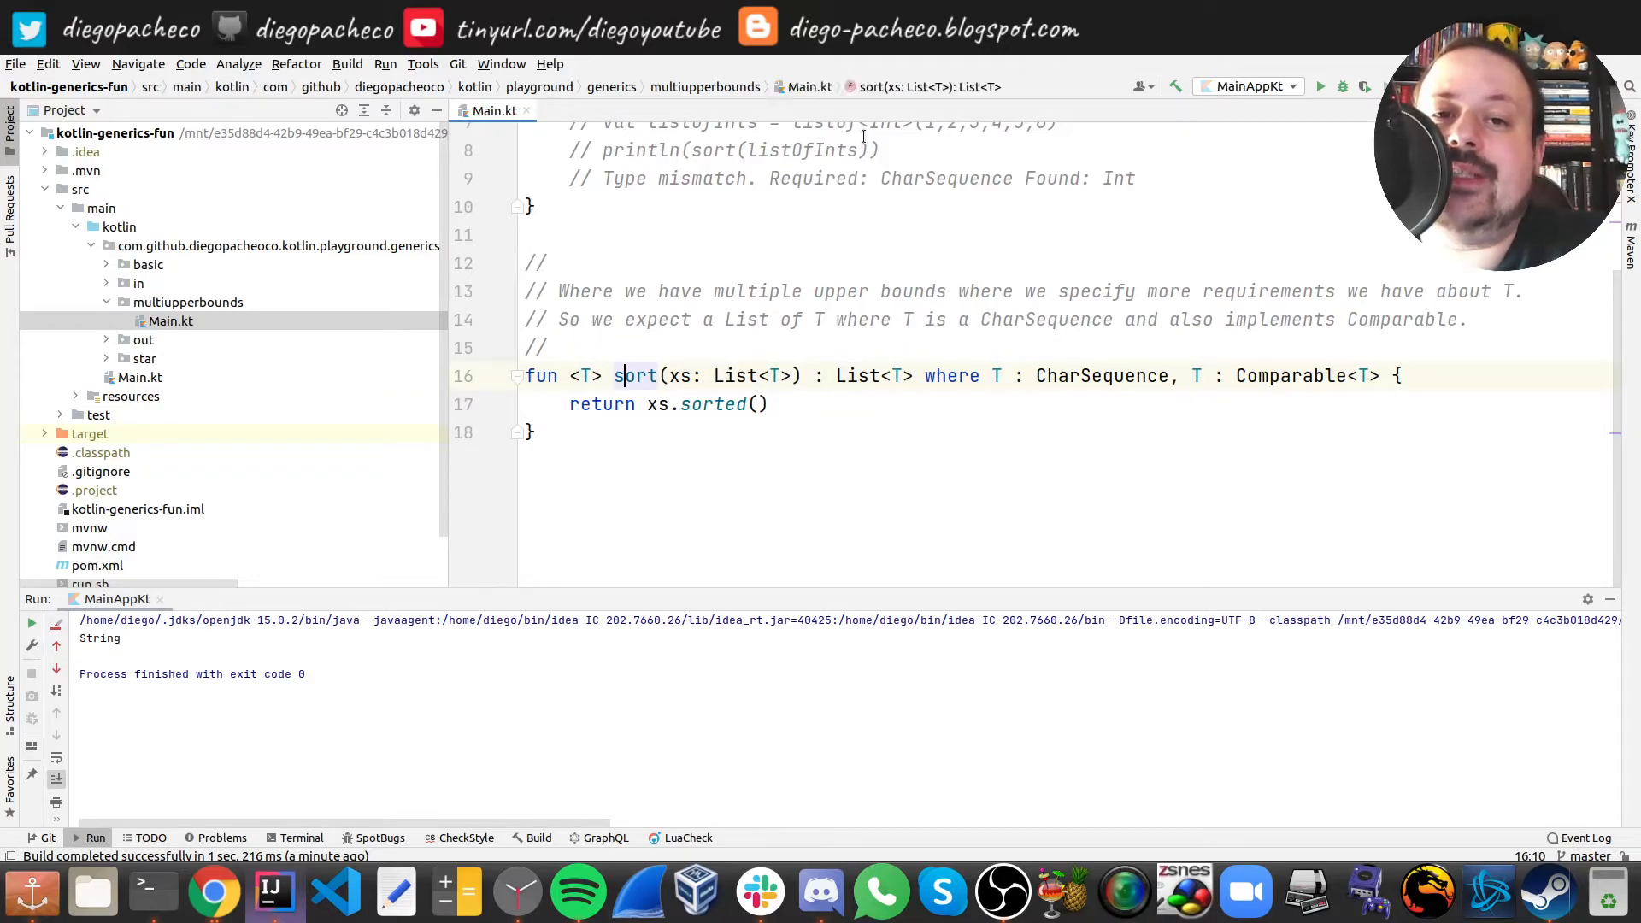
double_click(584, 376)
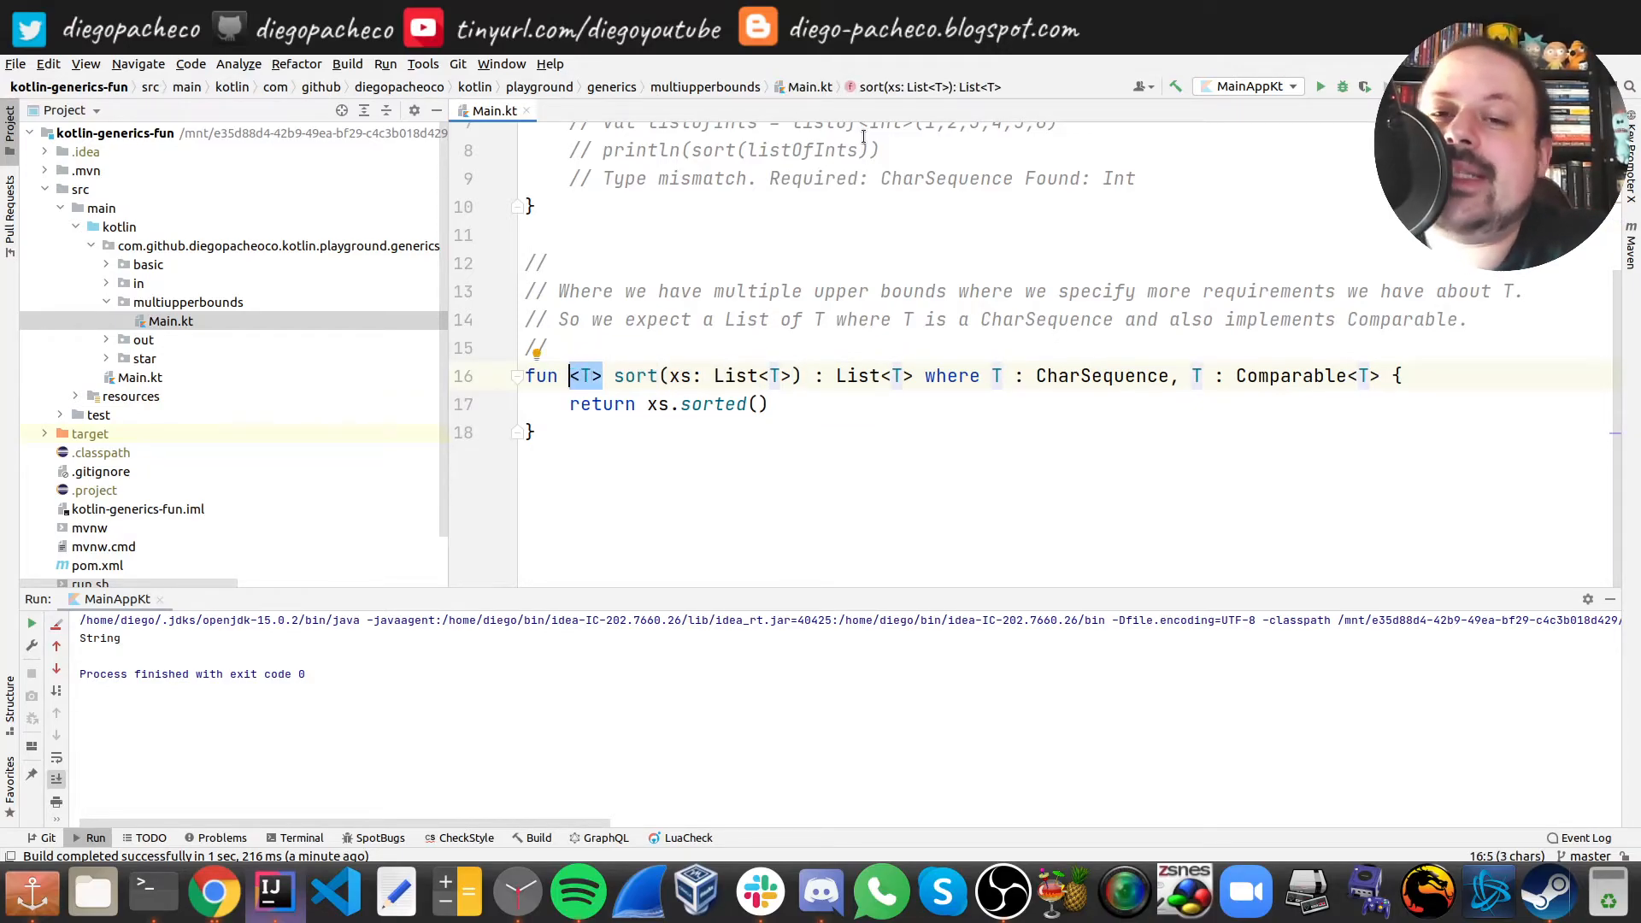
click(696, 376)
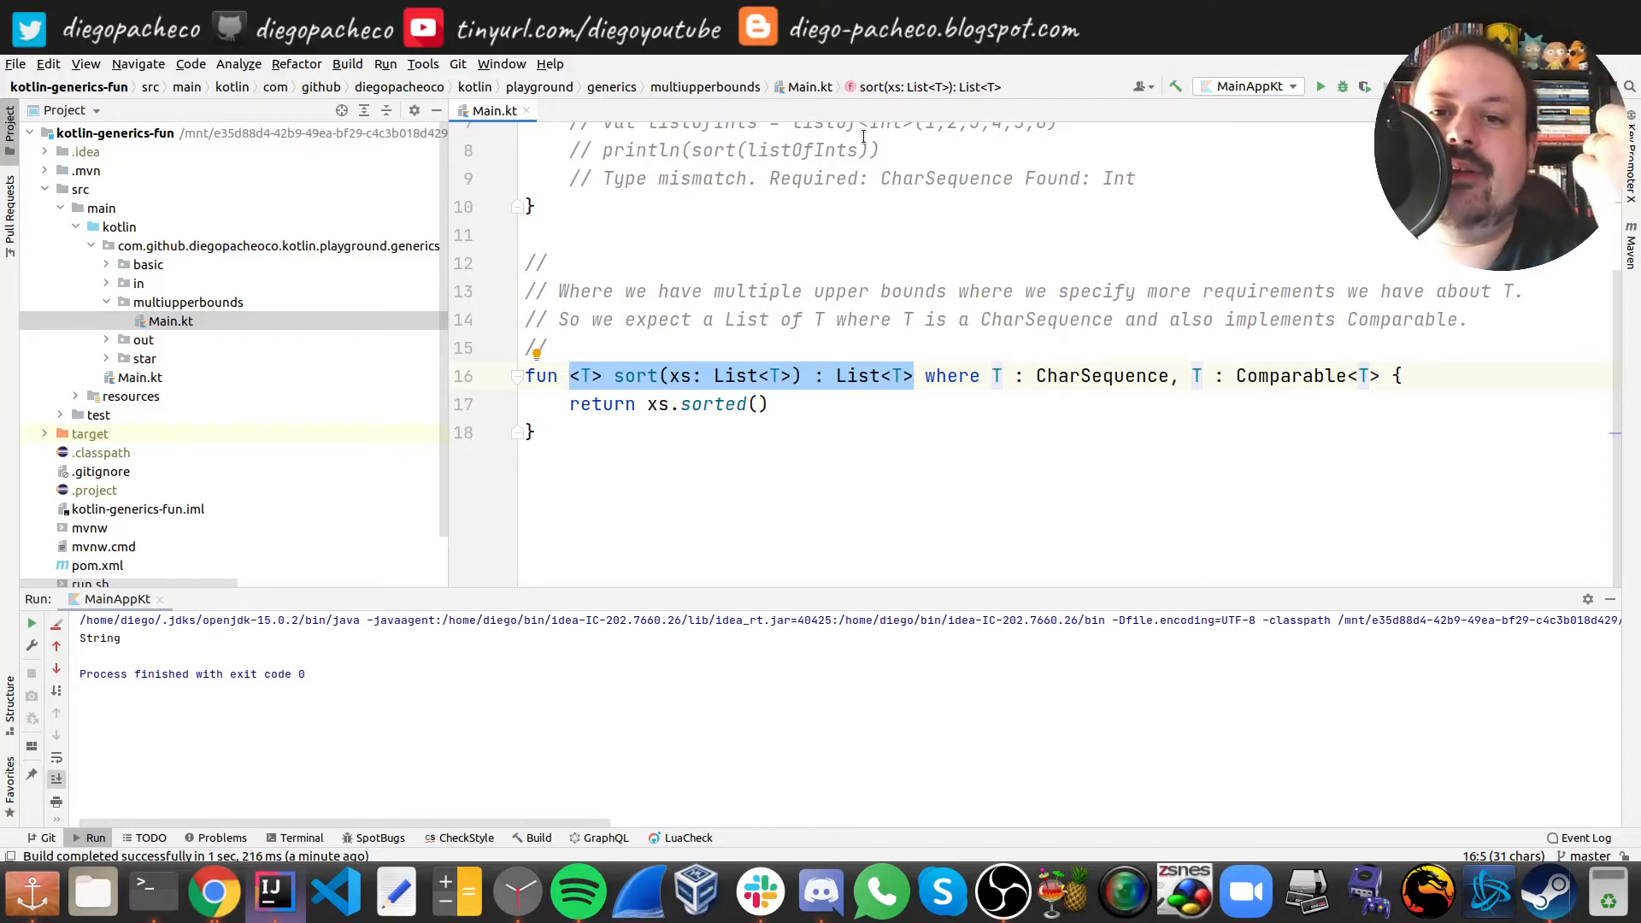
double_click(951, 376)
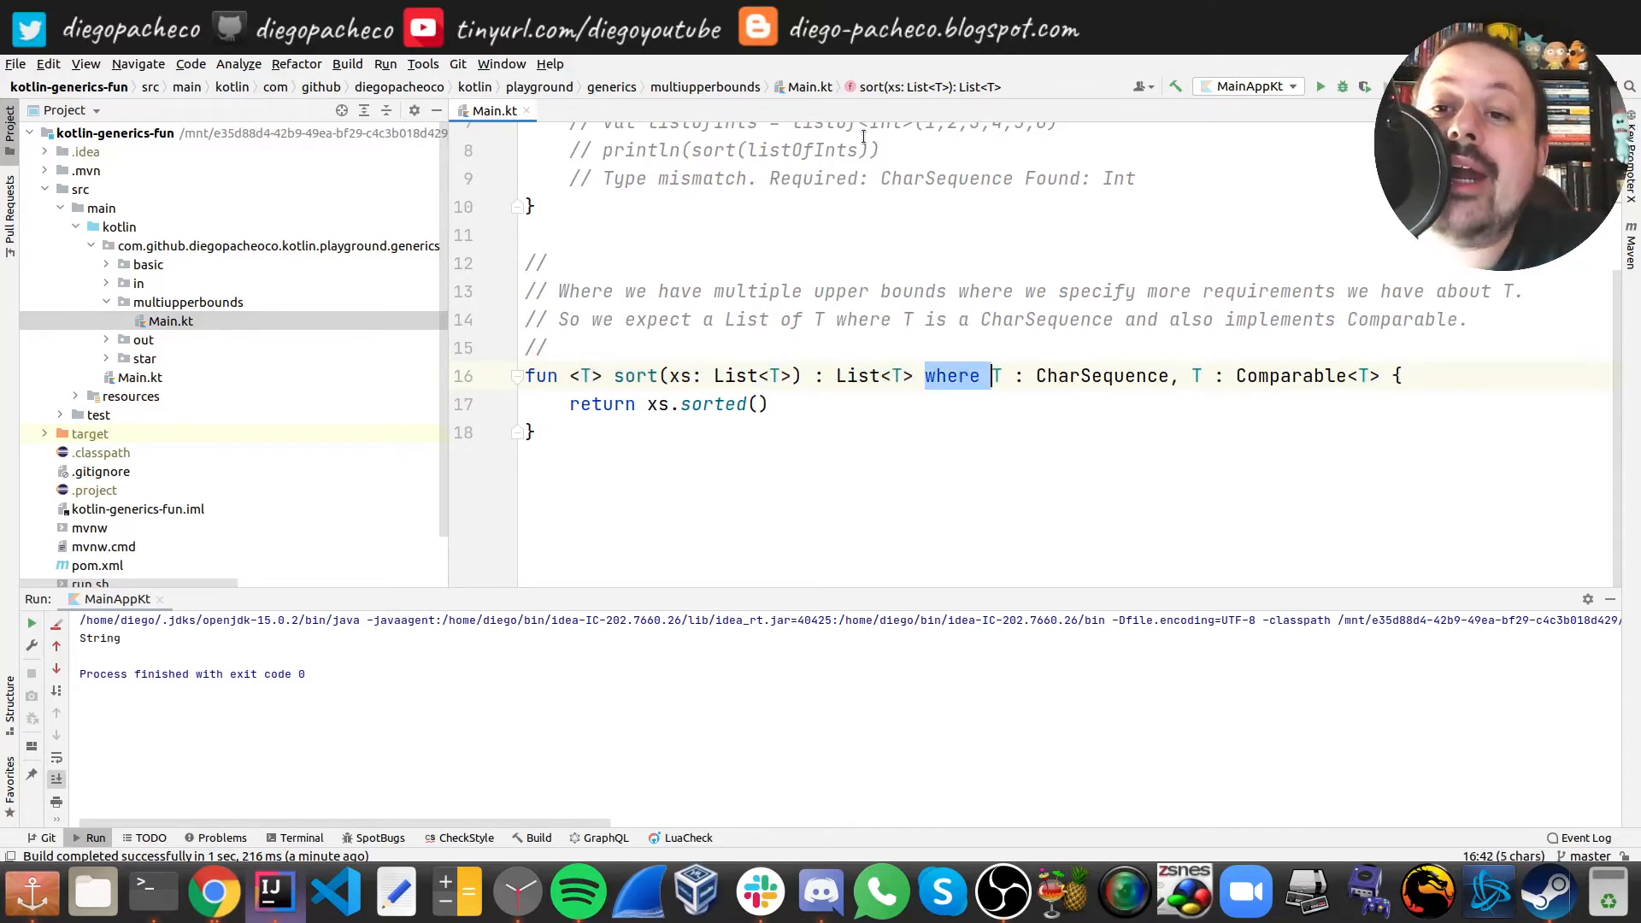
key(shift+End)
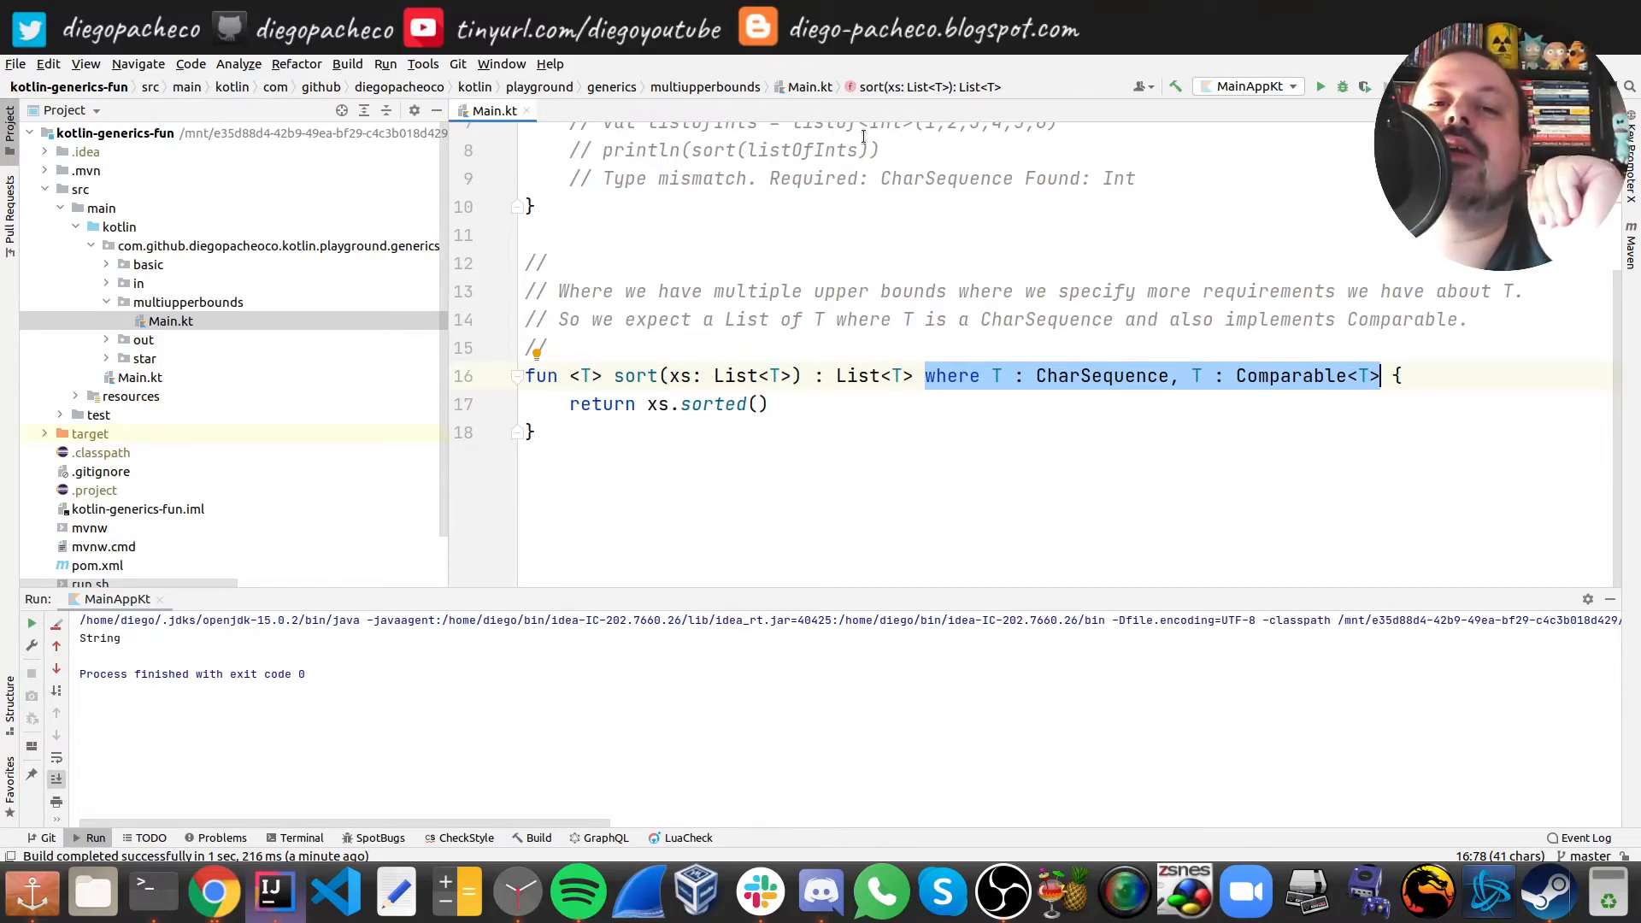
click(723, 403)
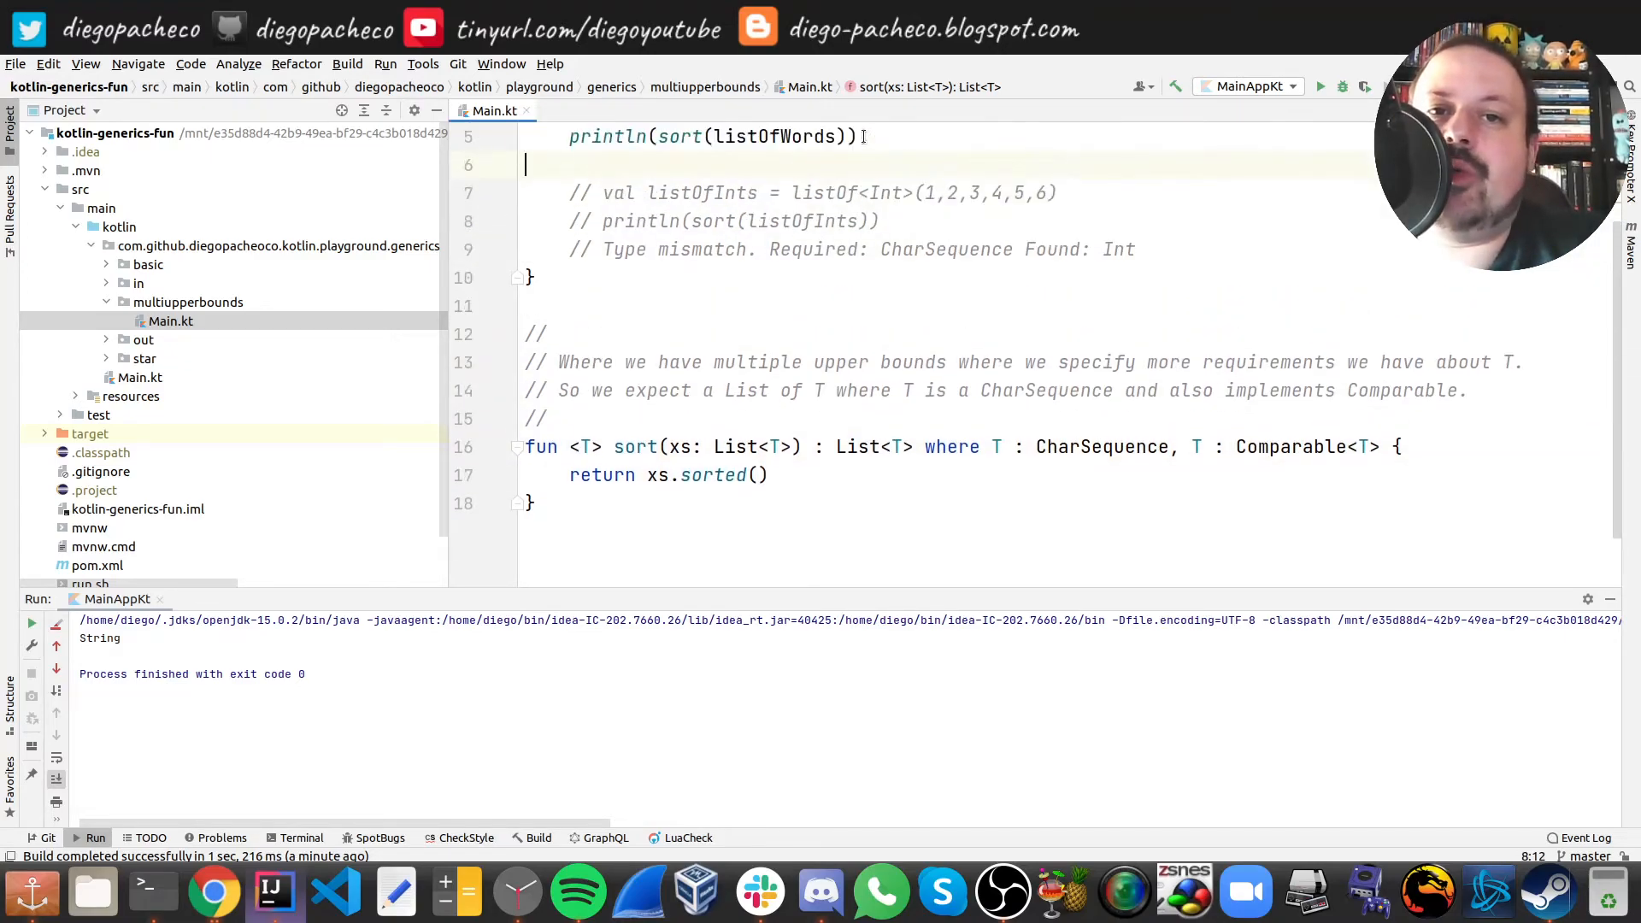
scroll(up, 3)
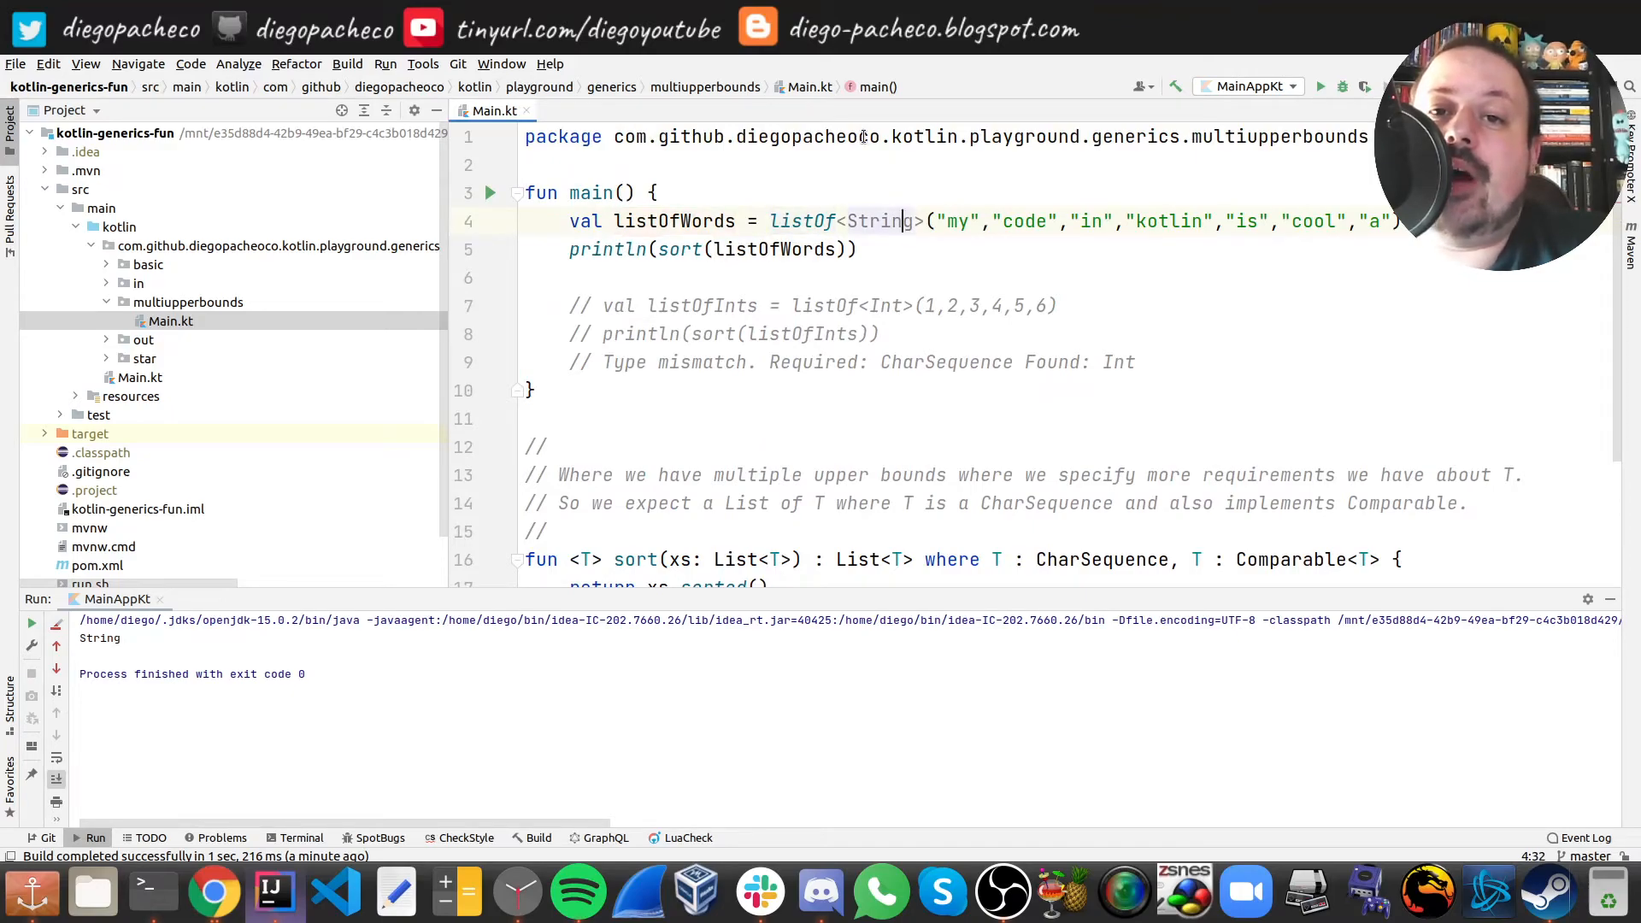
click(780, 249)
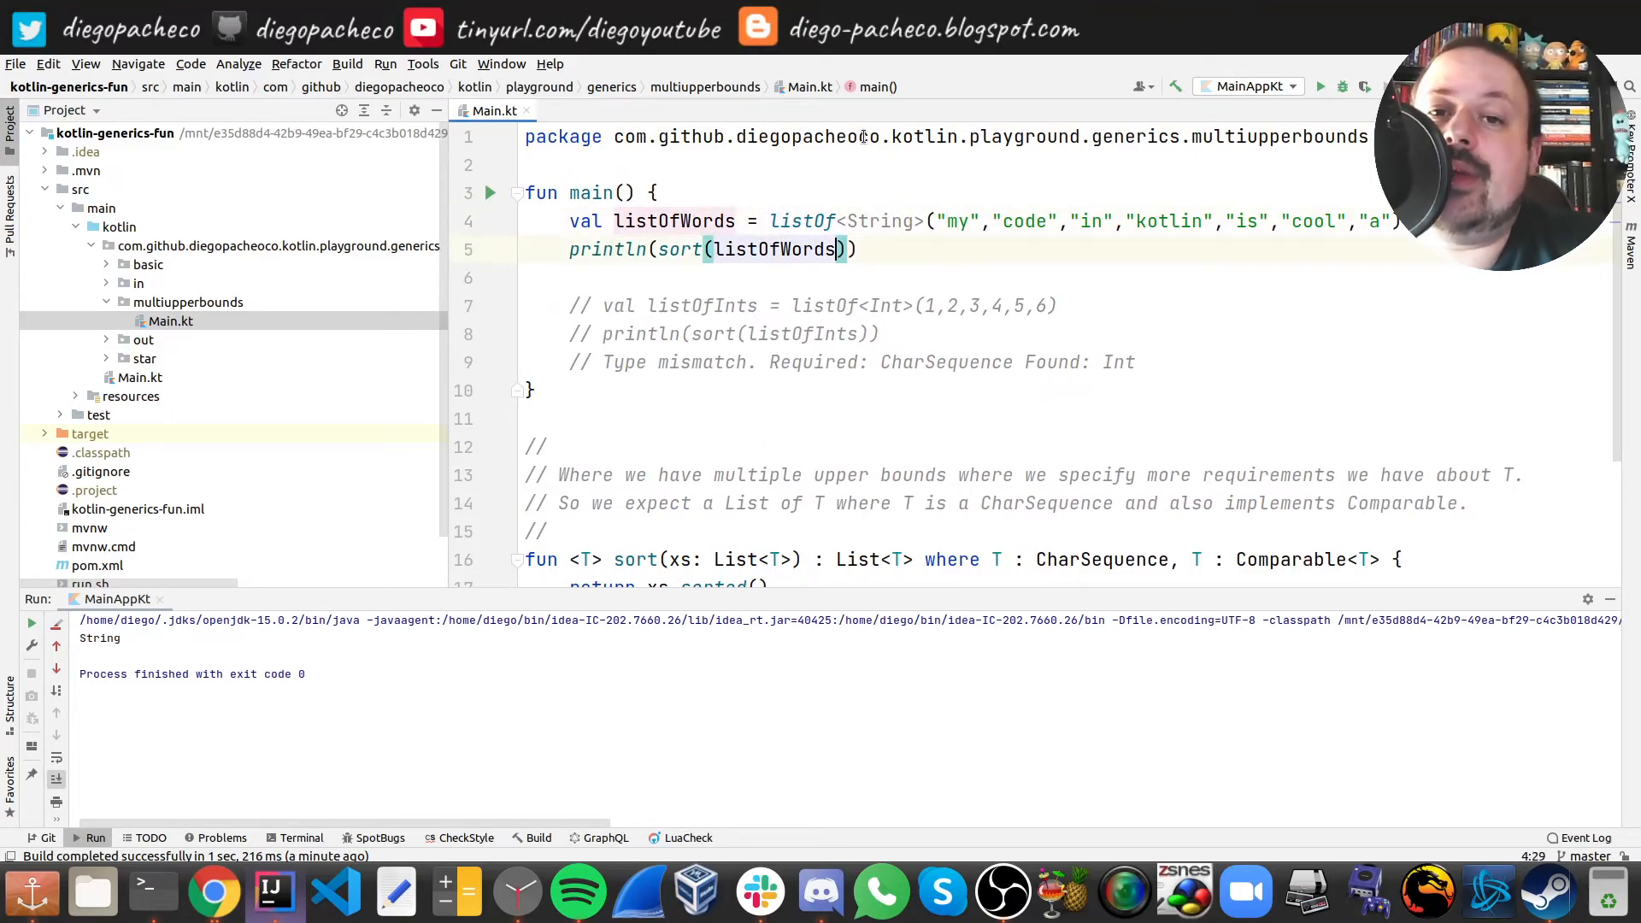
click(836, 305)
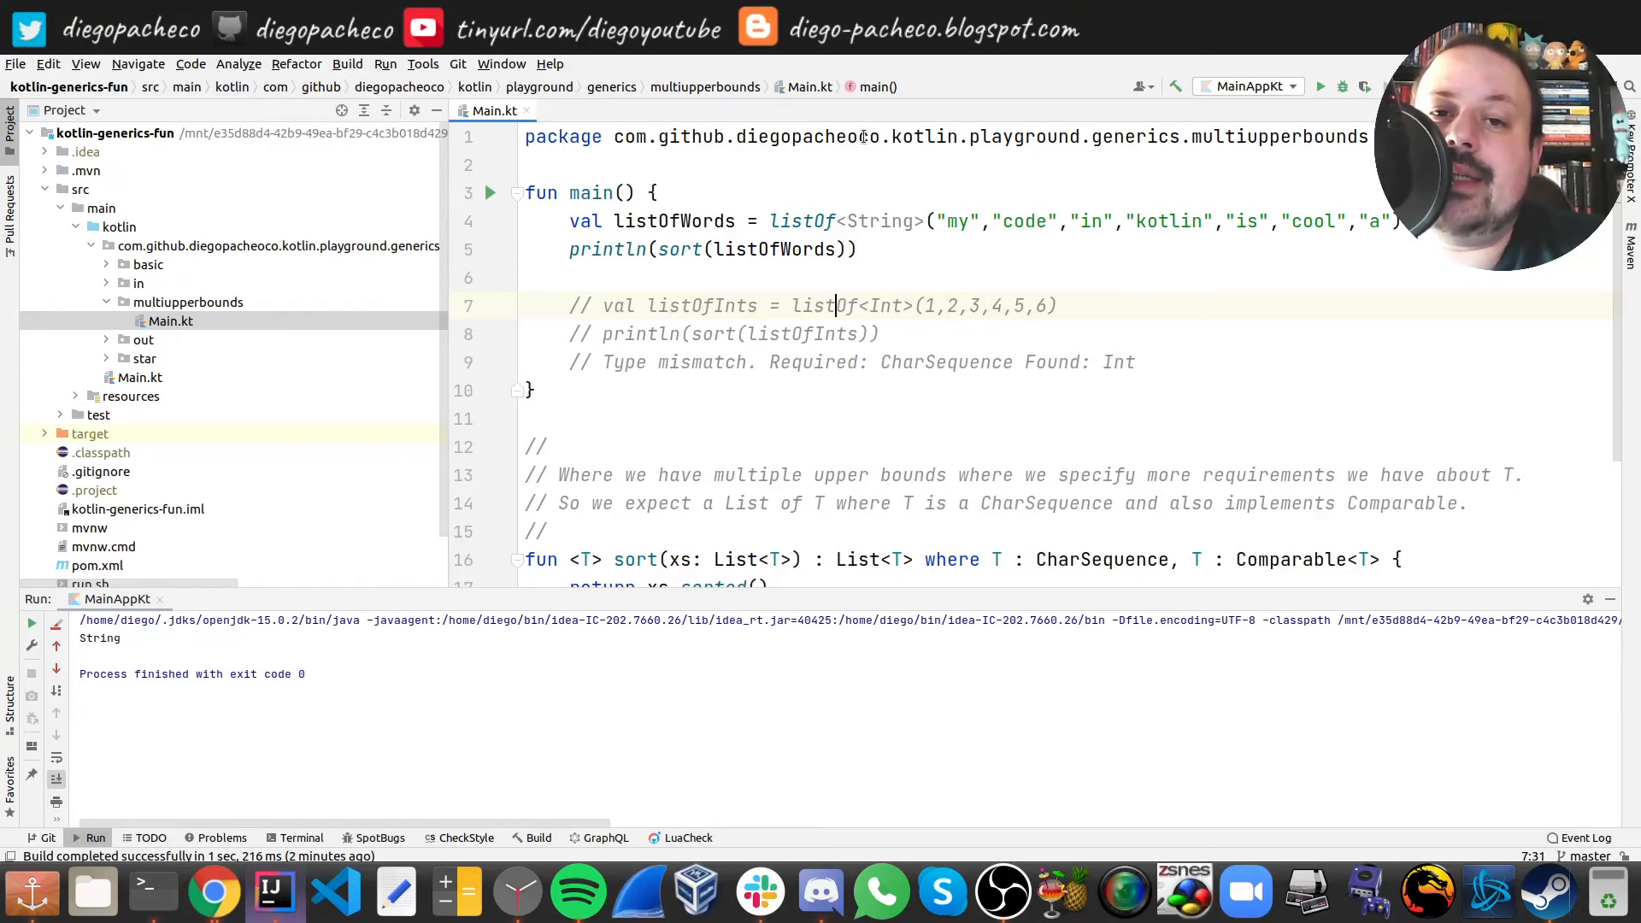
click(770, 333)
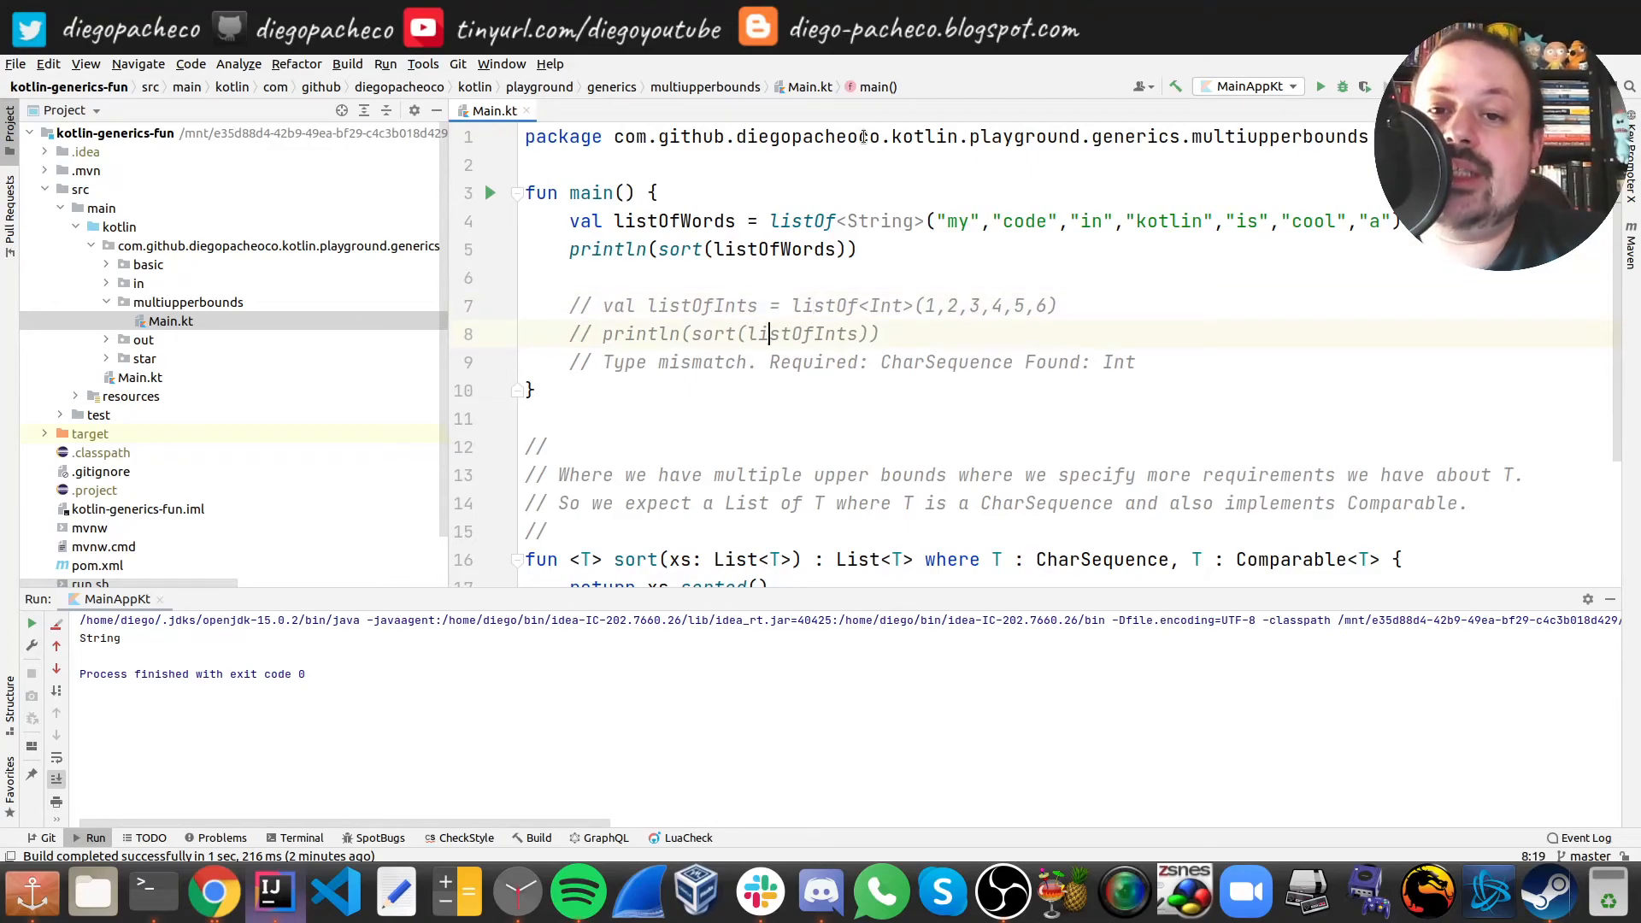
click(876, 334)
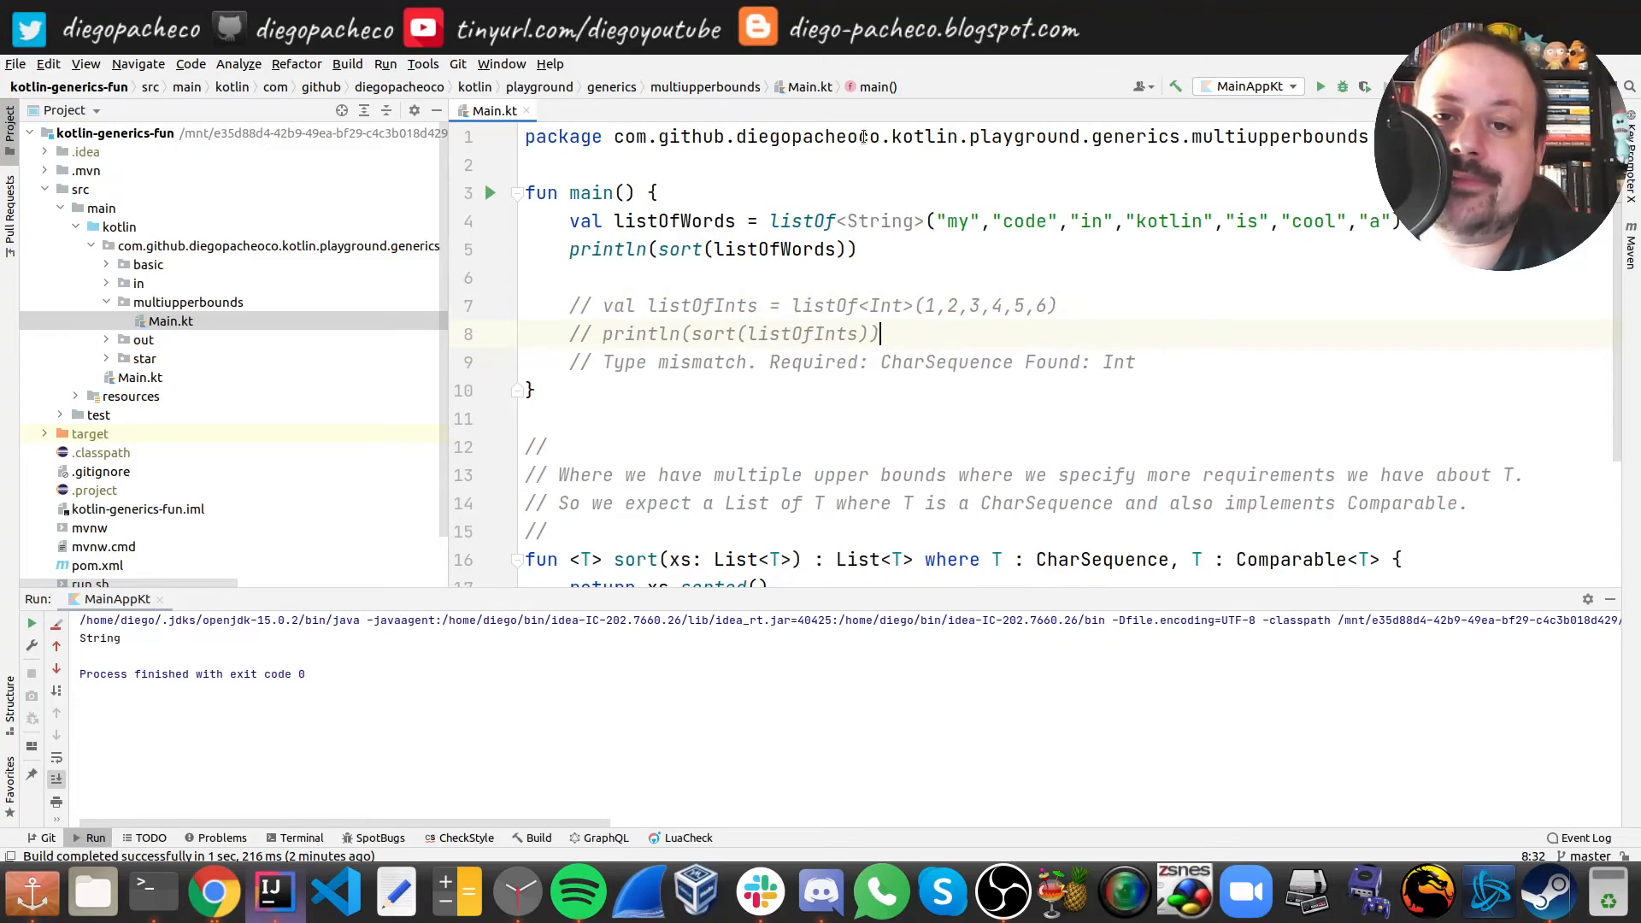
click(602, 362)
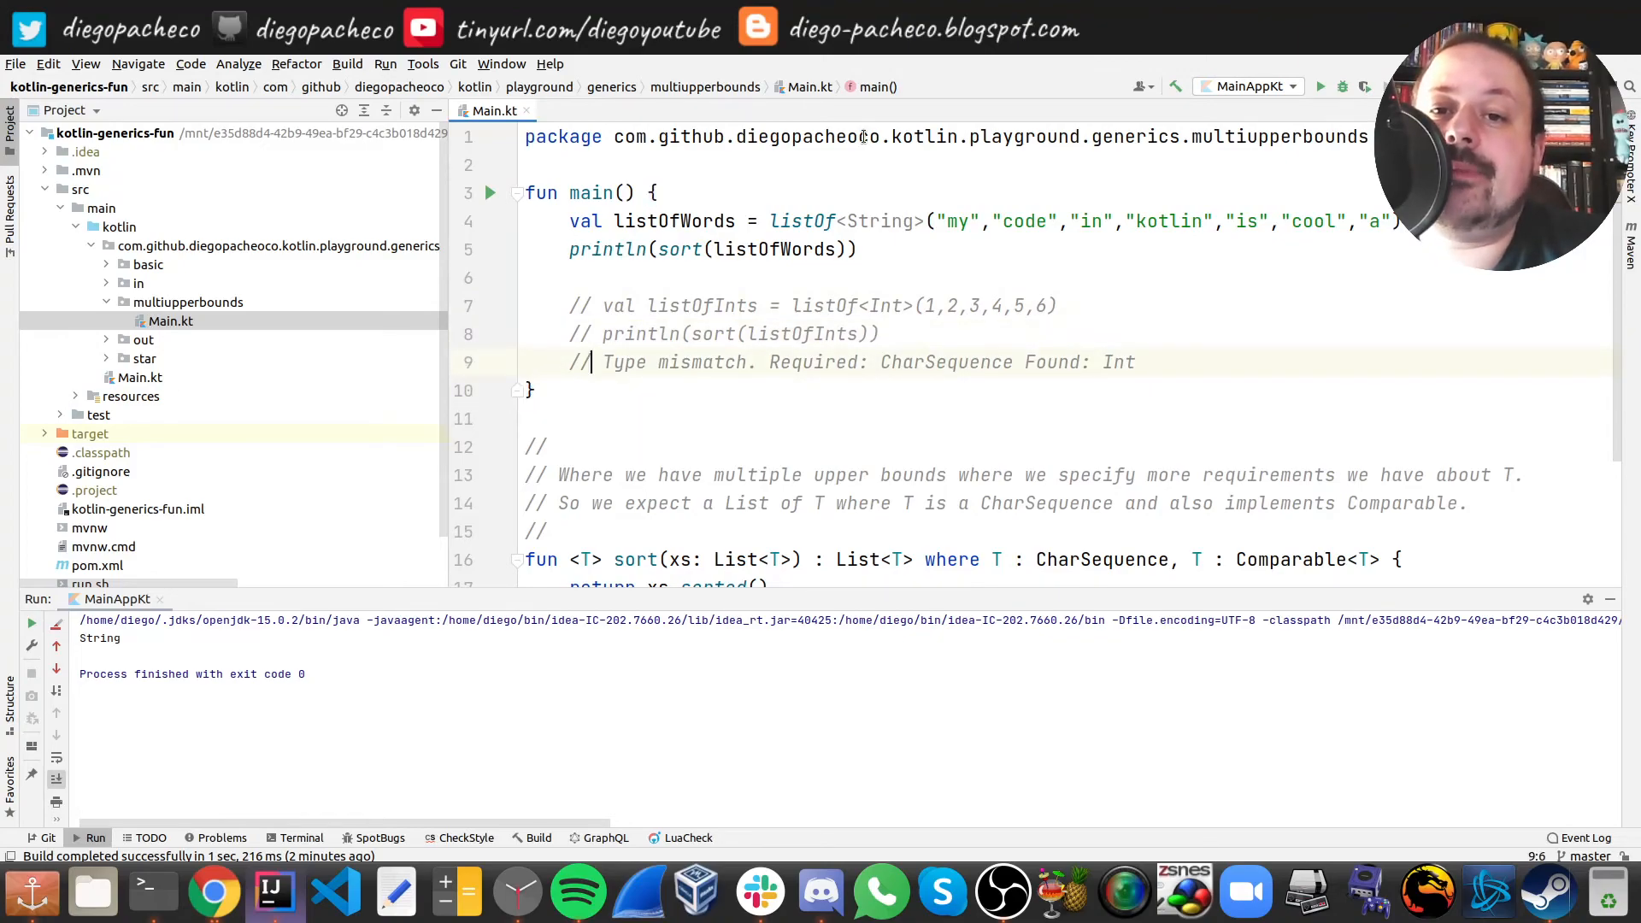
double_click(942, 361)
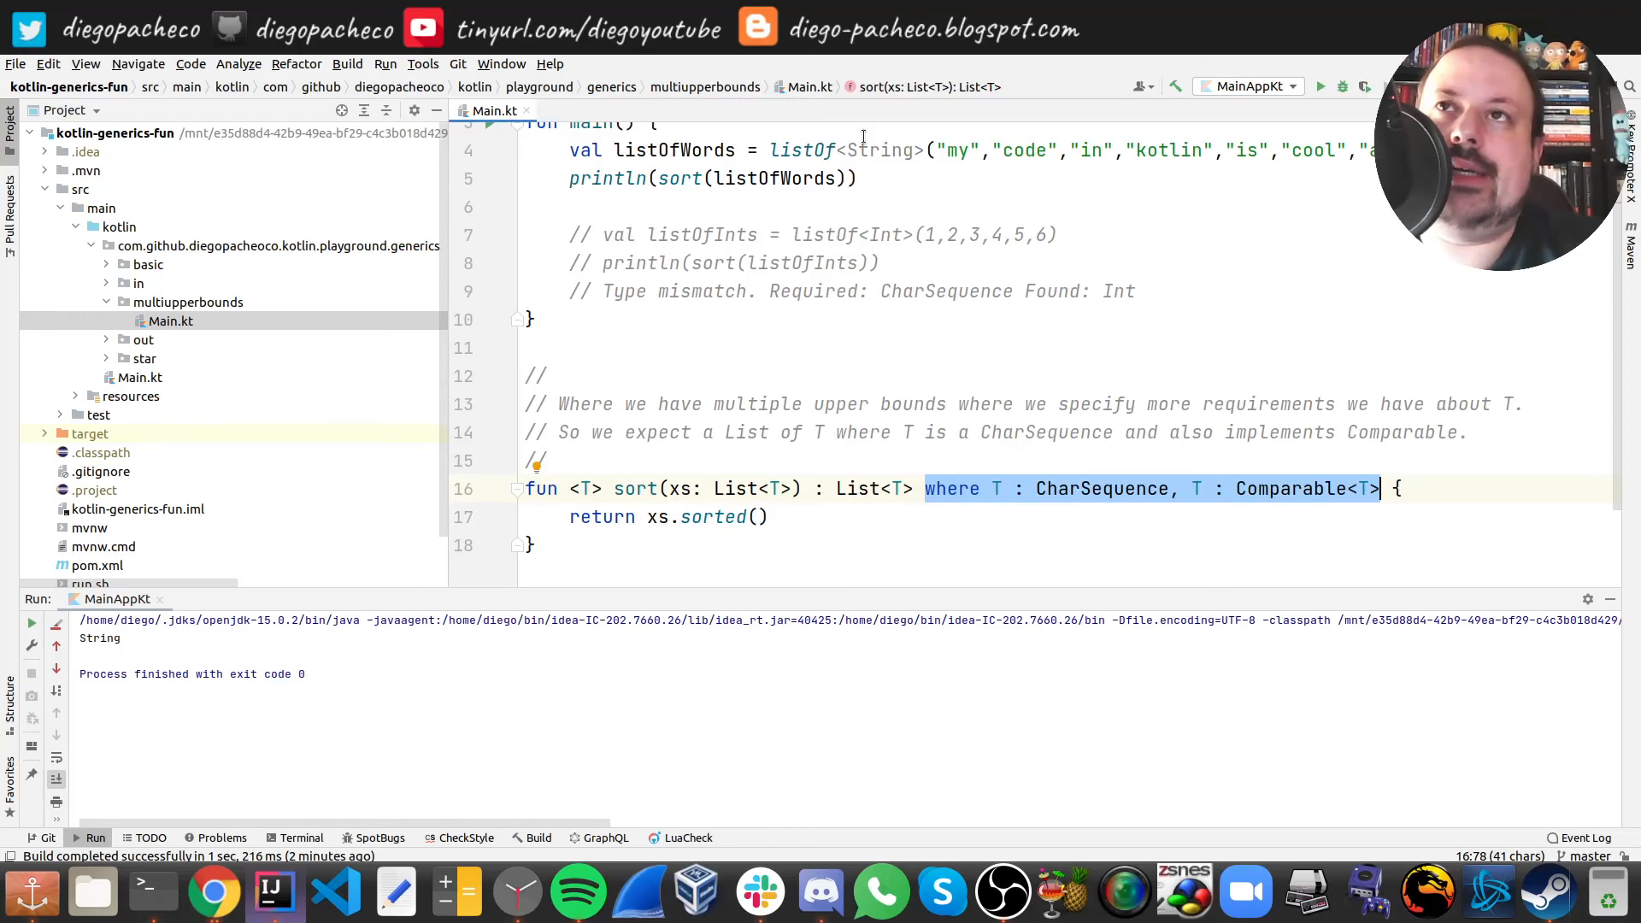
click(550, 460)
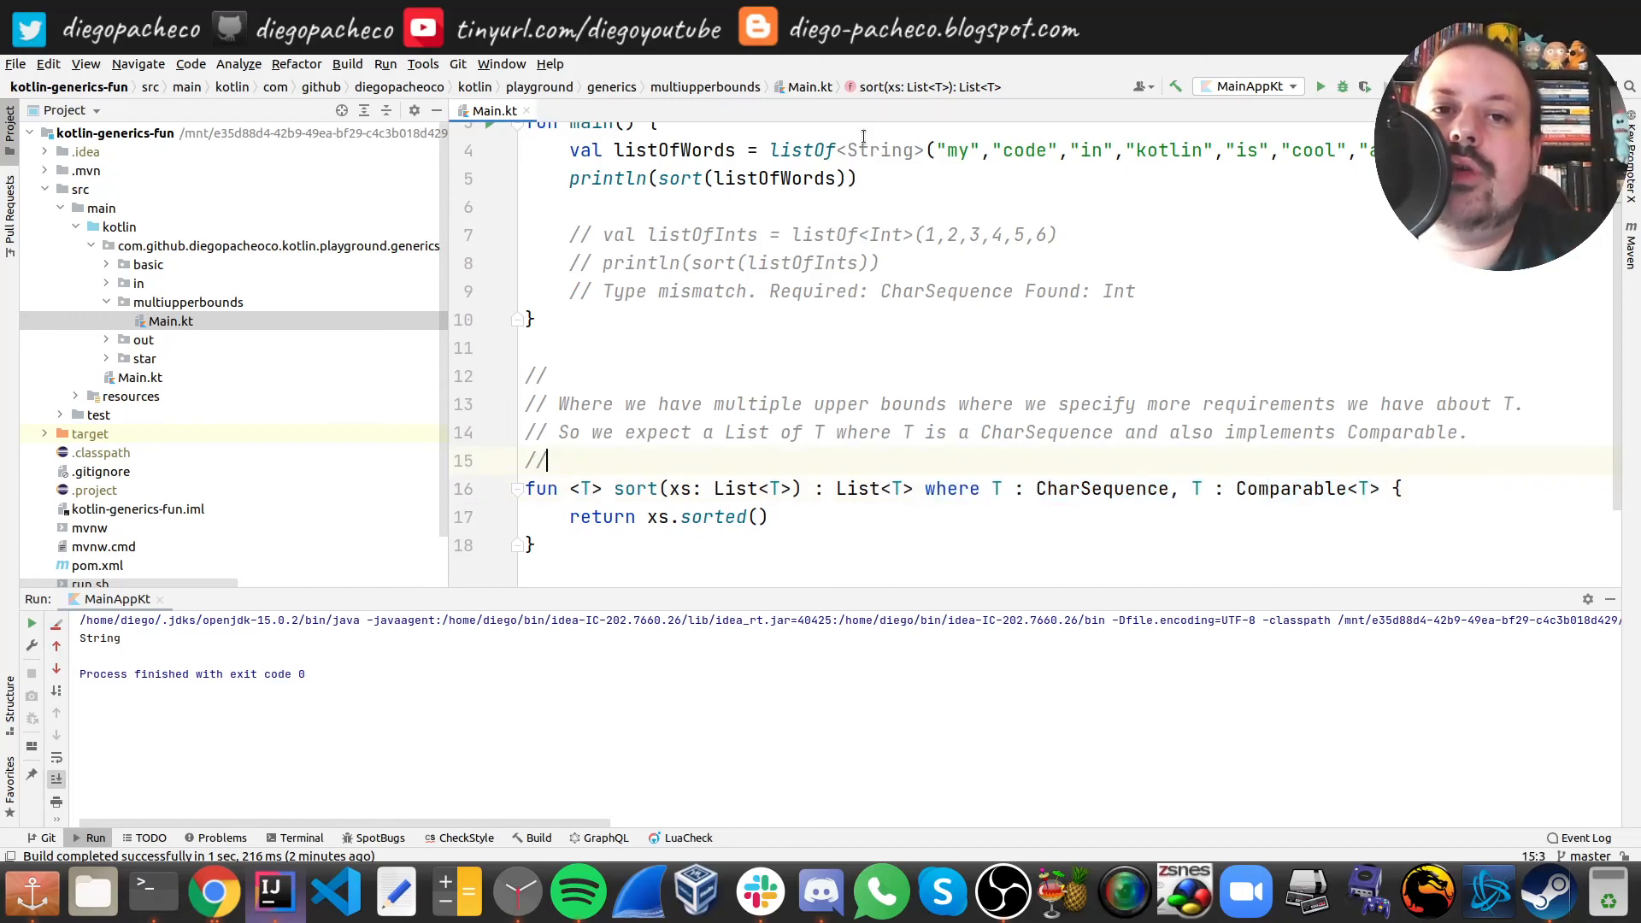
scroll(up, 3)
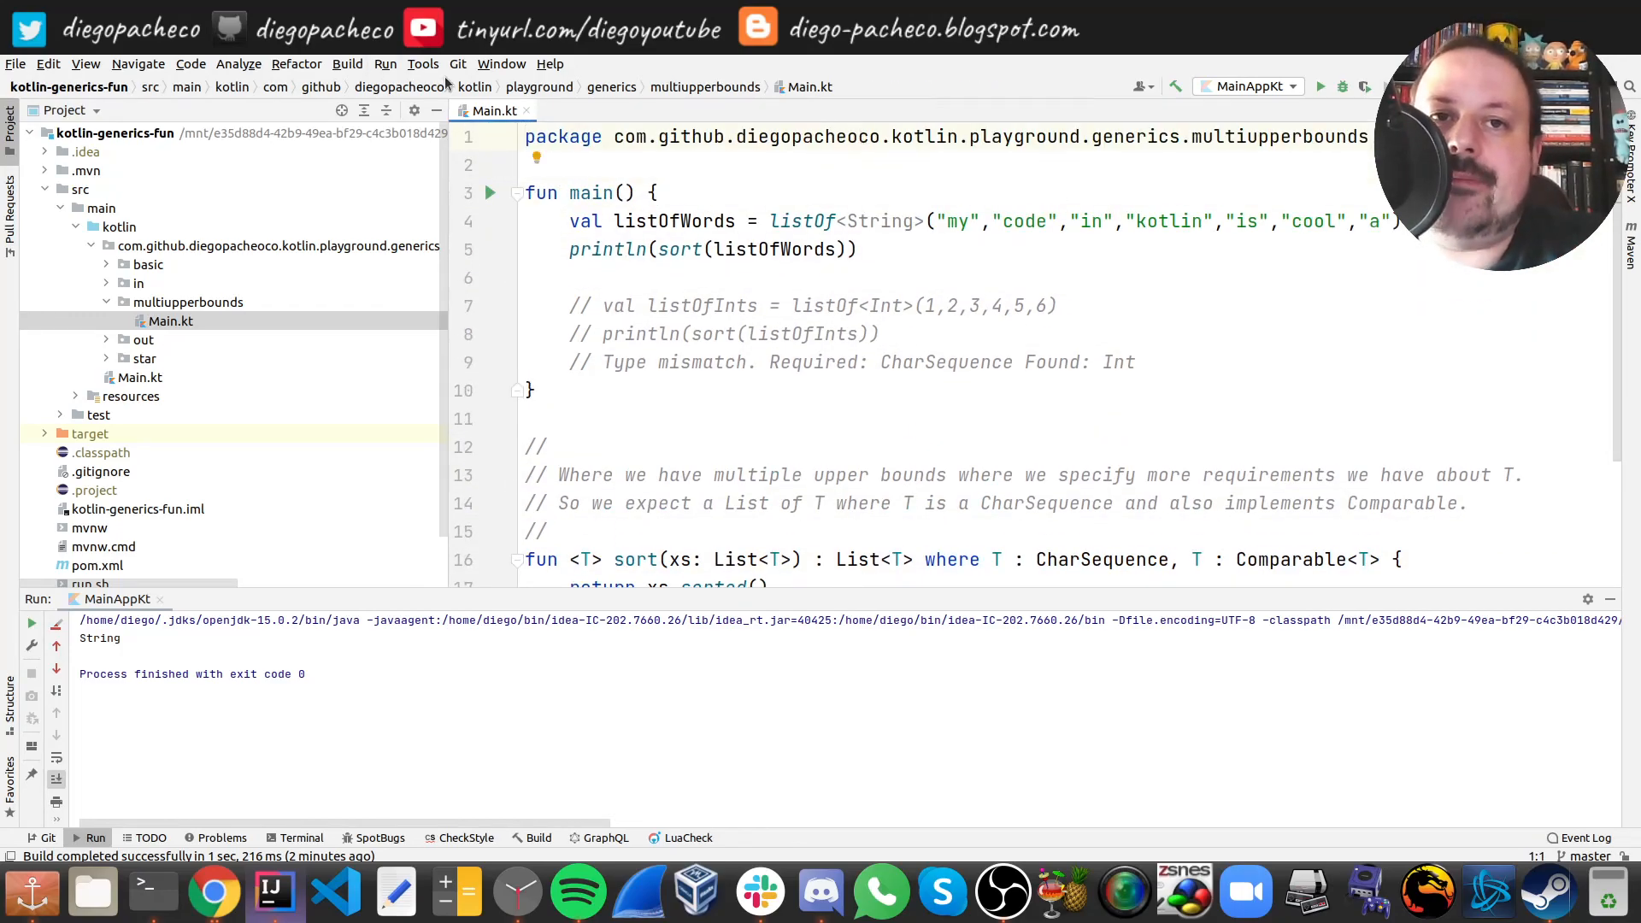